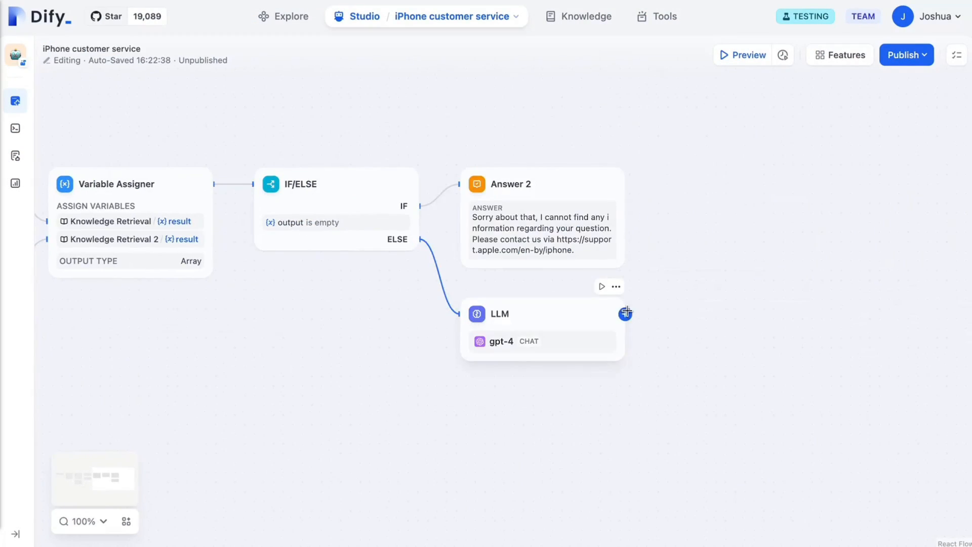
# Run the iPhone customer service chatbot with the battery question and view its run tracing.
pyautogui.click(122, 525)
pyautogui.write("What kind of fix-up can I get for my iPhone's battery?")
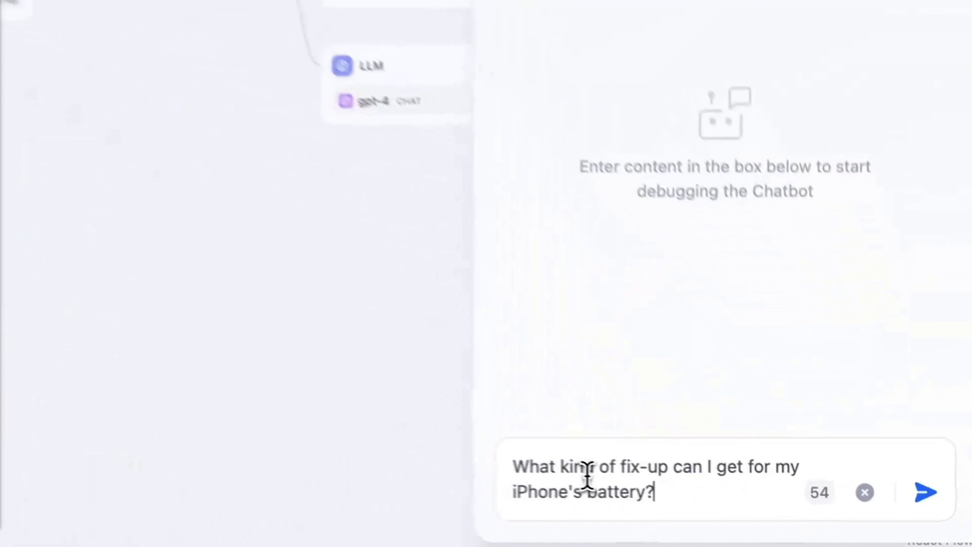
pyautogui.click(926, 492)
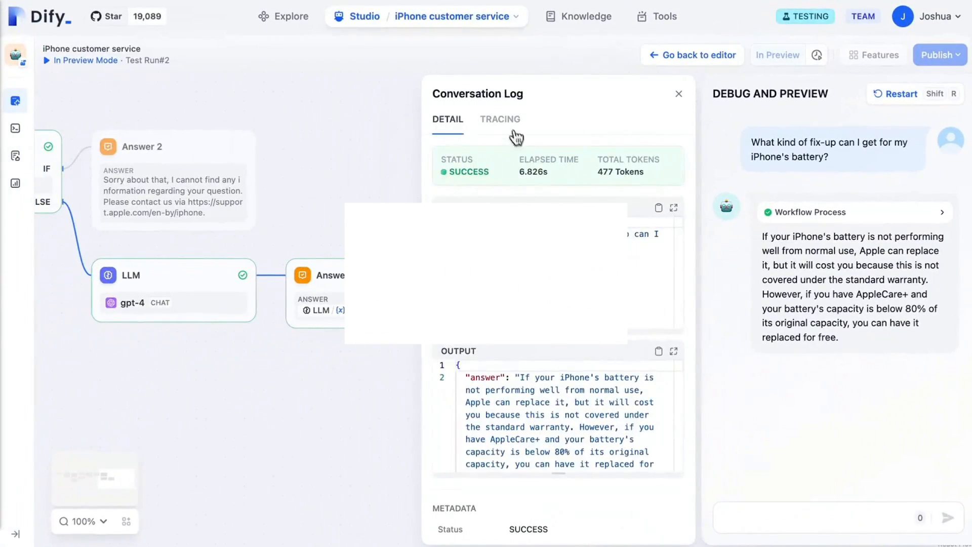
pyautogui.click(499, 119)
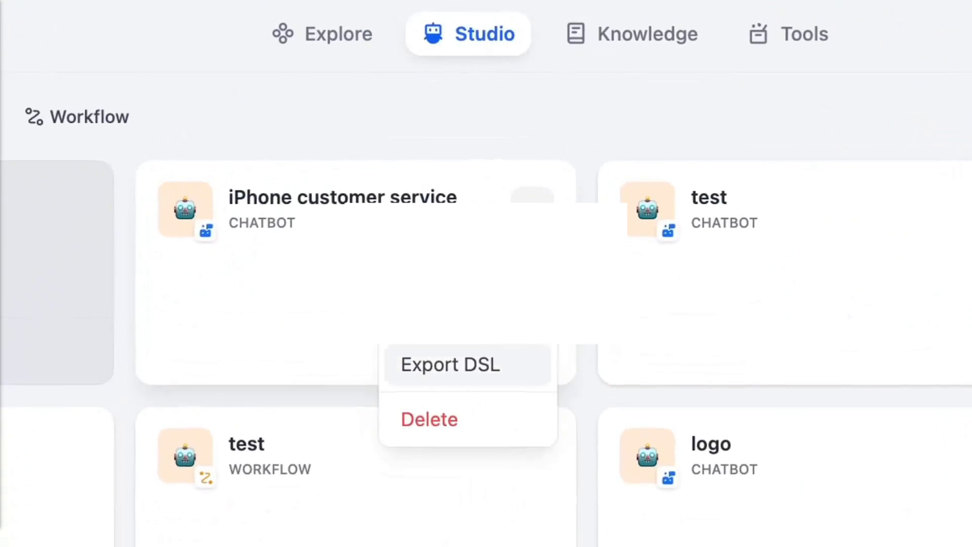
# Export the app as DSL and return to the Studio app list.
pyautogui.click(449, 364)
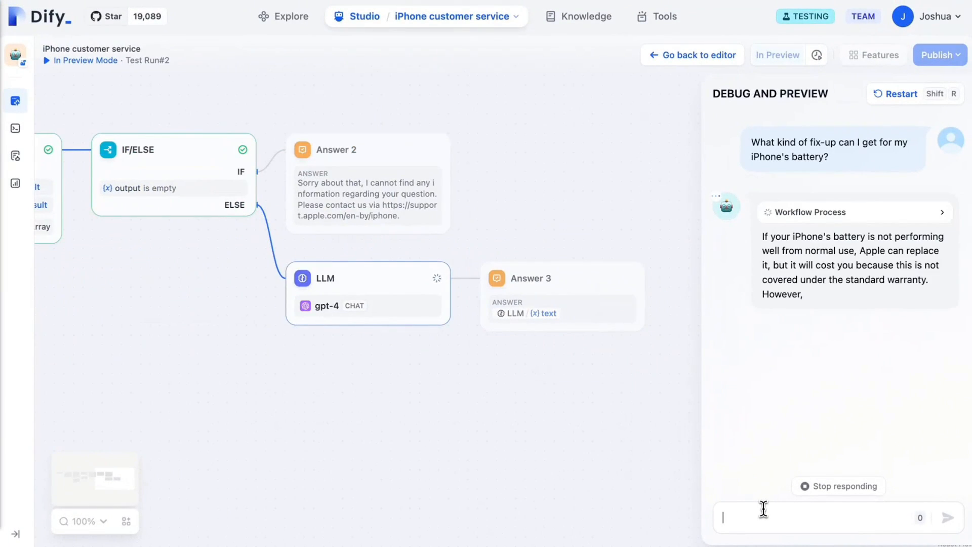
pyautogui.click(365, 16)
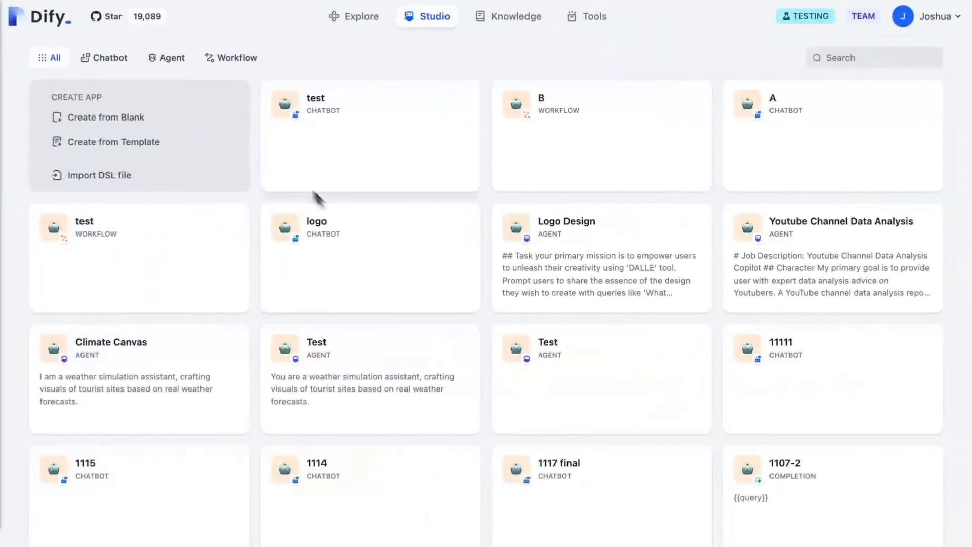
# Chain blocks after Start, the iPhone class and Knowledge Retrieval, and edit the Answer 2 fallback reply.
pyautogui.click(105, 117)
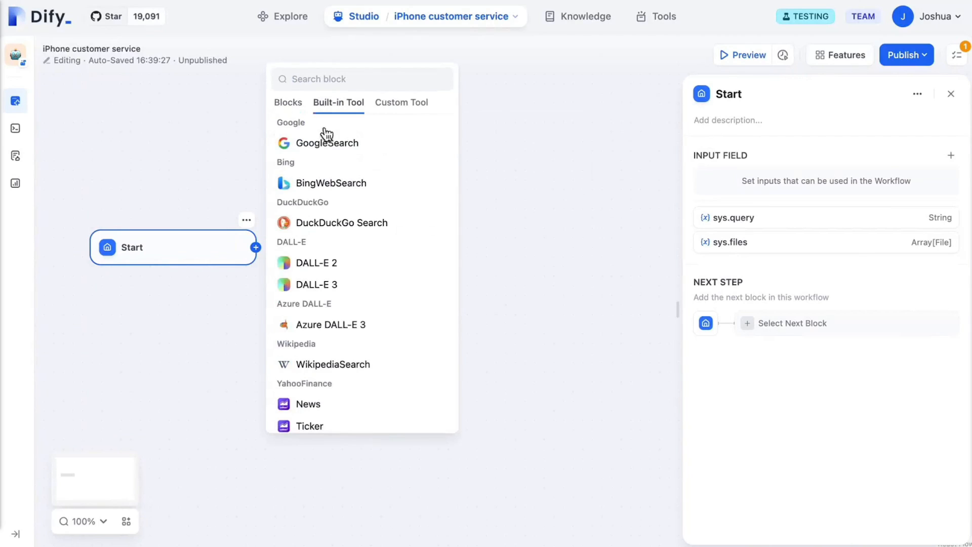
pyautogui.scroll(-3)
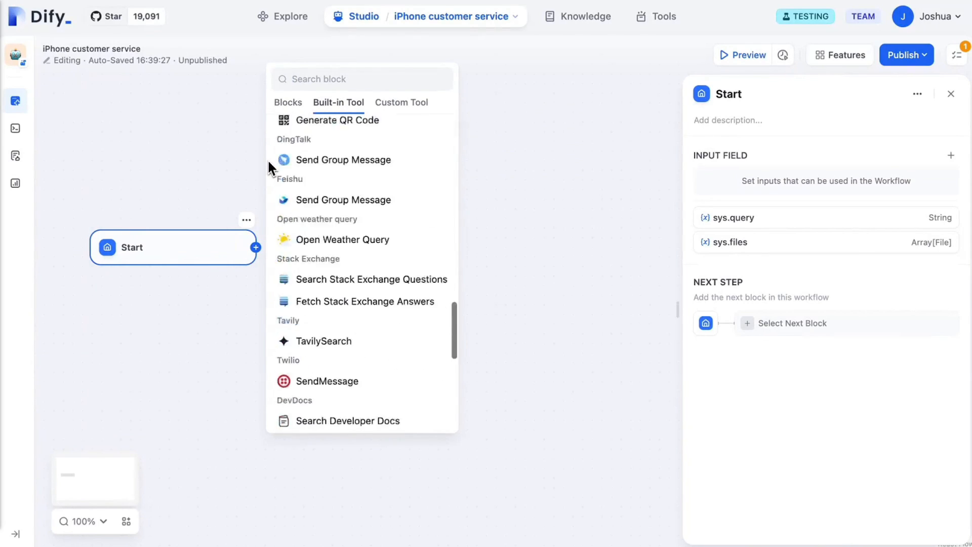
pyautogui.click(401, 179)
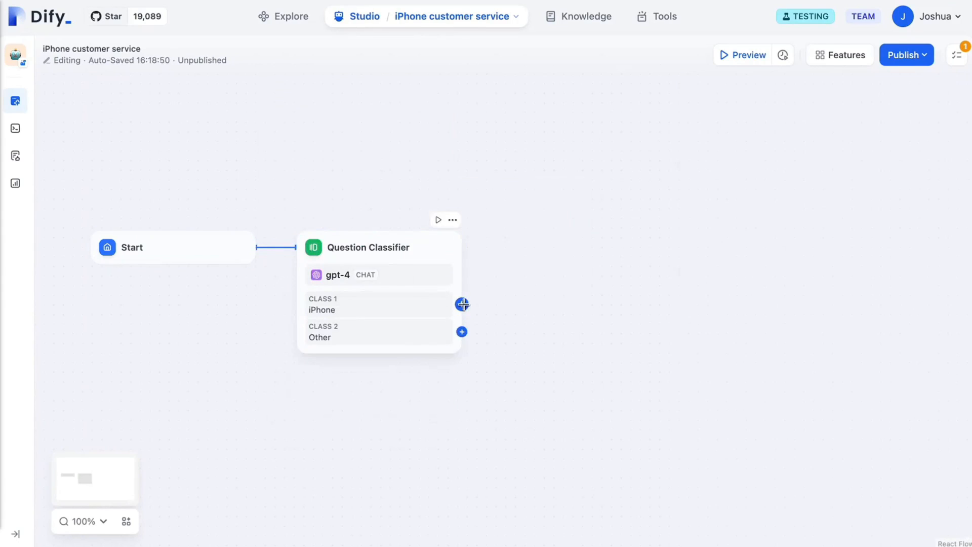
pyautogui.click(461, 304)
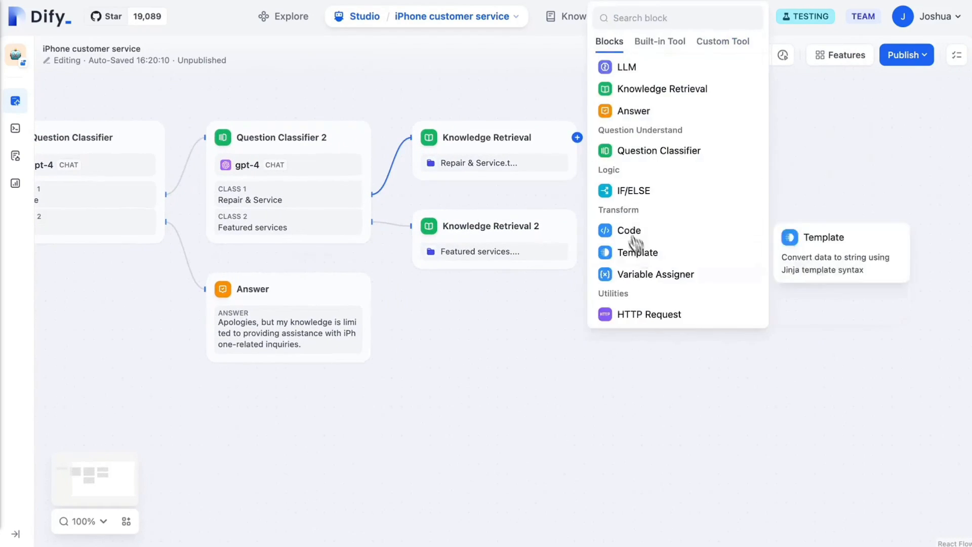
pyautogui.click(633, 190)
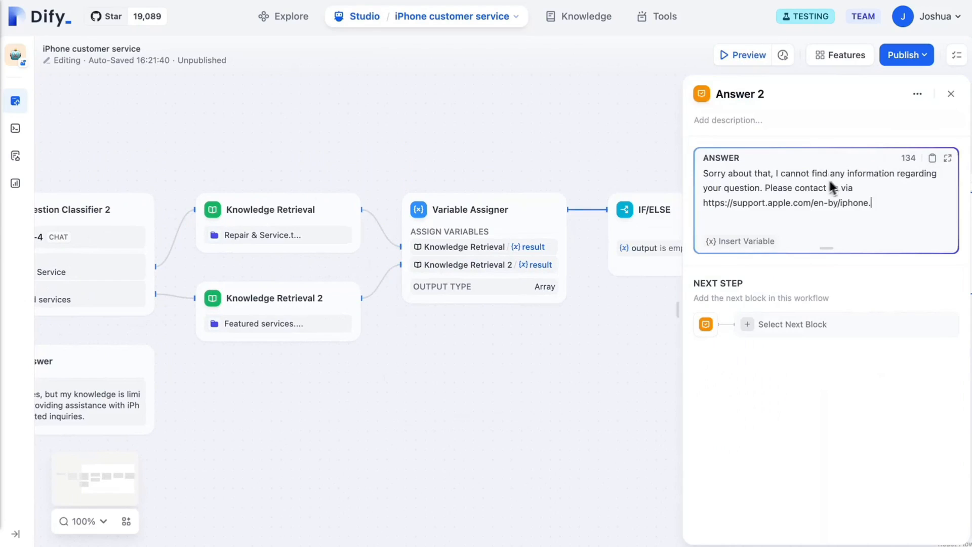
pyautogui.click(420, 241)
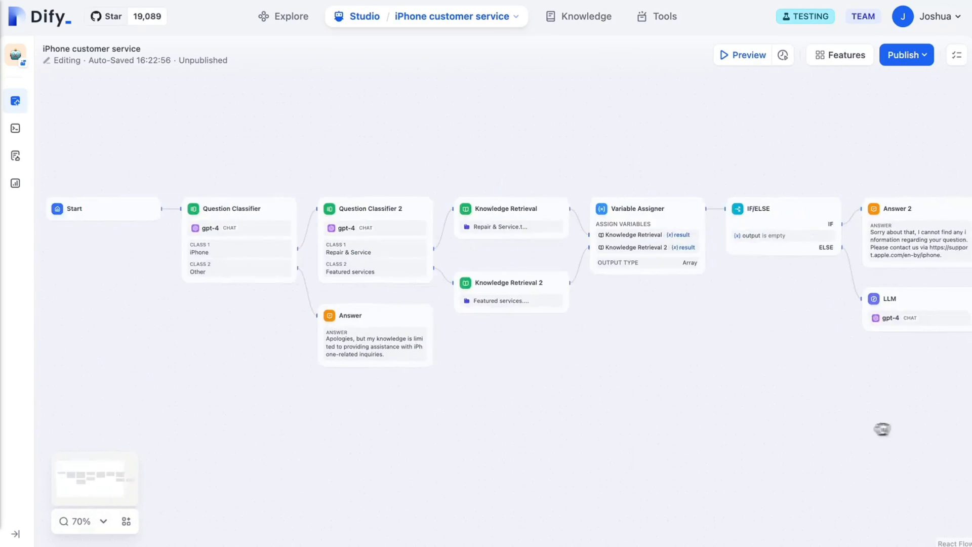
# Ask 'What kind of fix-up can I get for my iPhone's battery?' in Preview and view the per-node tracing.
pyautogui.click(742, 55)
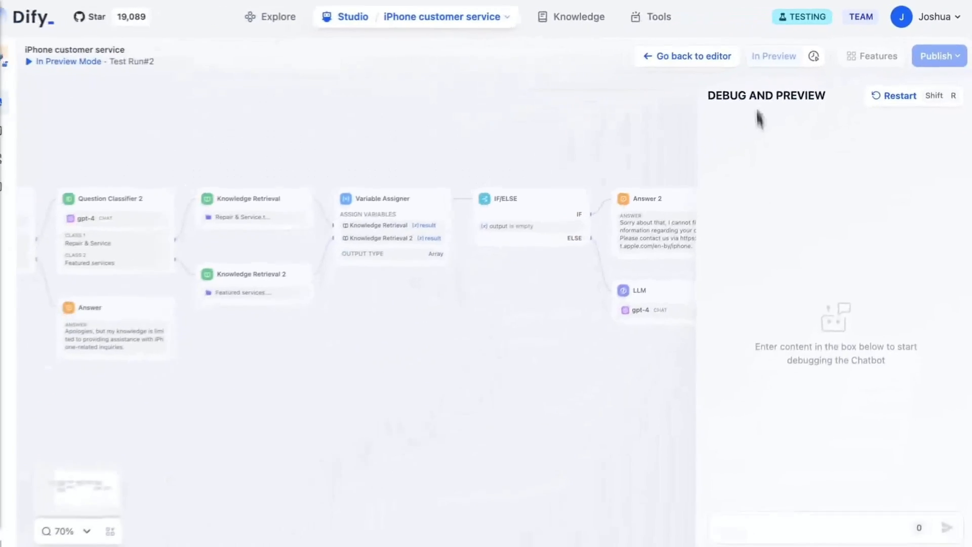
pyautogui.write("What kind of fix-up can I get for my iPhone's battery?")
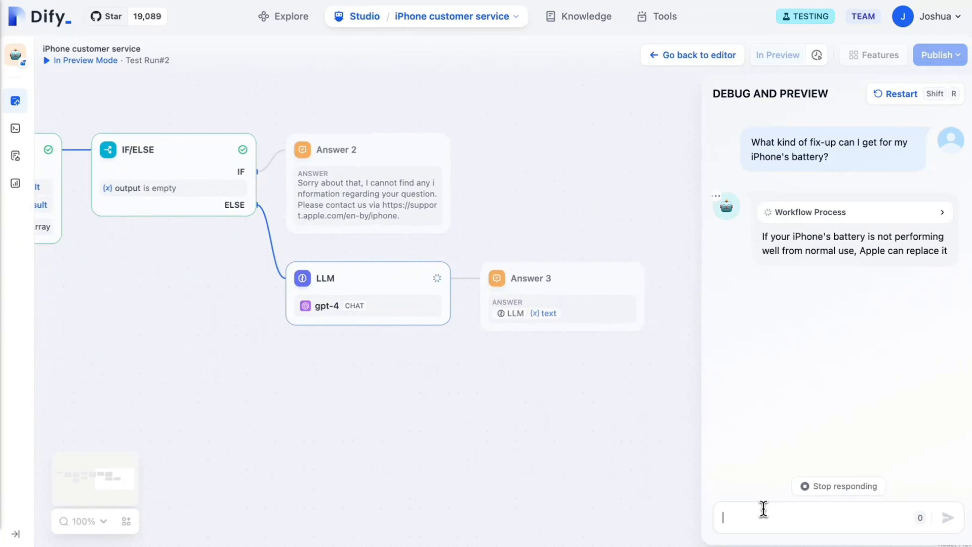
pyautogui.click(783, 196)
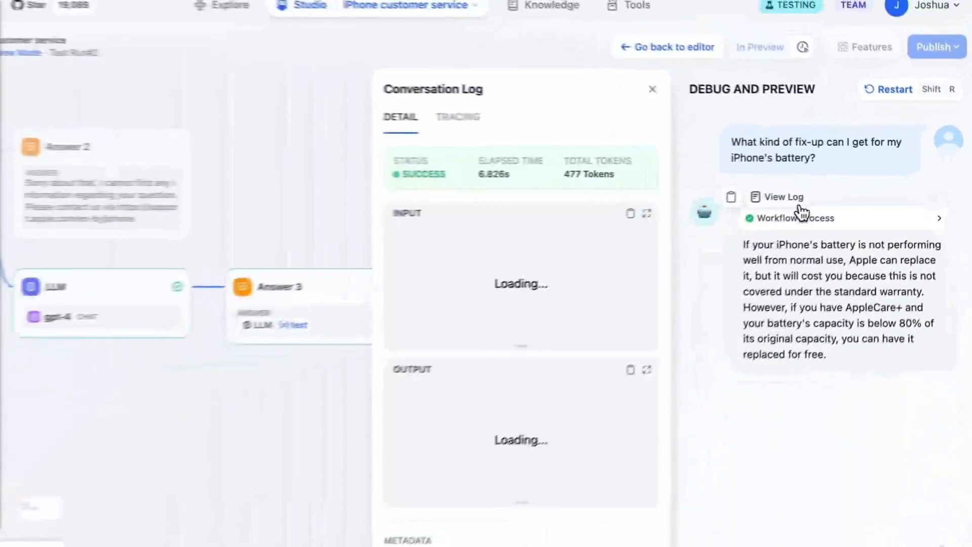
pyautogui.click(458, 117)
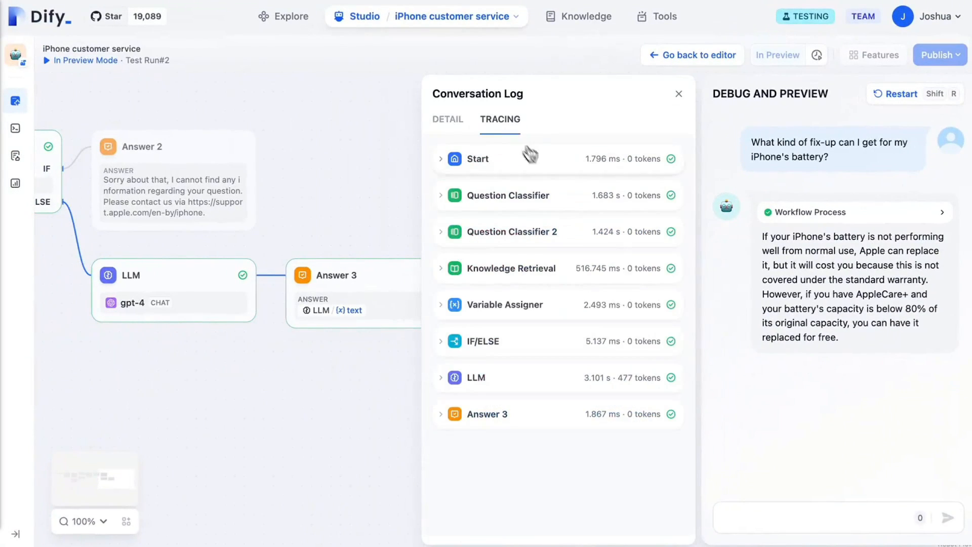
pyautogui.moveTo(569, 279)
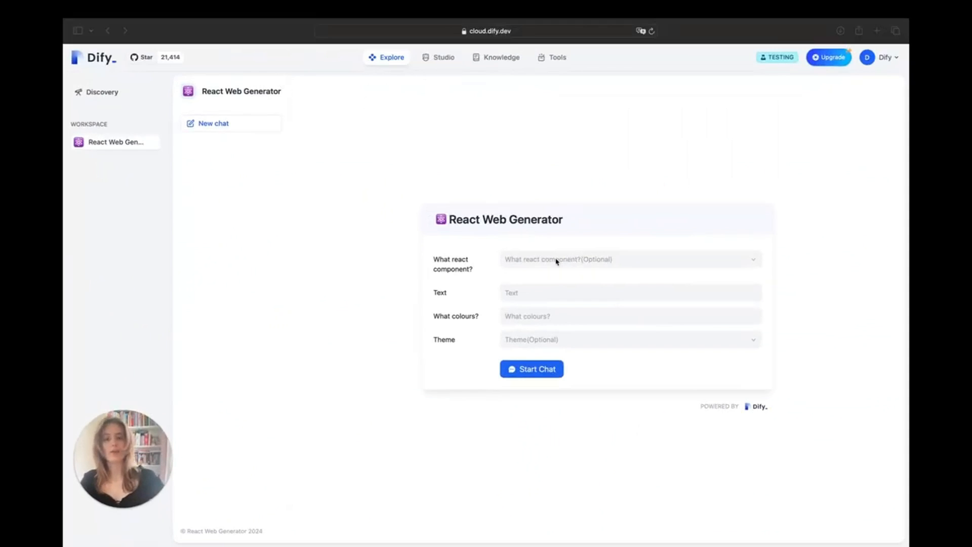
# Start a React Web Generator chat with React-Burger-Menu and the text 'nature is beautiful'.
pyautogui.click(629, 259)
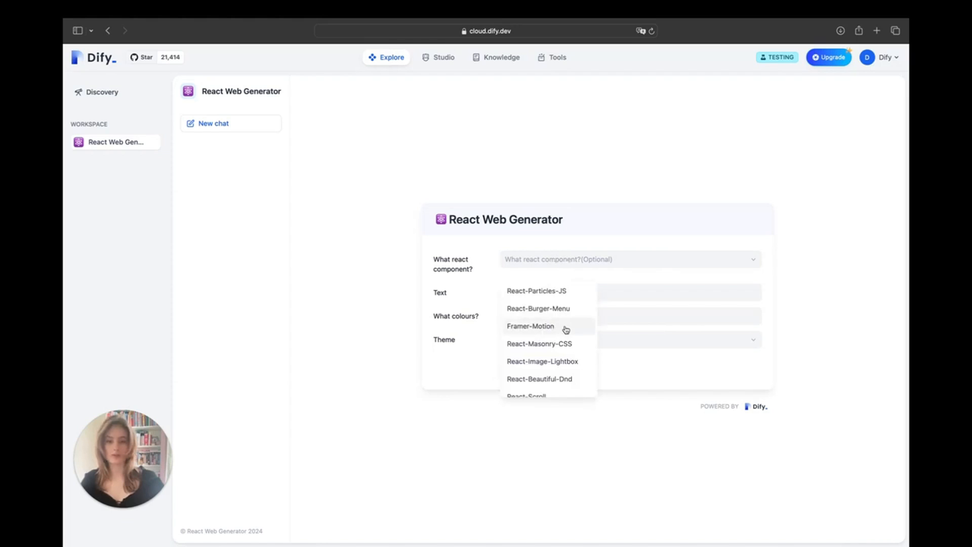
pyautogui.scroll(-3)
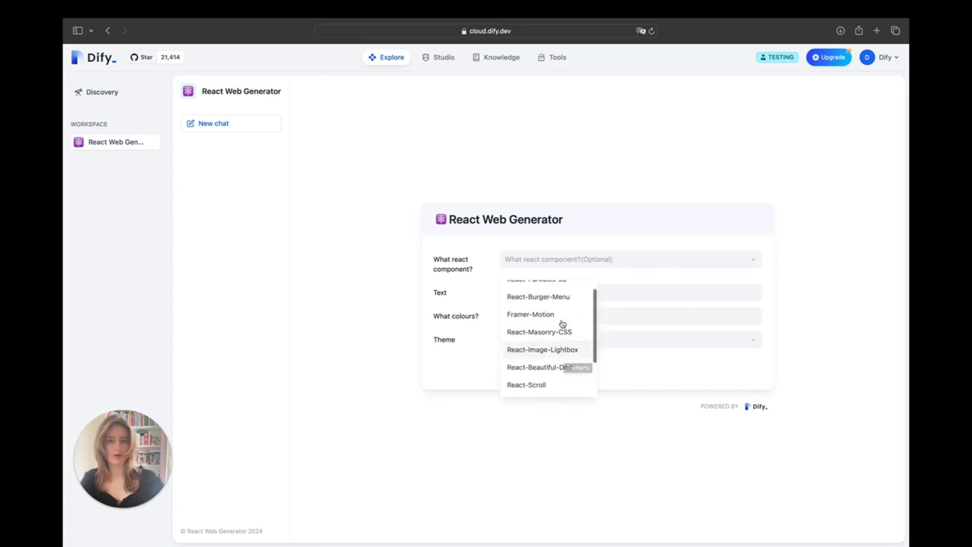
pyautogui.click(537, 296)
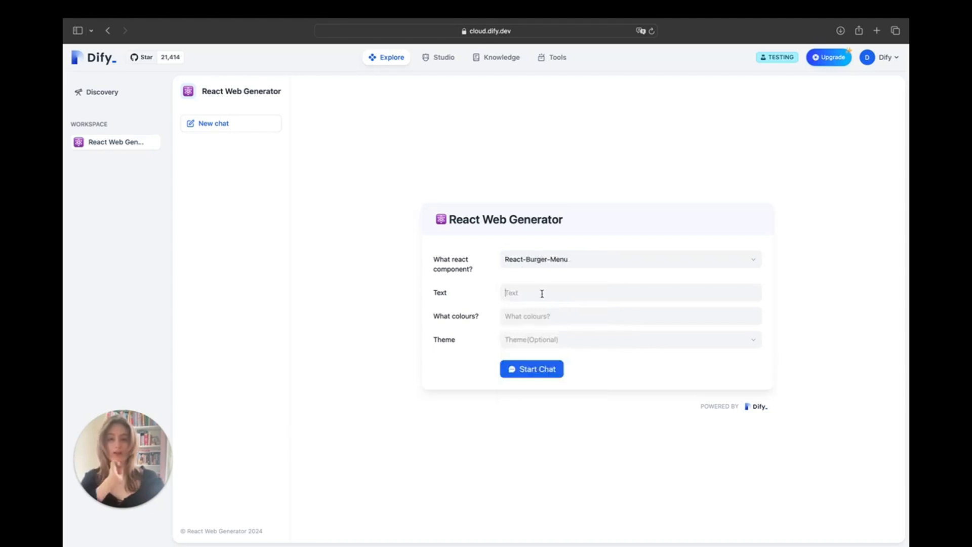
pyautogui.write('nature is')
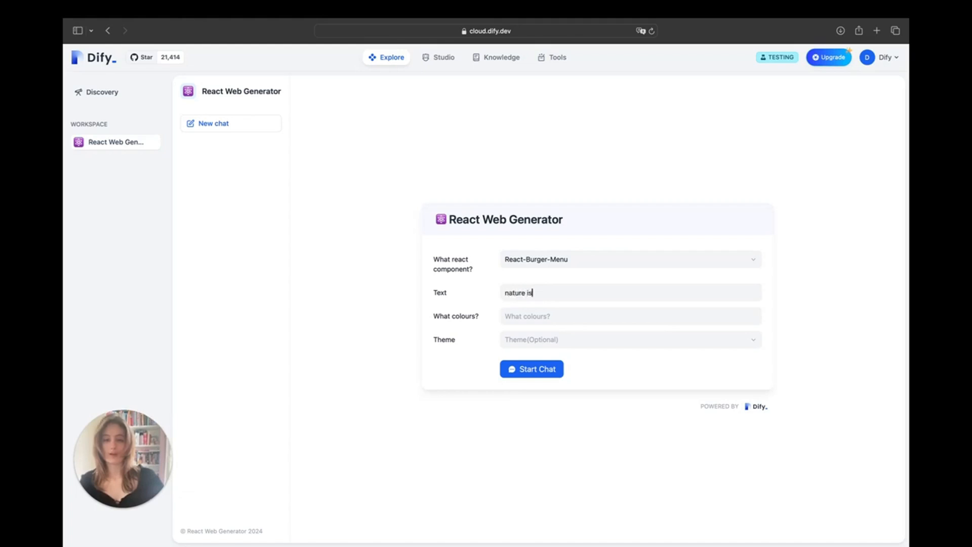
pyautogui.write('beautiful')
pyautogui.click(630, 316)
pyautogui.write('green and pink')
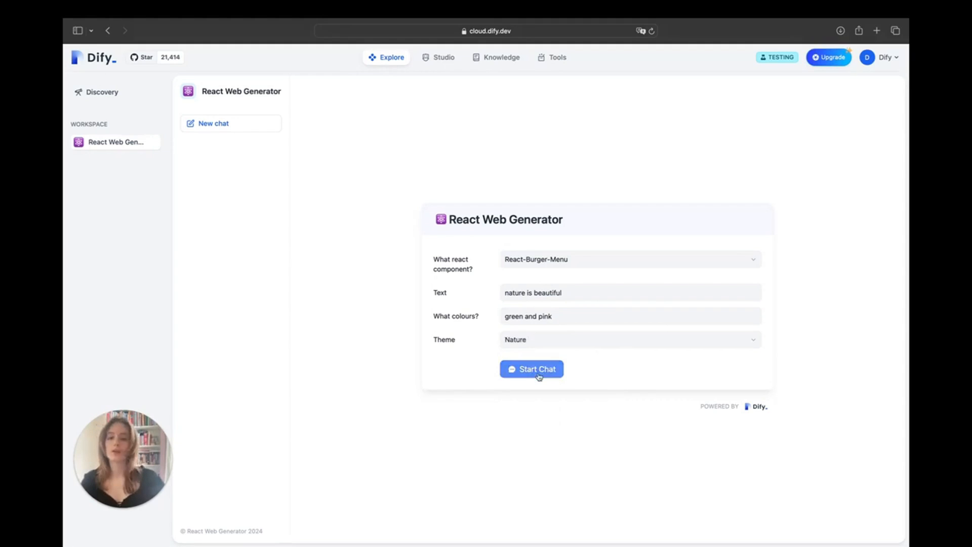
pyautogui.click(531, 370)
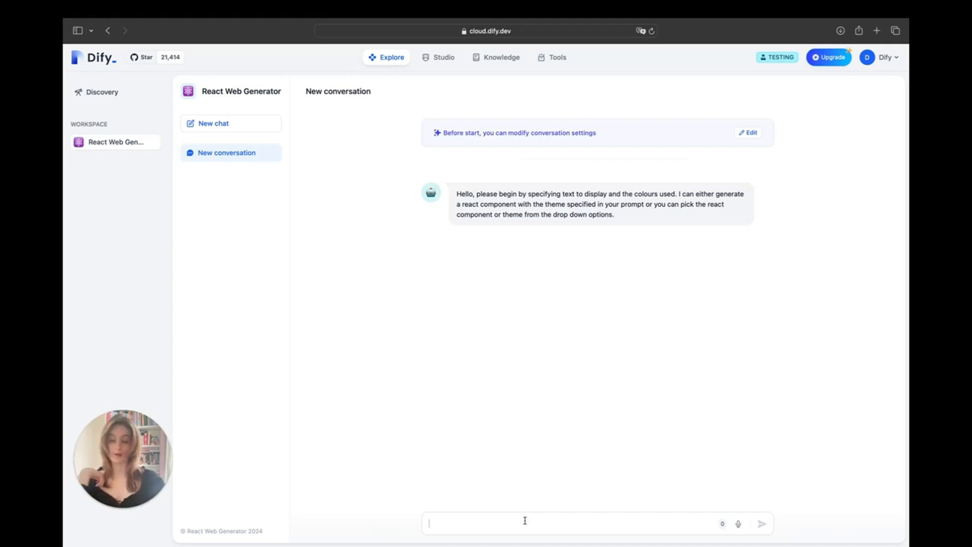
# Send 'generate me my react component' and read the JSX reply.
pyautogui.write('generate me my react component')
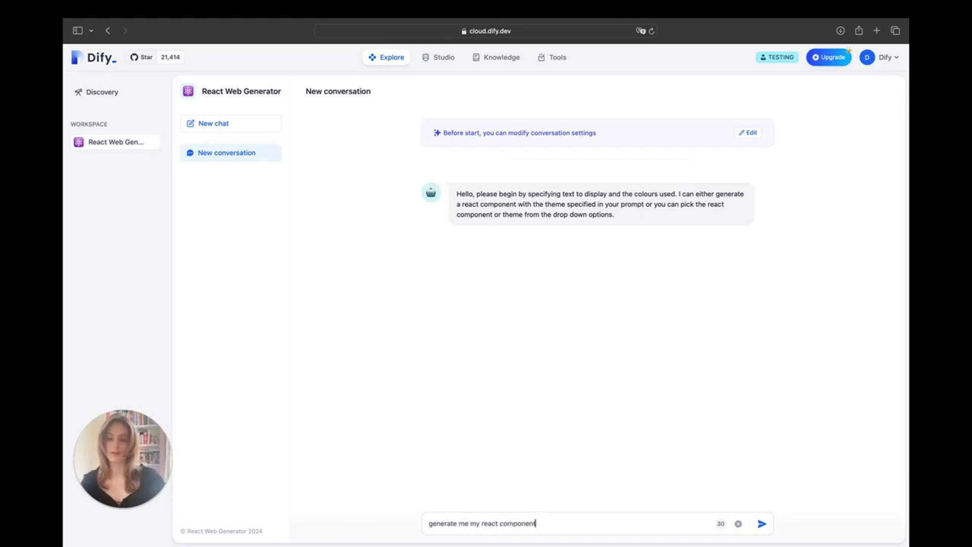
pyautogui.click(762, 523)
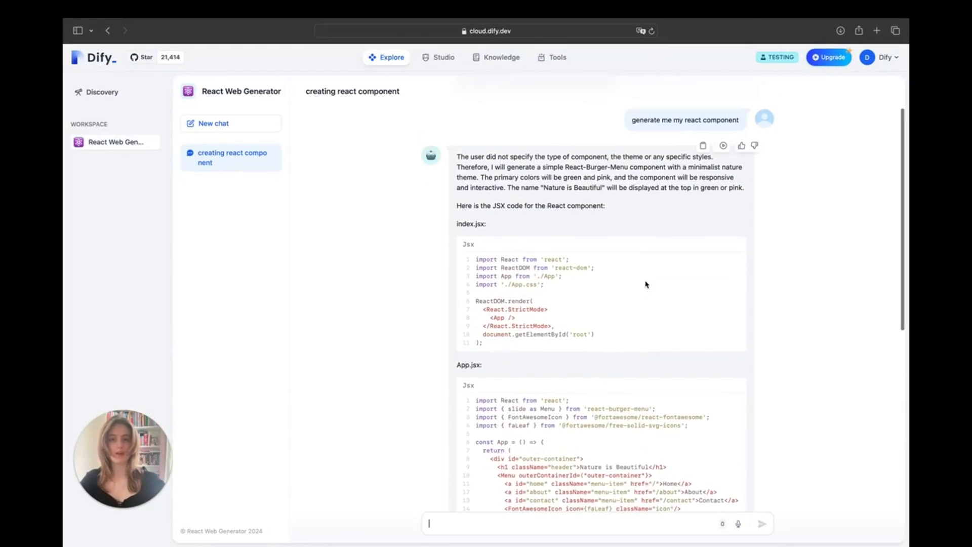
pyautogui.scroll(-3)
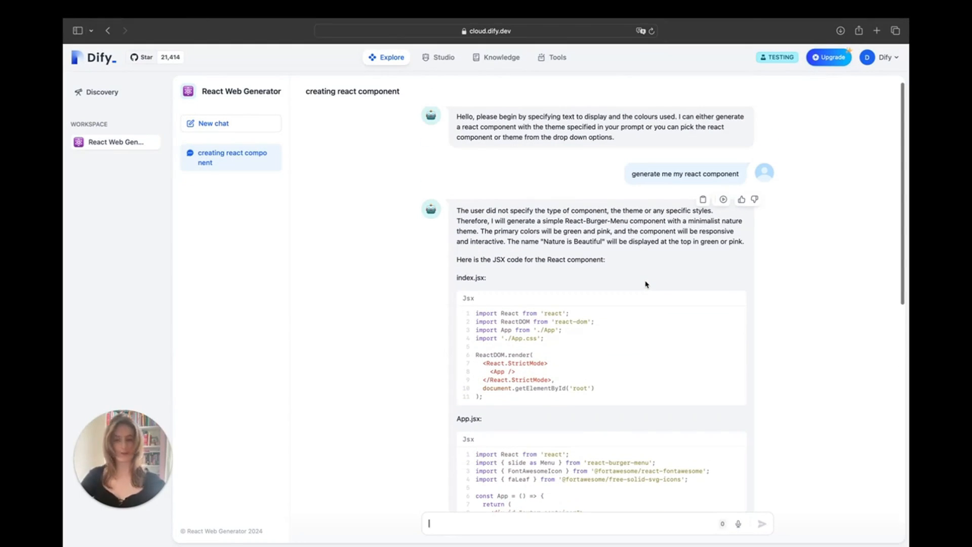
pyautogui.moveTo(471, 328)
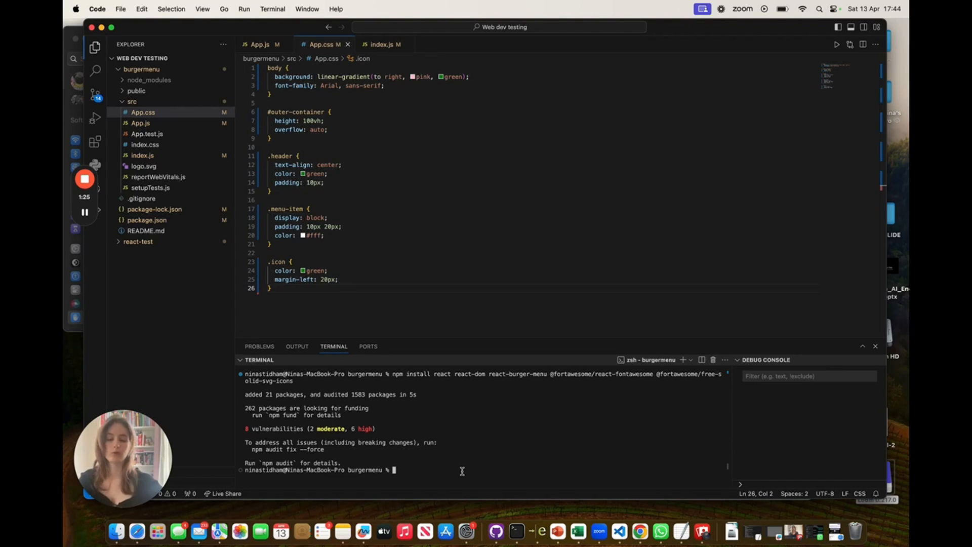
# Run npm start in the burgermenu project's terminal.
pyautogui.write('npm')
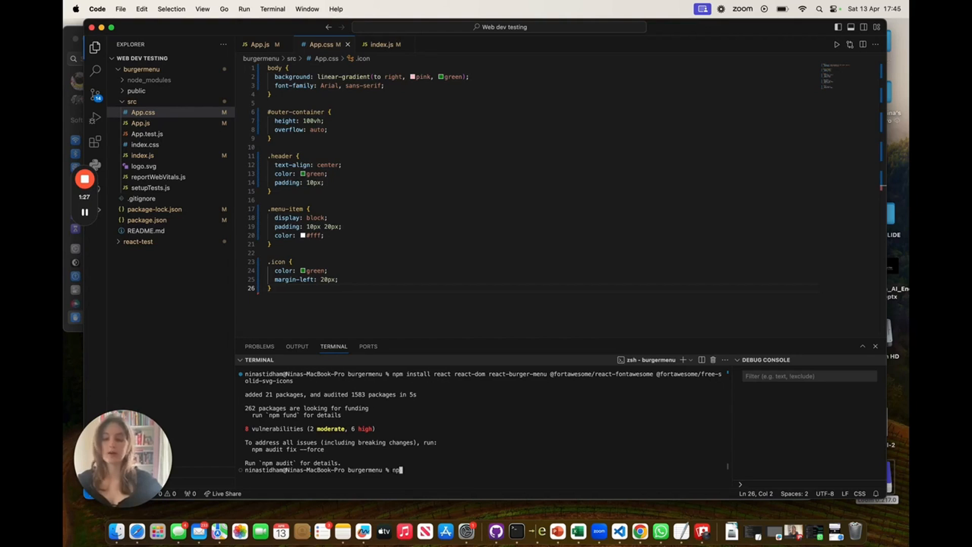
pyautogui.write('start')
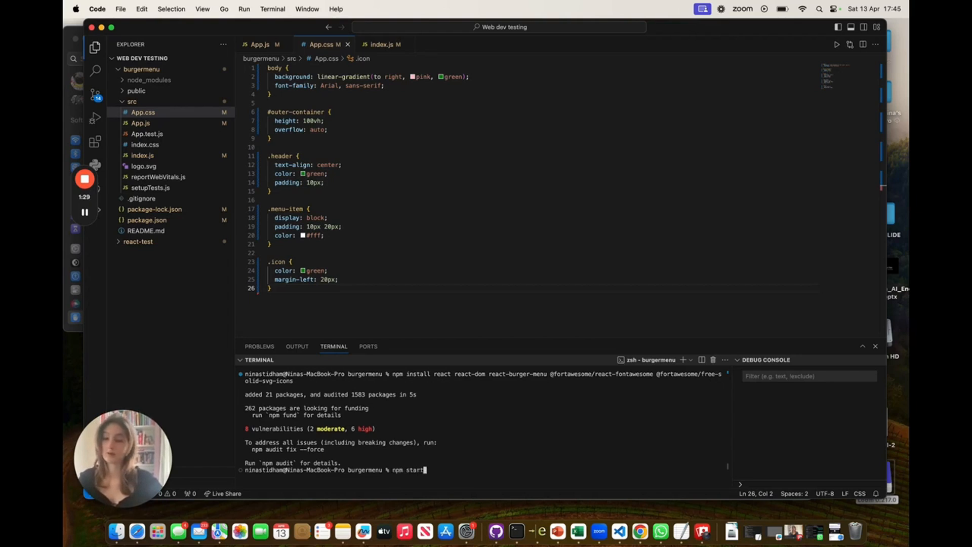
pyautogui.press('enter')
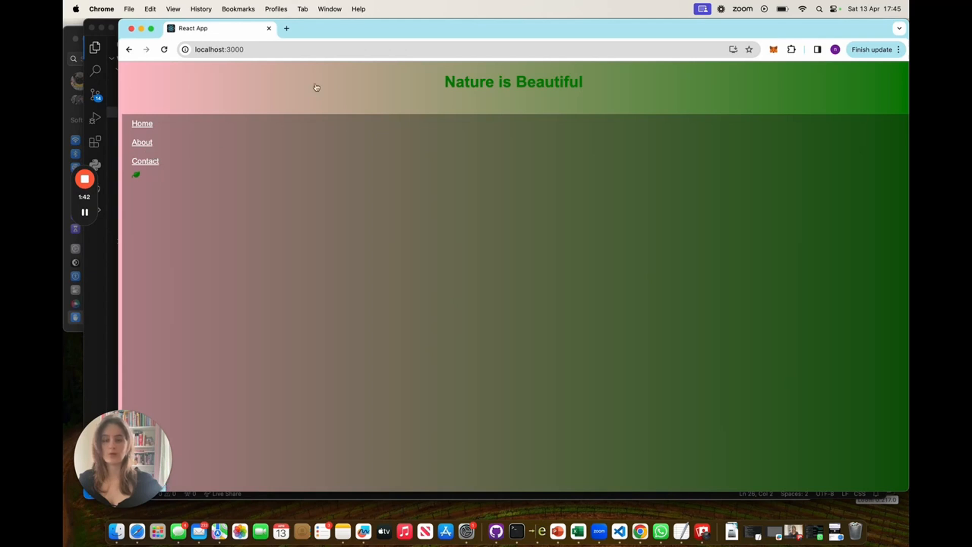
pyautogui.moveTo(682, 121)
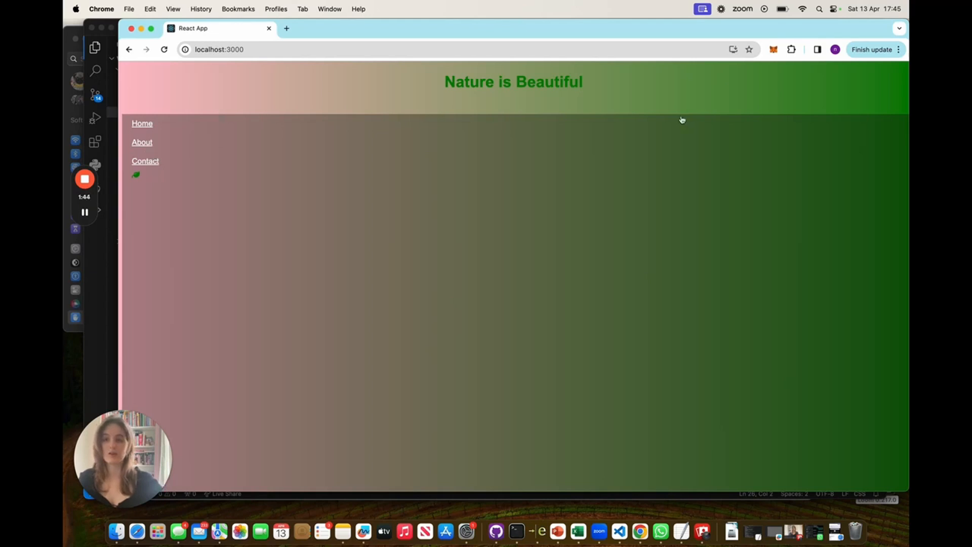
pyautogui.moveTo(577, 101)
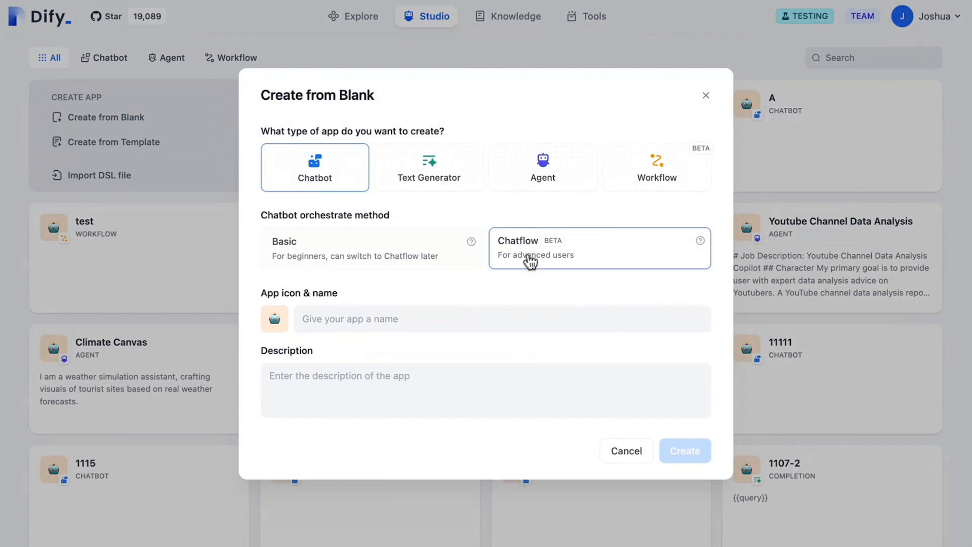
# Choose the Chatflow (BETA) orchestration method for the new Chatbot app.
pyautogui.click(685, 450)
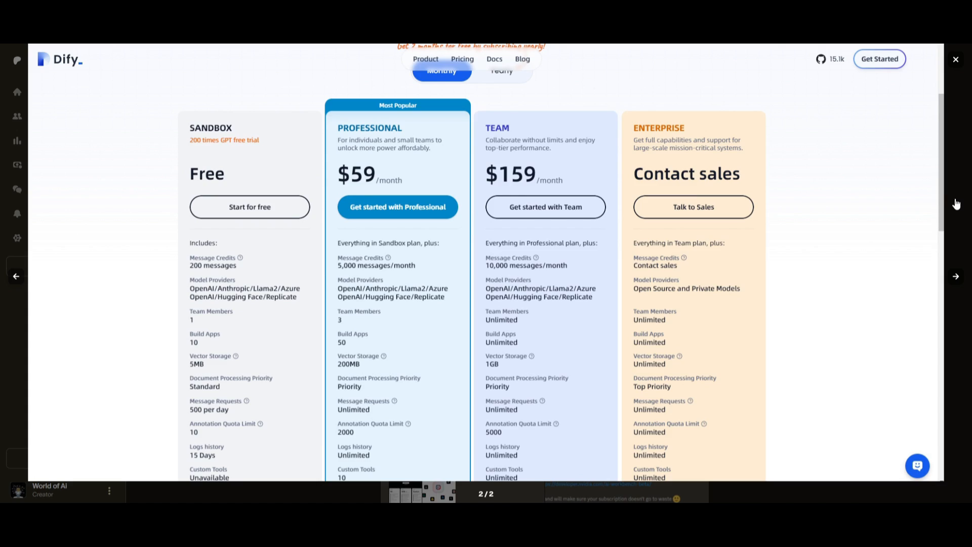
# Page through the giveaway screenshots, enlarge the Features & pricing image, and close the viewer.
pyautogui.click(955, 58)
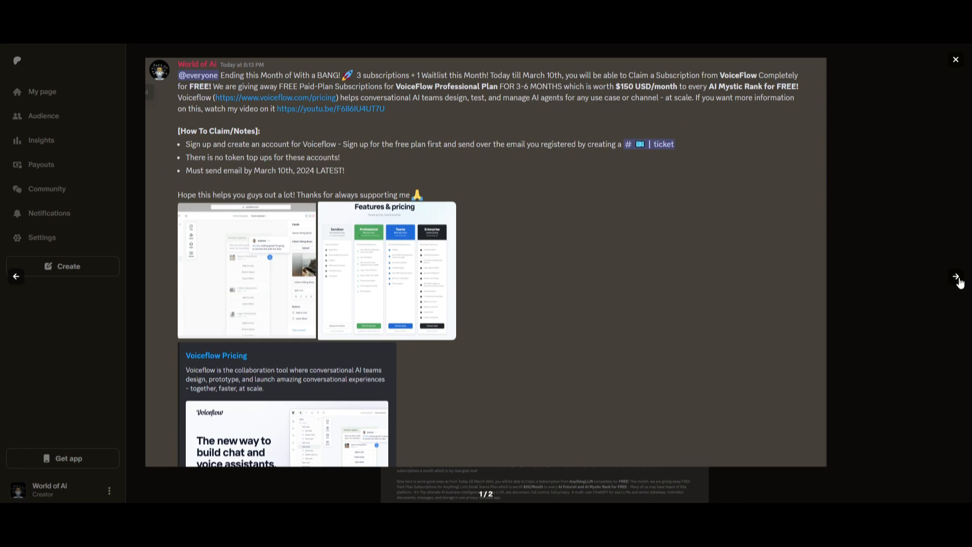
pyautogui.click(385, 271)
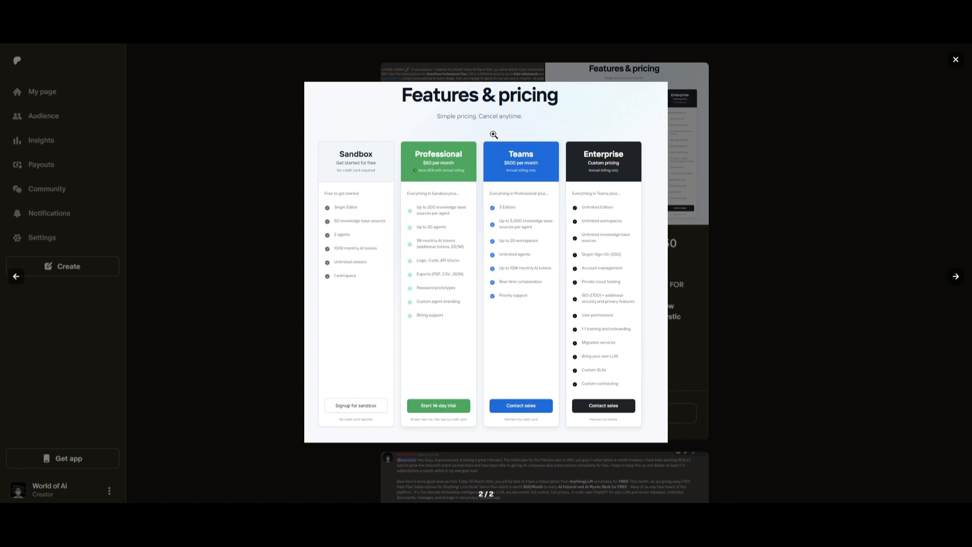
pyautogui.click(956, 60)
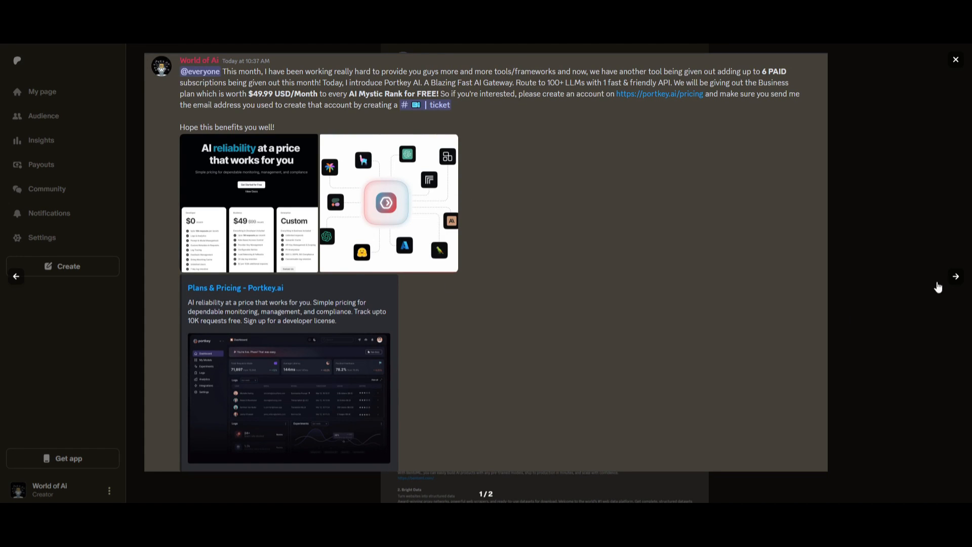
pyautogui.click(957, 276)
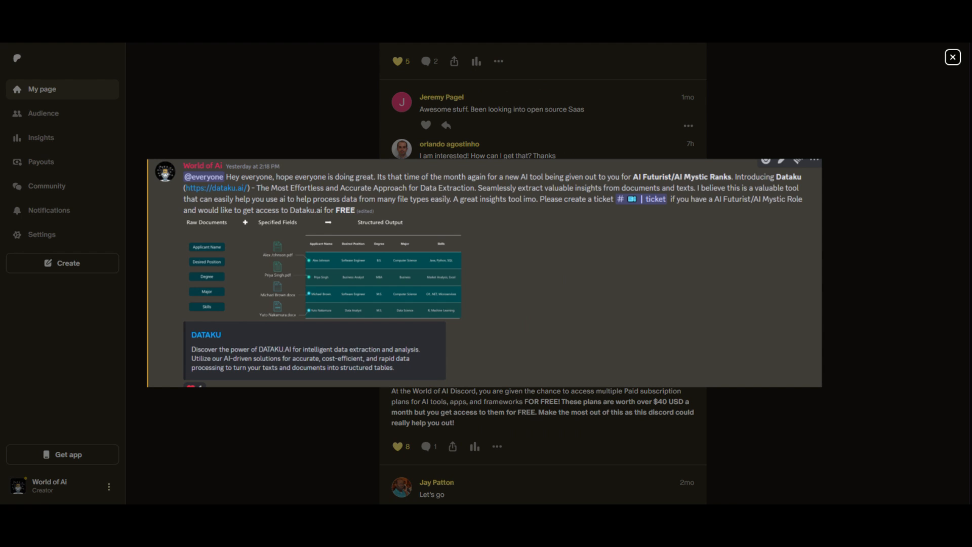
pyautogui.click(953, 58)
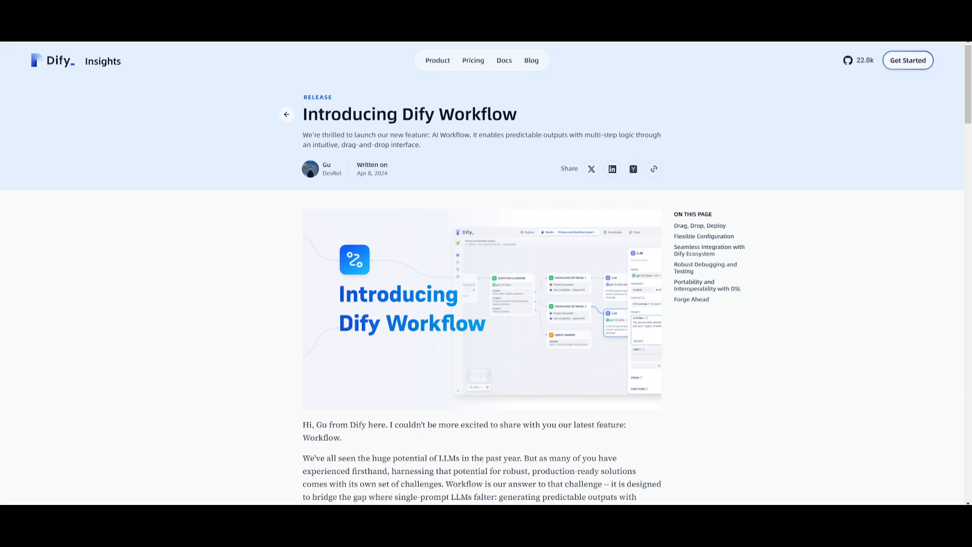
pyautogui.moveTo(172, 219)
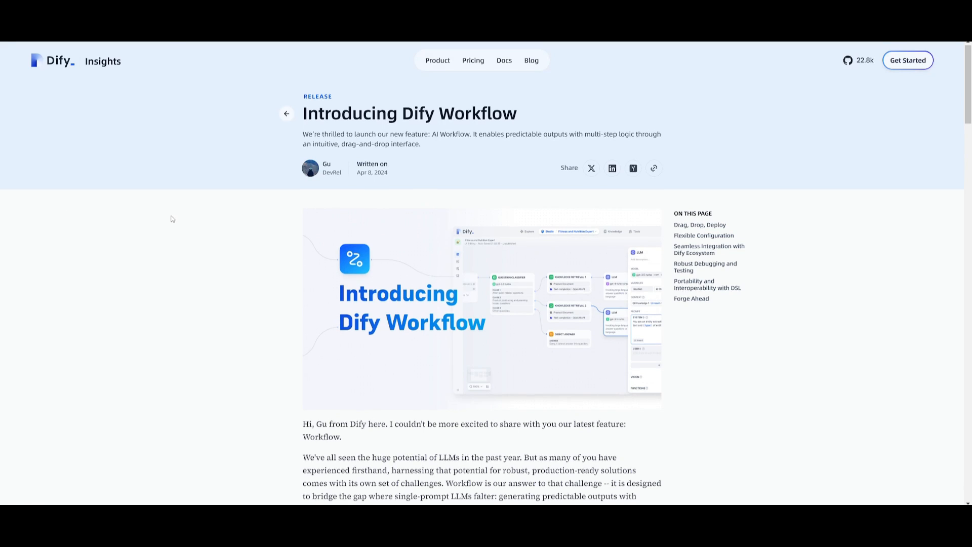
# Scroll the Dify Workflow blog post down to its Drag, Drop, Deploy node list.
pyautogui.scroll(-3)
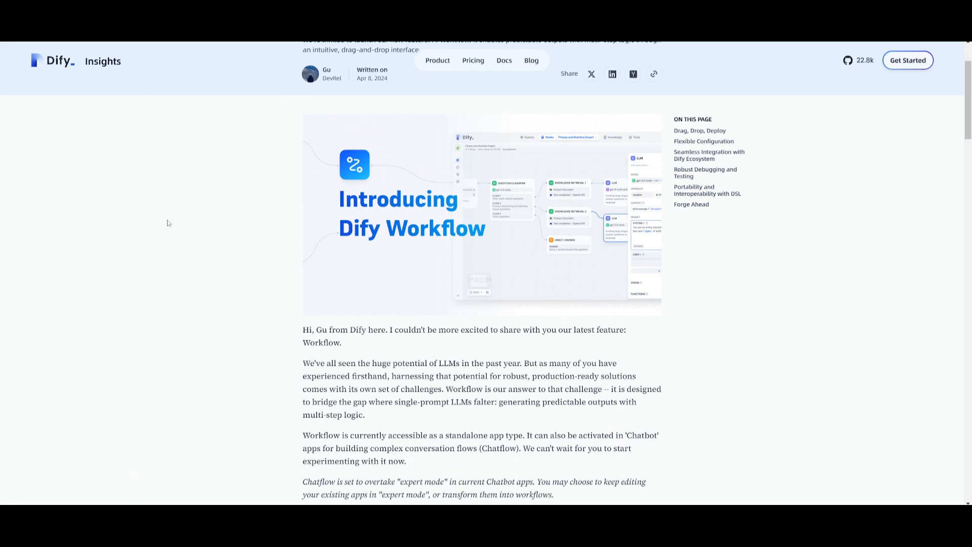
pyautogui.scroll(-3)
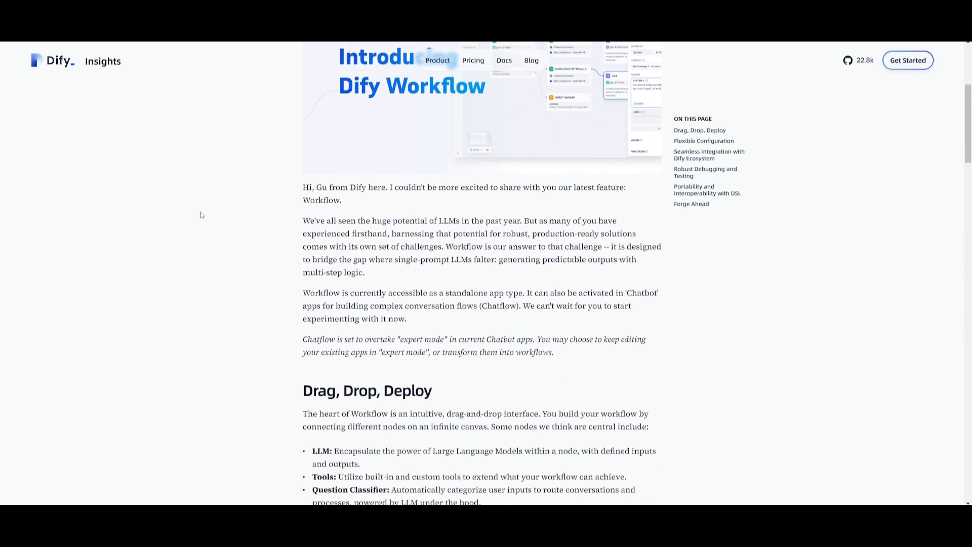
pyautogui.scroll(-3)
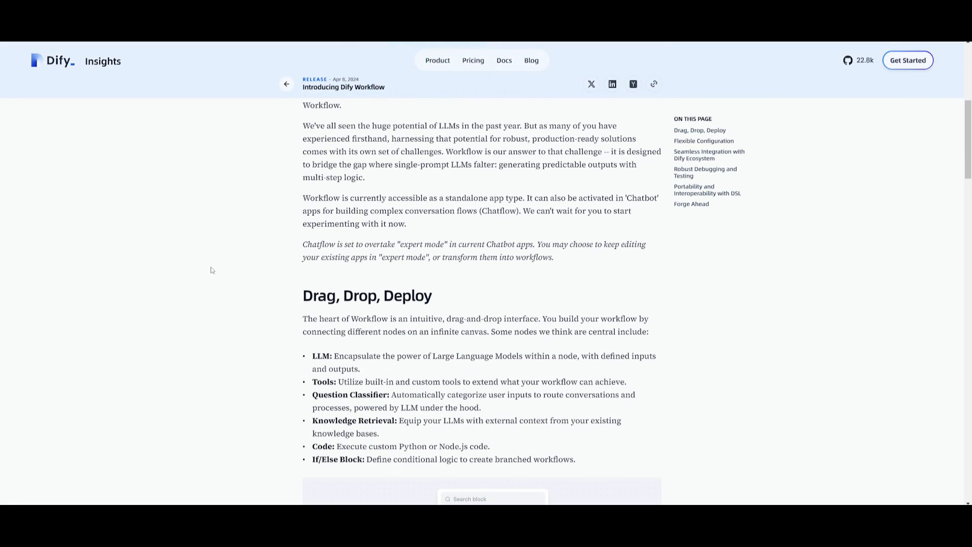
pyautogui.scroll(-3)
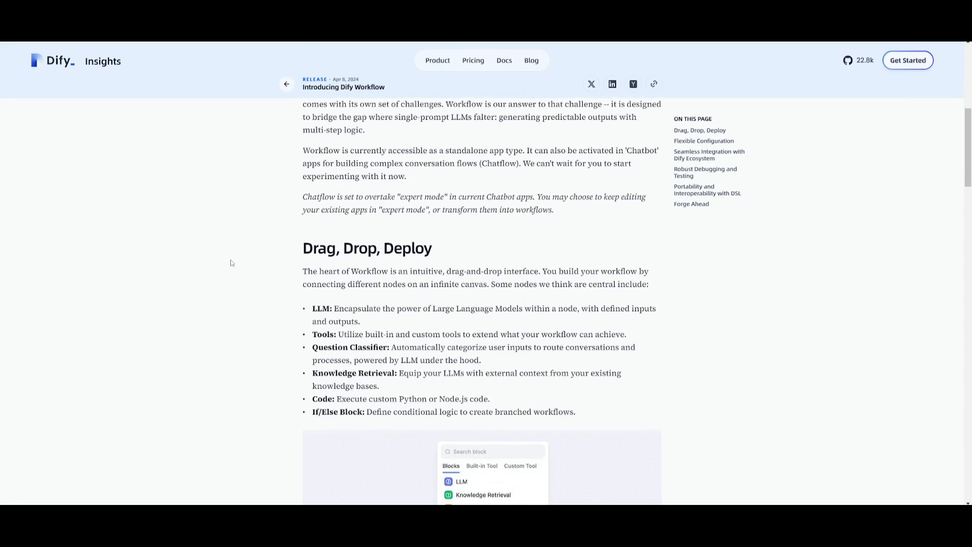
pyautogui.moveTo(226, 266)
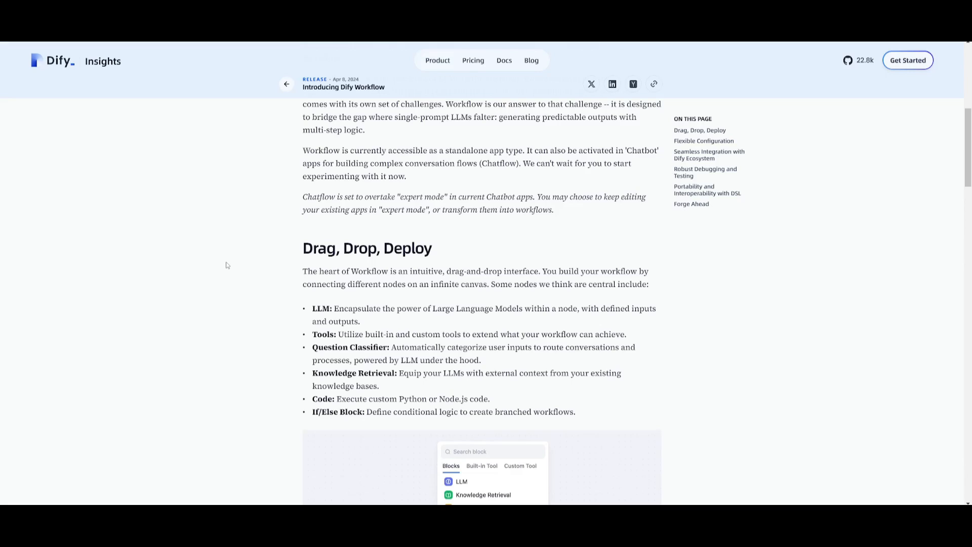
pyautogui.moveTo(267, 267)
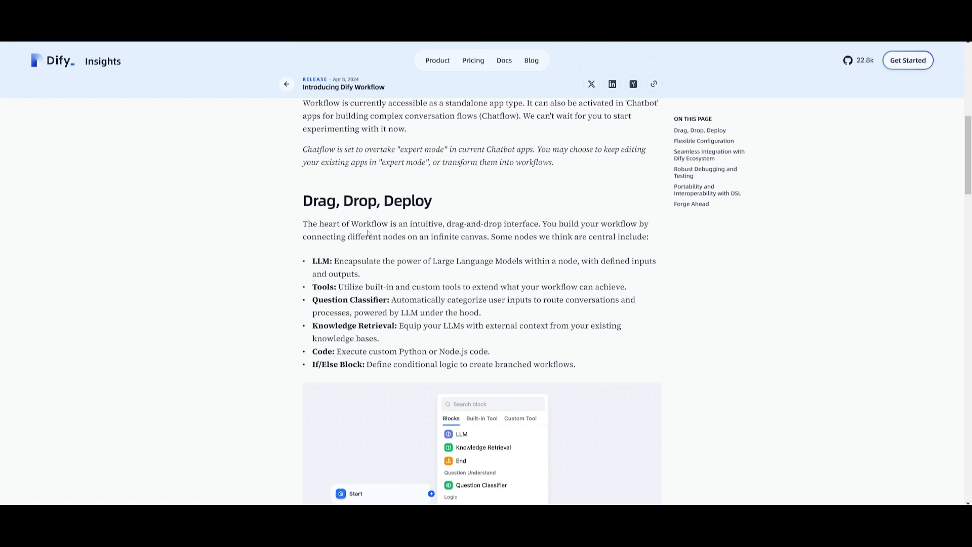
pyautogui.moveTo(375, 250)
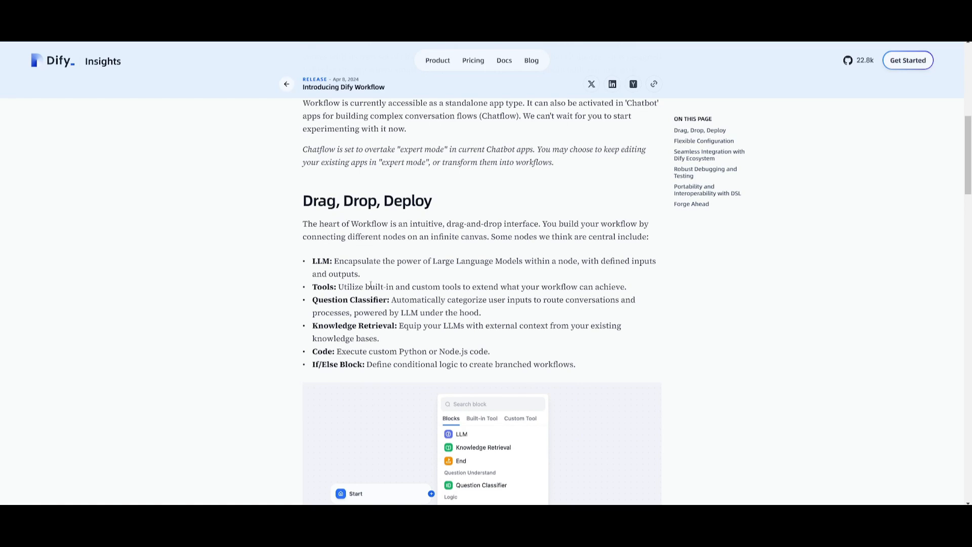
pyautogui.moveTo(346, 321)
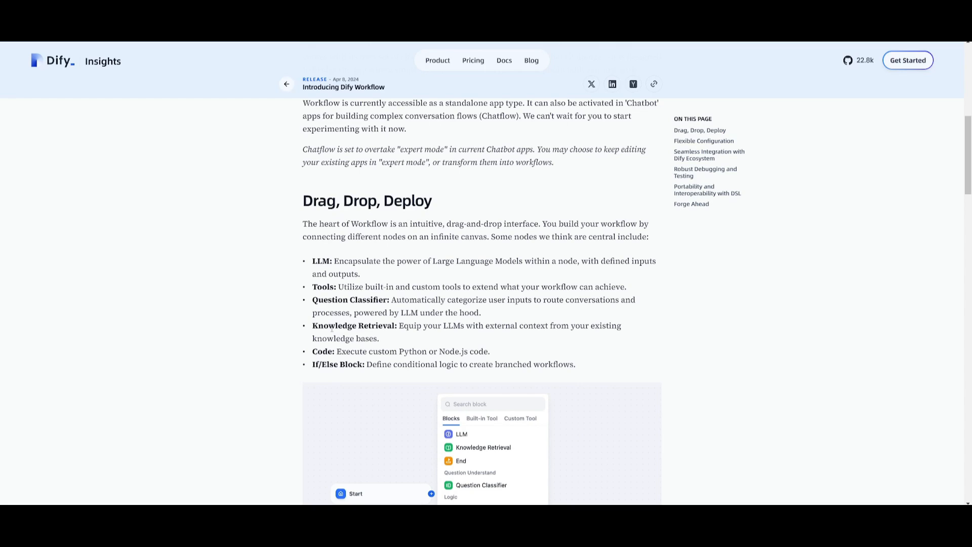
pyautogui.moveTo(398, 343)
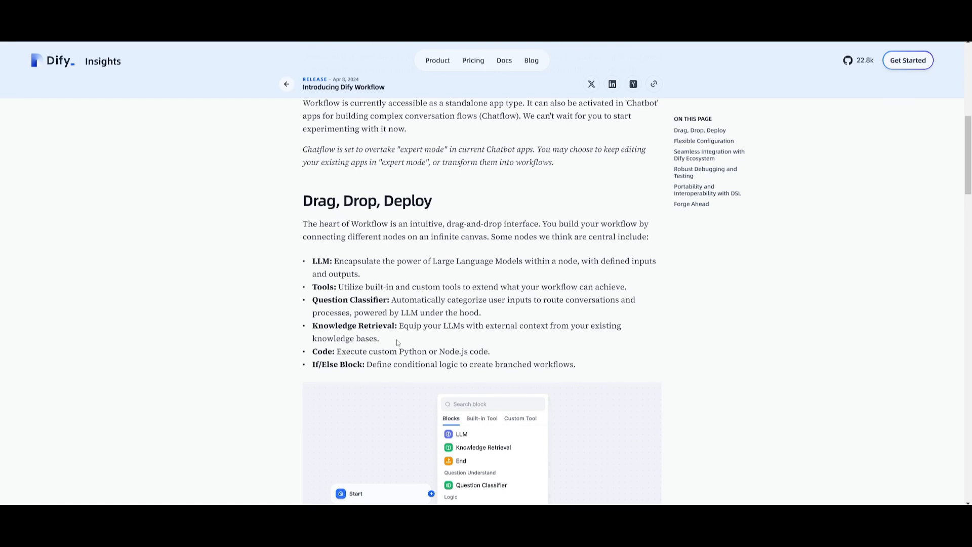
pyautogui.moveTo(398, 341)
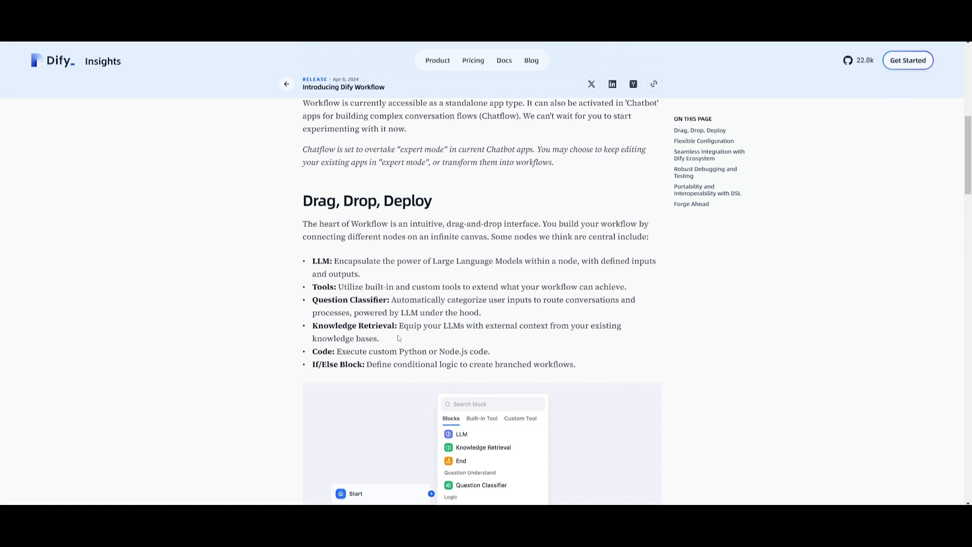
pyautogui.moveTo(404, 286)
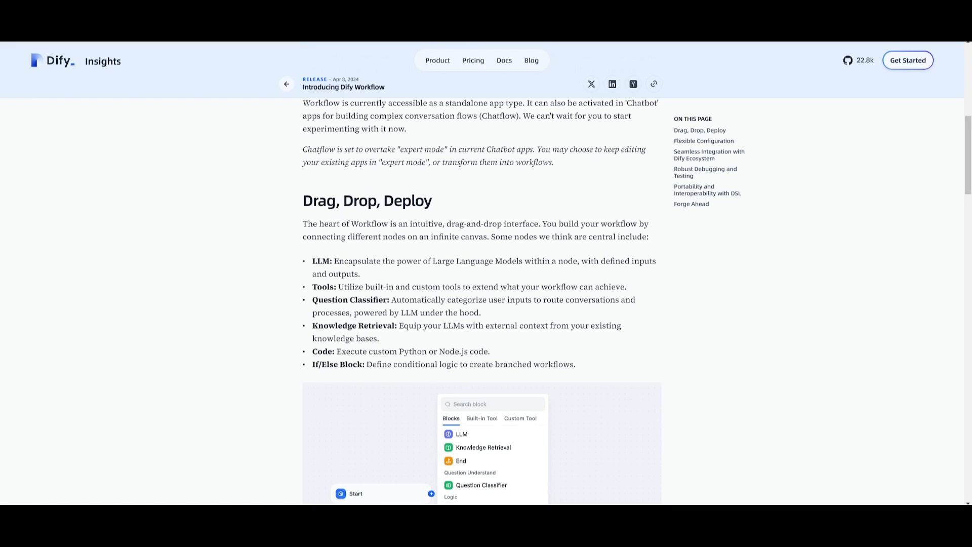
# Scroll through the Flexible Configuration section toward the dify.ai home page.
pyautogui.scroll(-3)
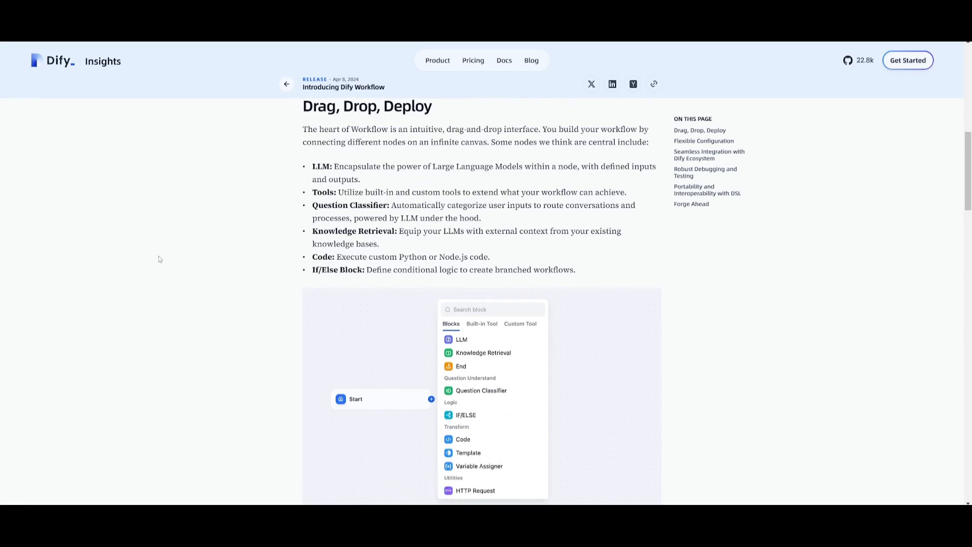
pyautogui.scroll(-3)
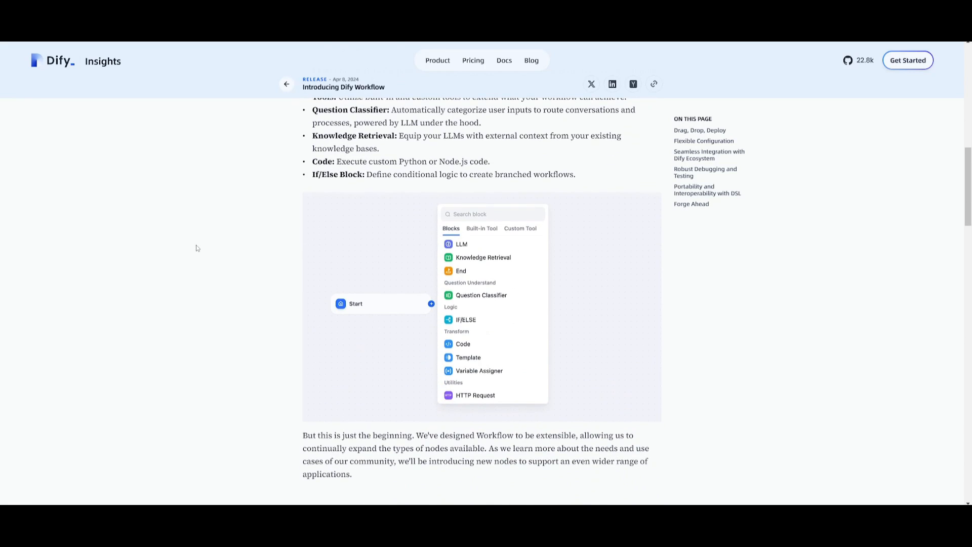
pyautogui.scroll(-3)
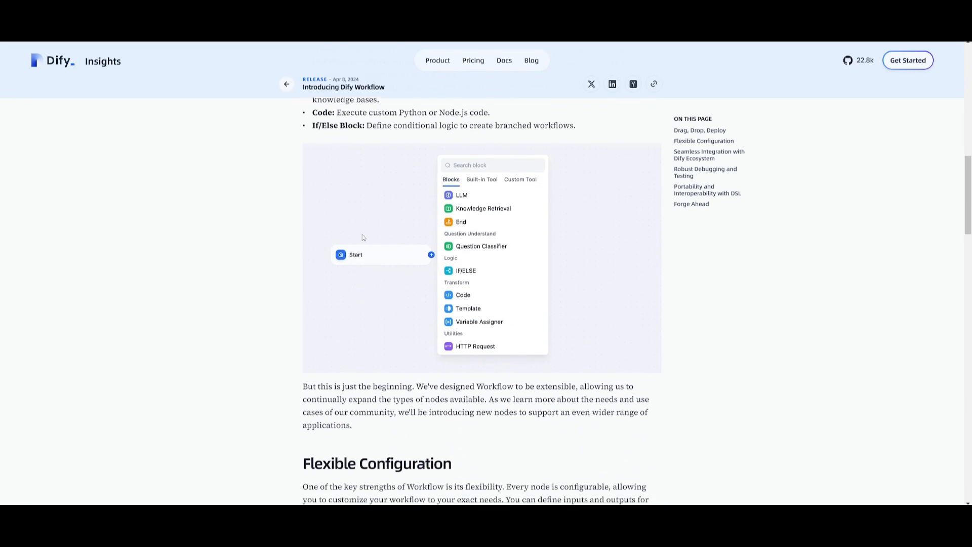
pyautogui.scroll(-3)
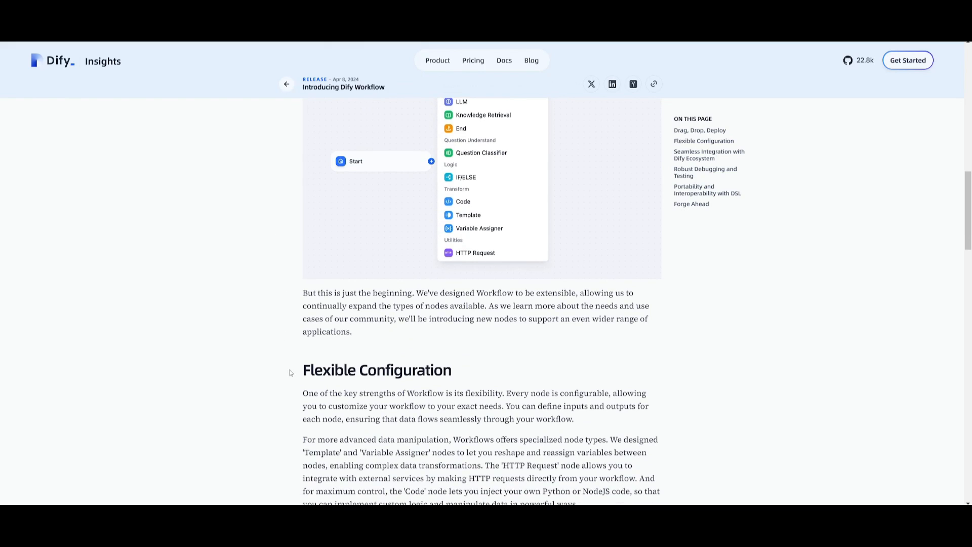
pyautogui.moveTo(312, 231)
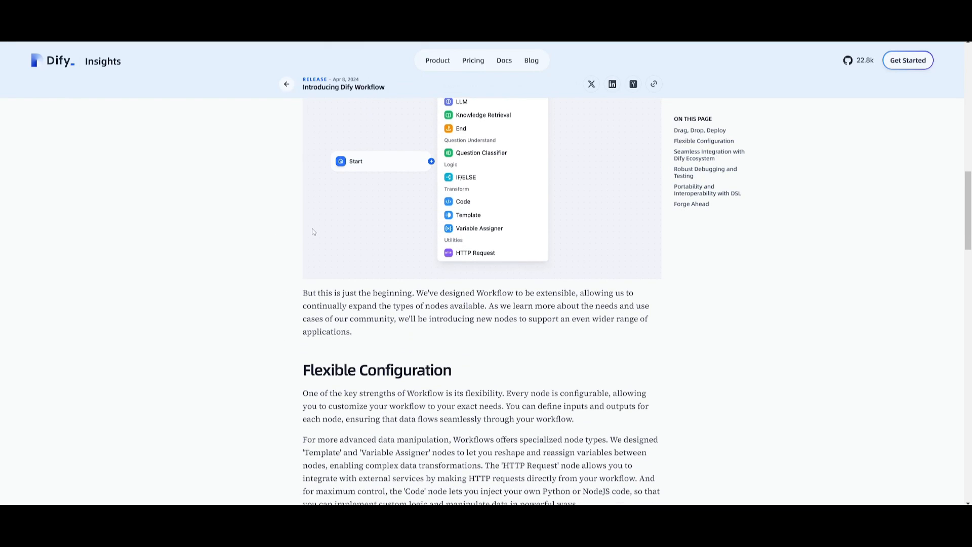
pyautogui.scroll(-3)
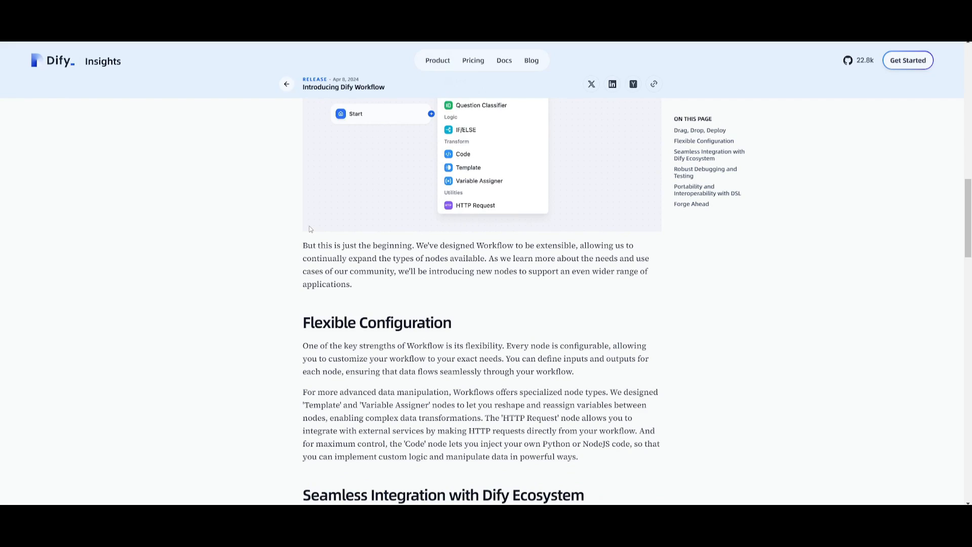
pyautogui.scroll(-3)
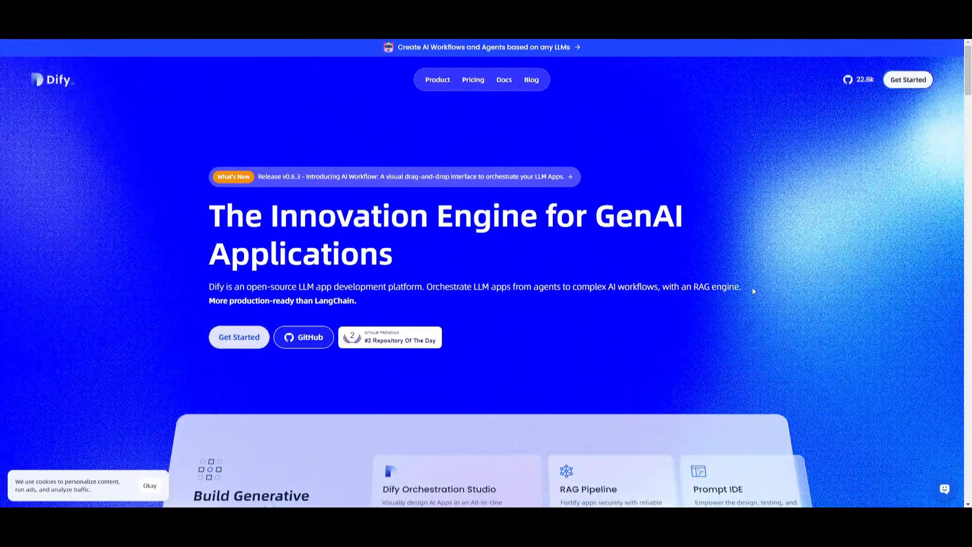
# Open Dify's GitHub repository and scroll through the README Quick start steps.
pyautogui.click(304, 337)
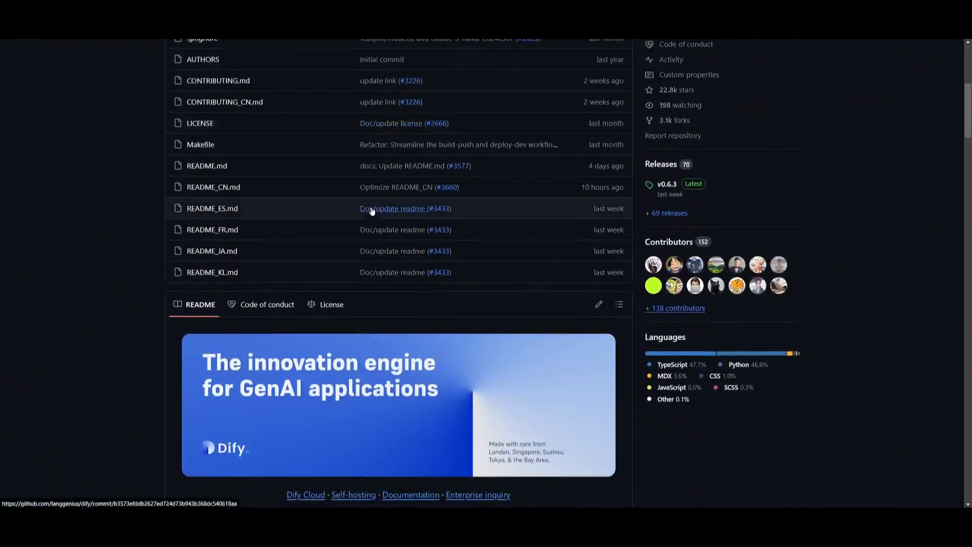
pyautogui.scroll(-3)
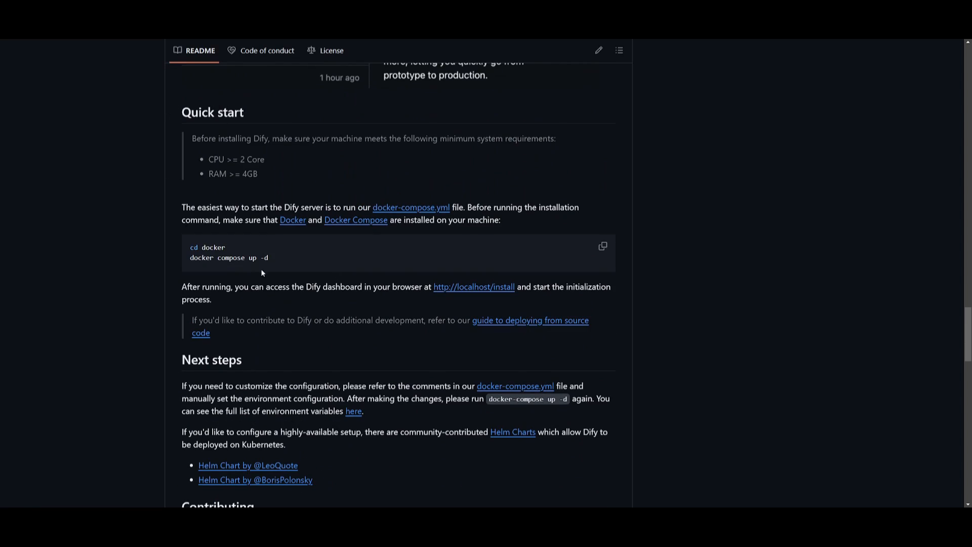
pyautogui.scroll(-3)
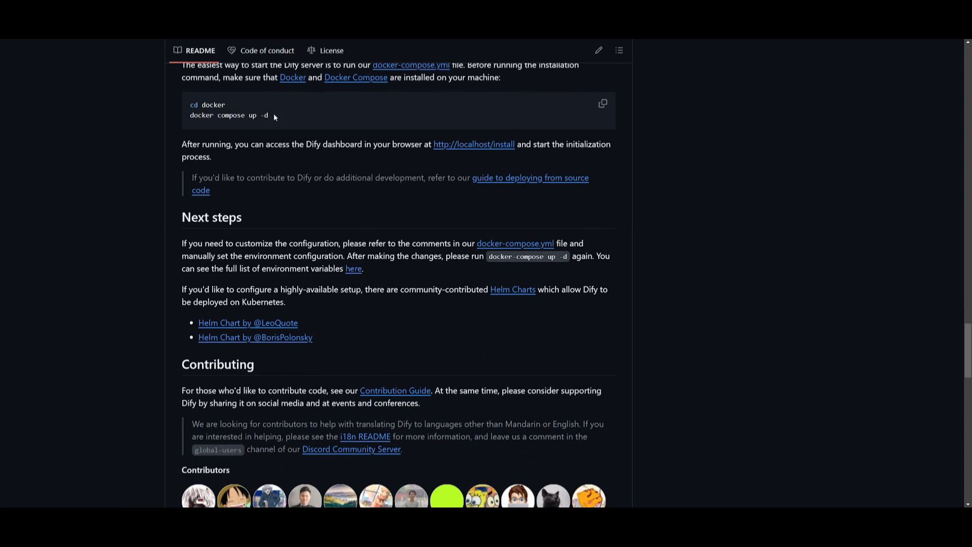
pyautogui.scroll(-3)
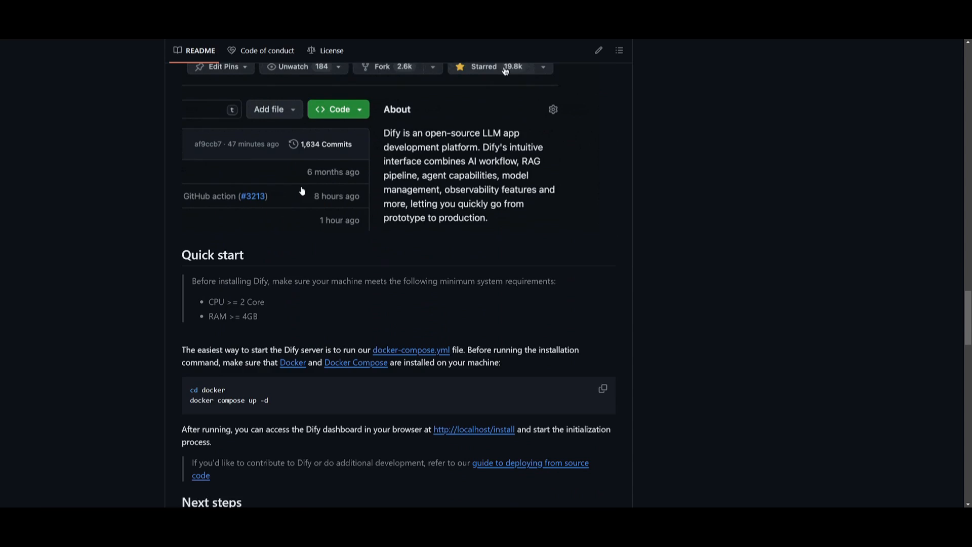
# Unstar the Dify repository and scroll back through the README.
pyautogui.click(484, 67)
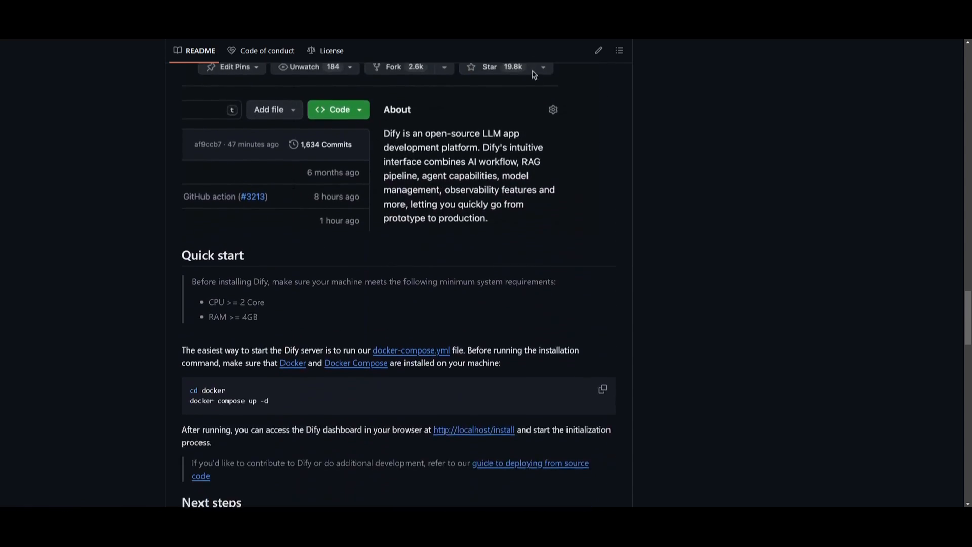
pyautogui.scroll(-3)
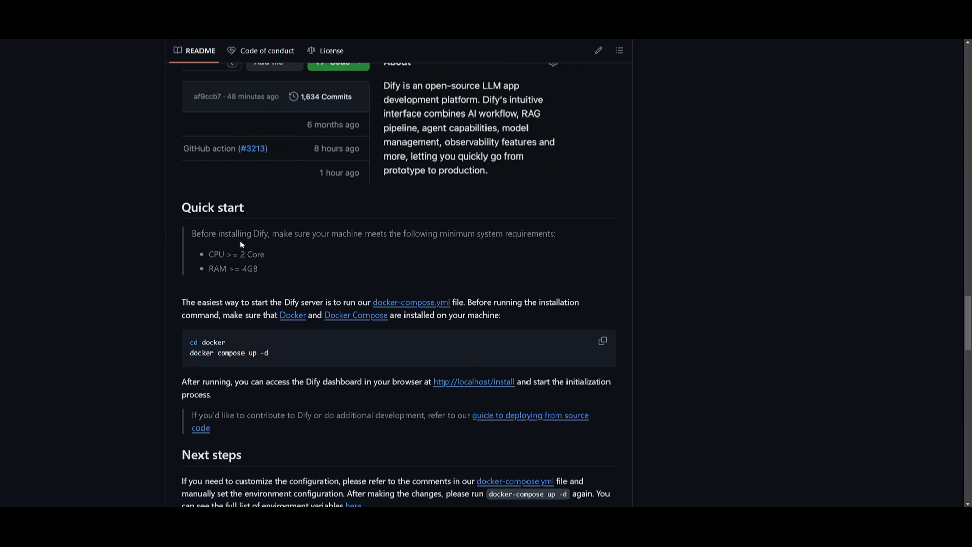
pyautogui.moveTo(268, 268)
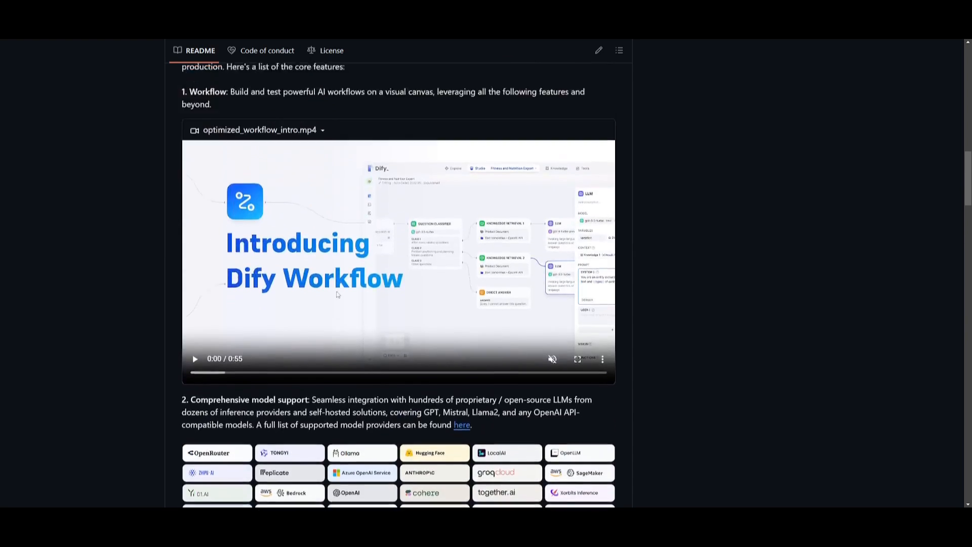
pyautogui.scroll(3)
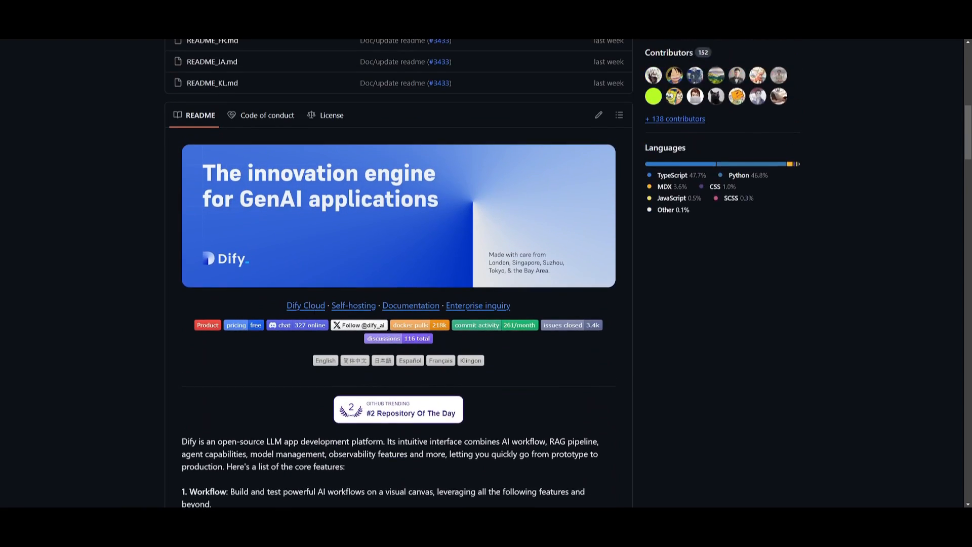
pyautogui.scroll(-3)
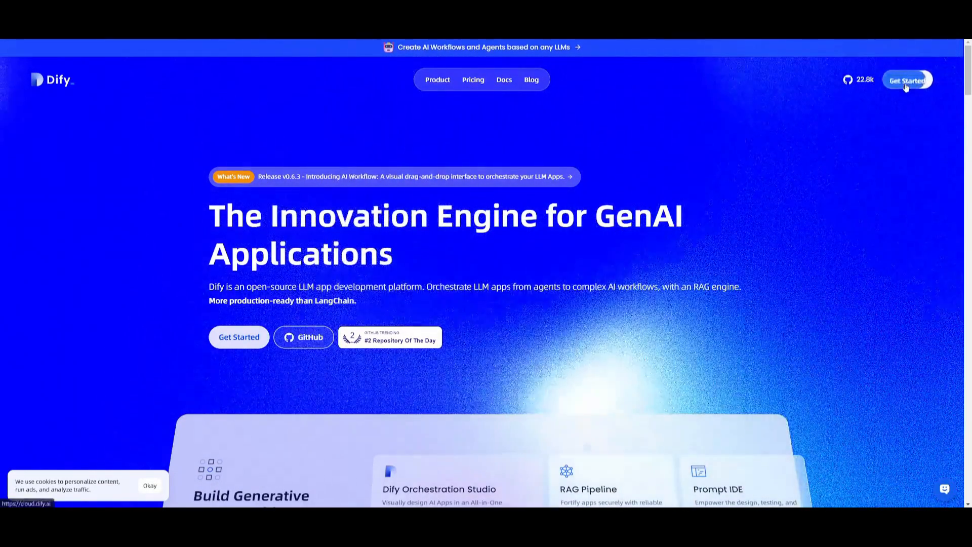
# Launch the Dify cloud app from dify.ai, landing on the empty Studio app list.
pyautogui.click(907, 81)
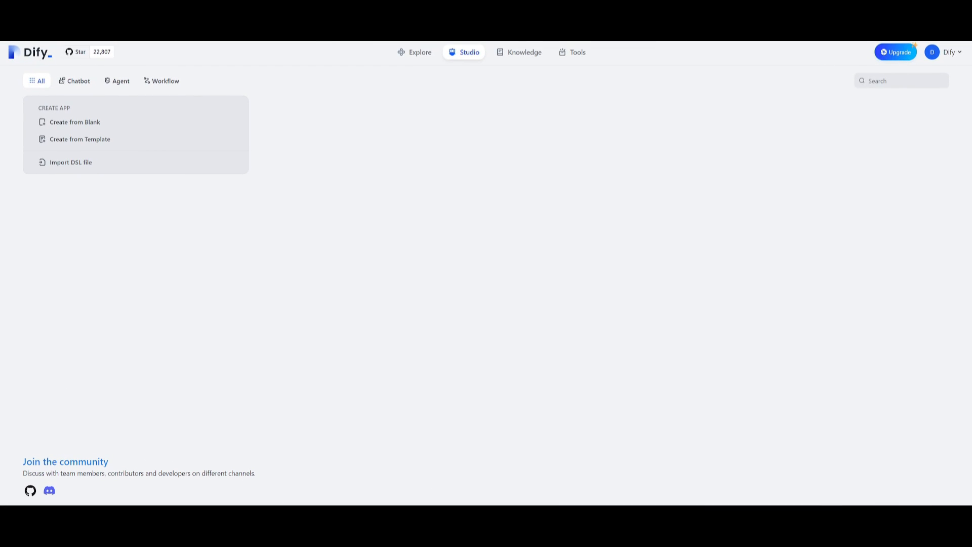
pyautogui.moveTo(465, 55)
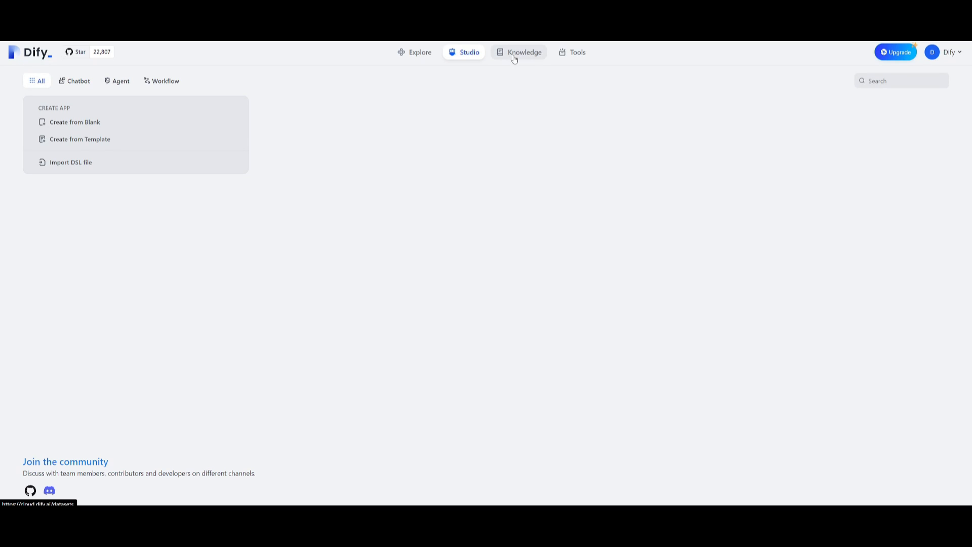
# Show the Tools page and scroll through the built-in tools list (Google, Bing, DALL-E, YouTube).
pyautogui.click(576, 52)
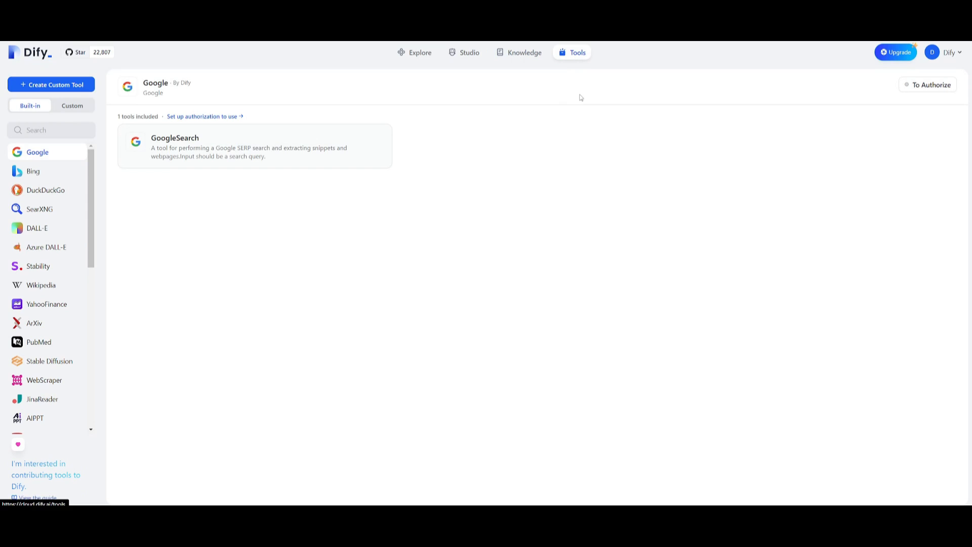
pyautogui.moveTo(55, 151)
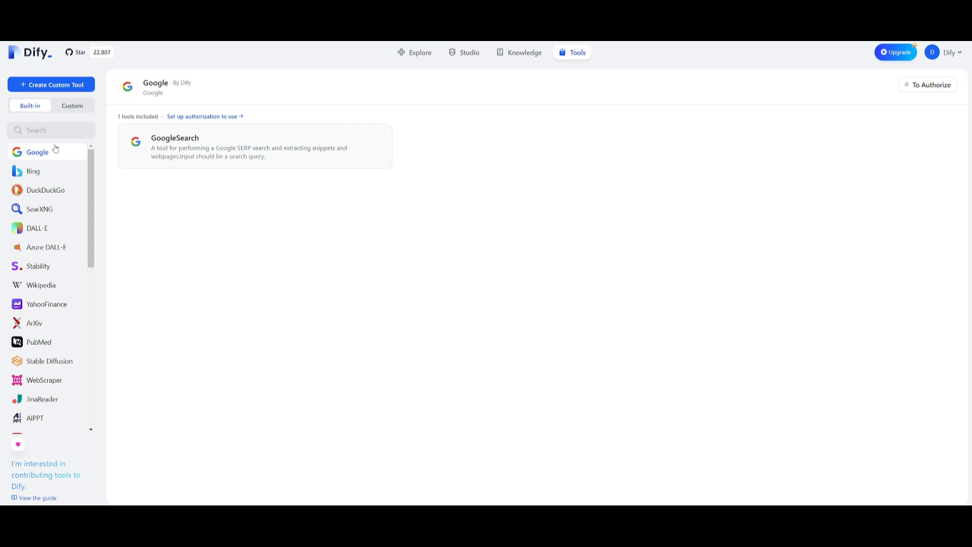
pyautogui.scroll(-3)
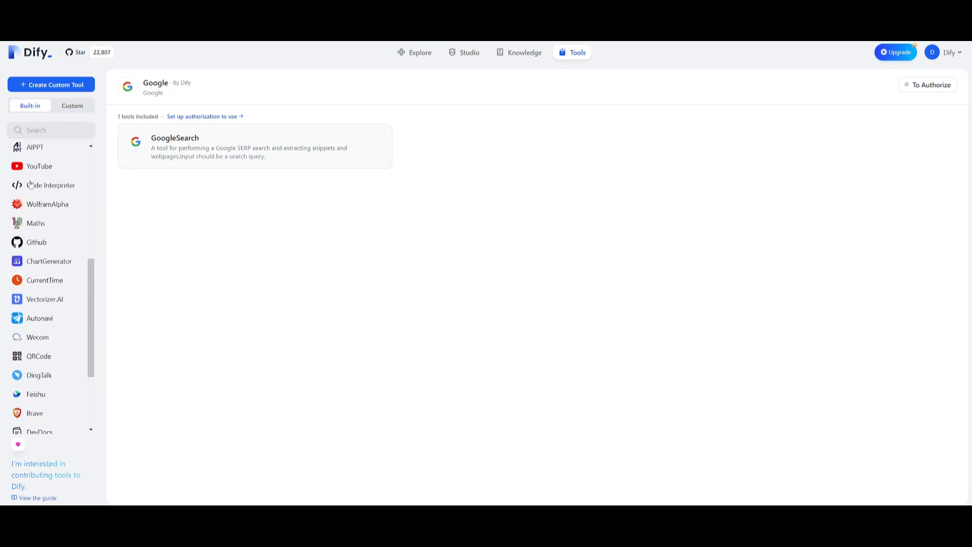
pyautogui.scroll(-3)
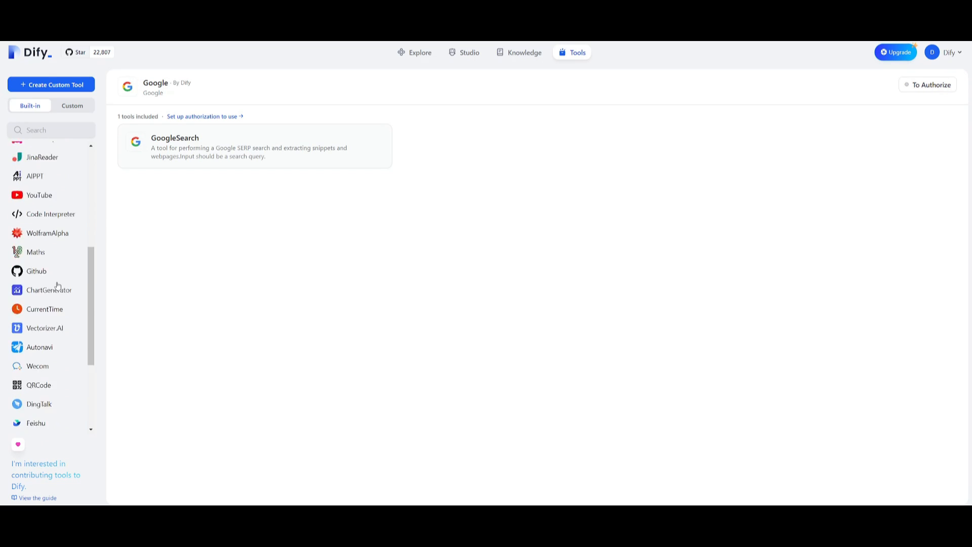
pyautogui.click(51, 84)
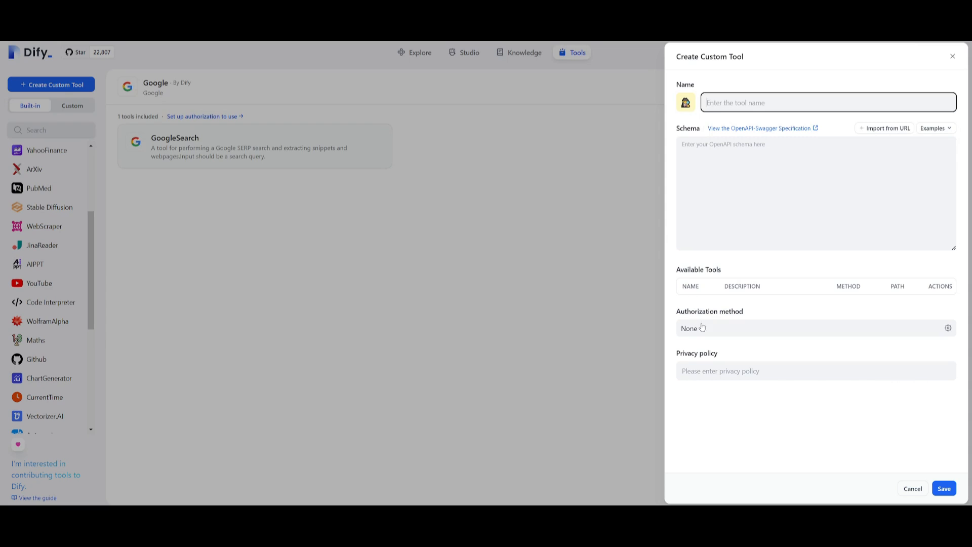
pyautogui.moveTo(698, 363)
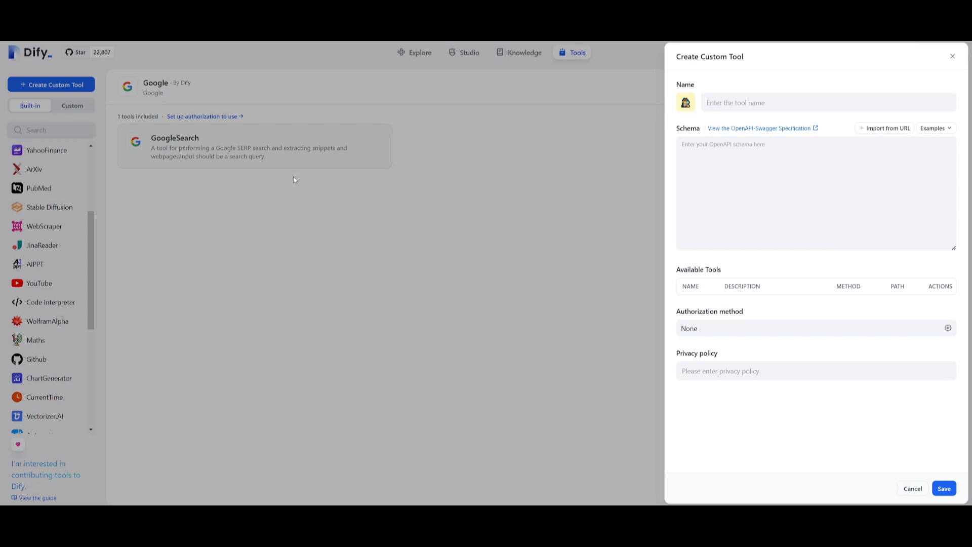
pyautogui.click(912, 488)
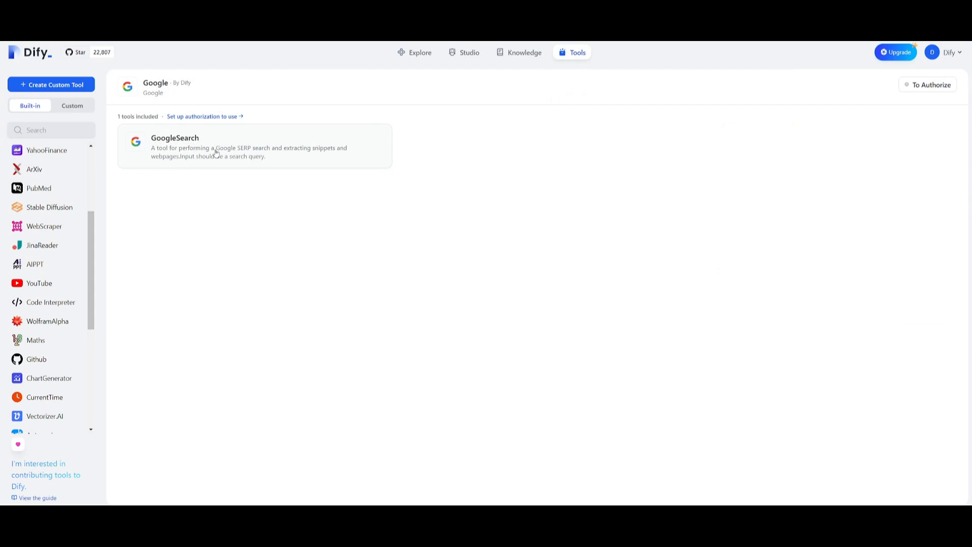
# View the Github tool's Search Repositories details, then dismiss them.
pyautogui.scroll(-3)
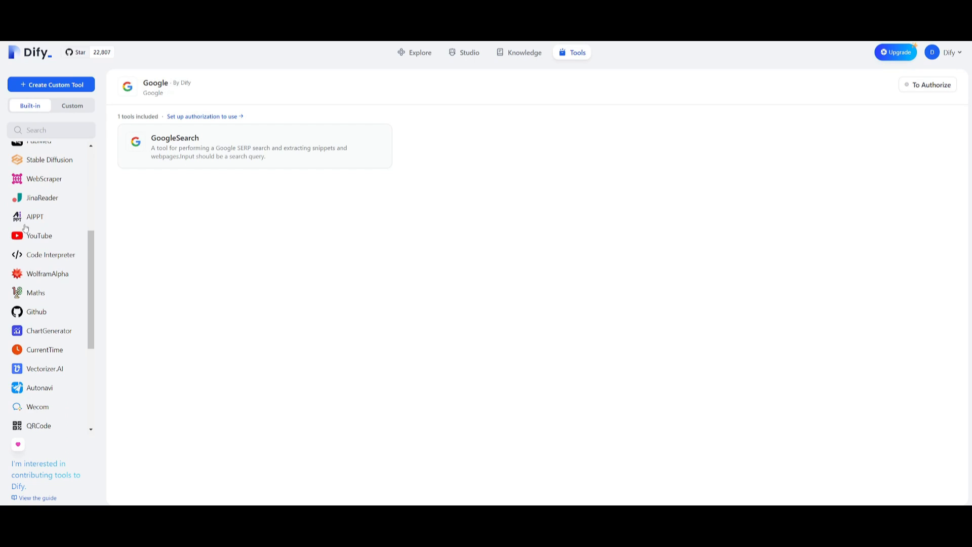
pyautogui.scroll(-3)
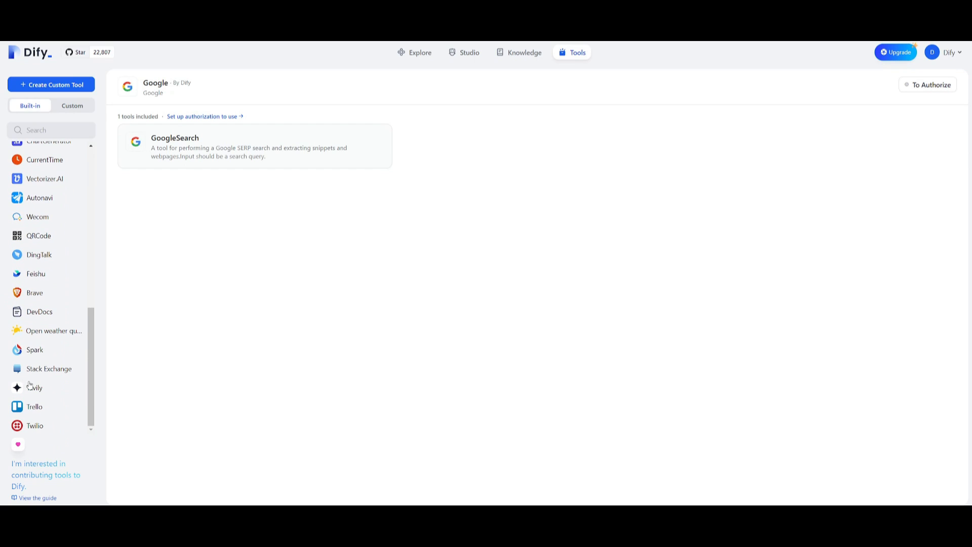
pyautogui.moveTo(35, 274)
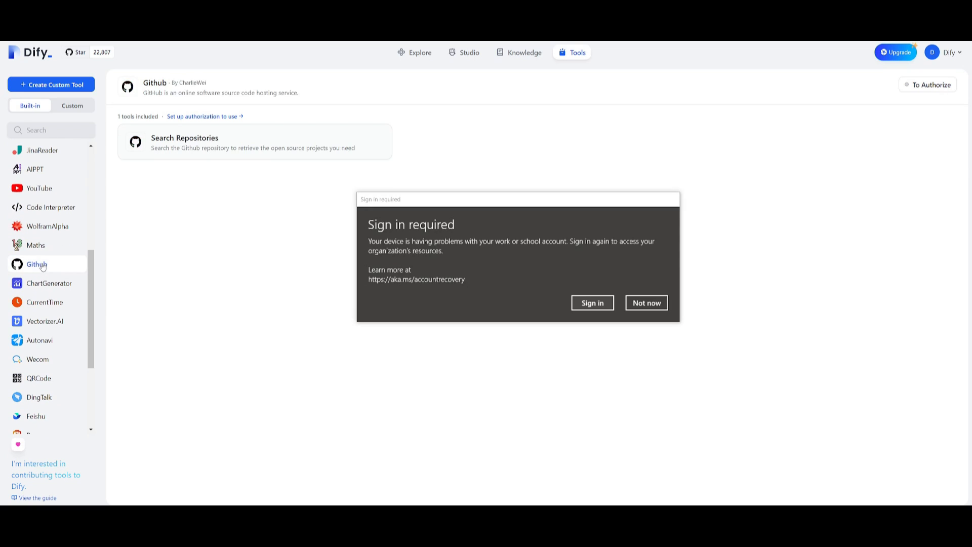
pyautogui.click(646, 303)
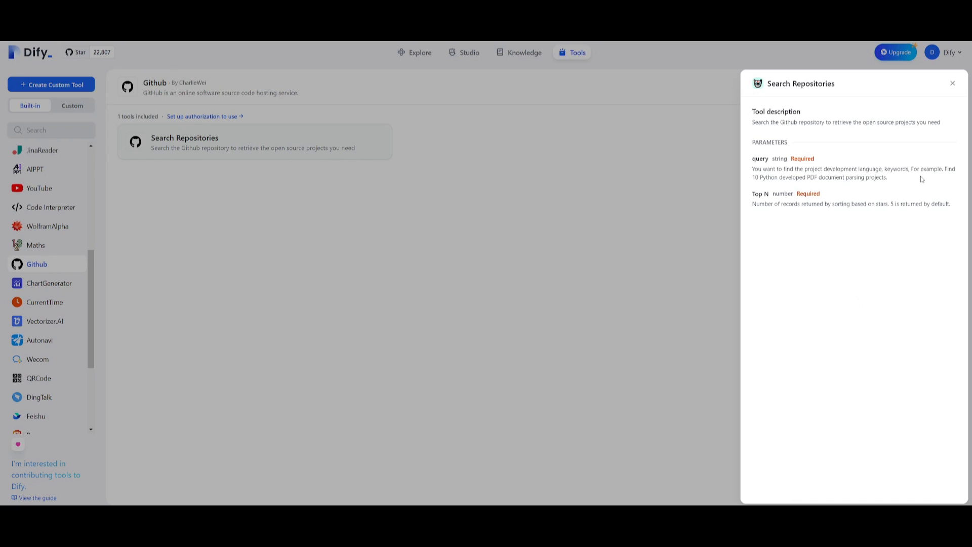
pyautogui.click(953, 83)
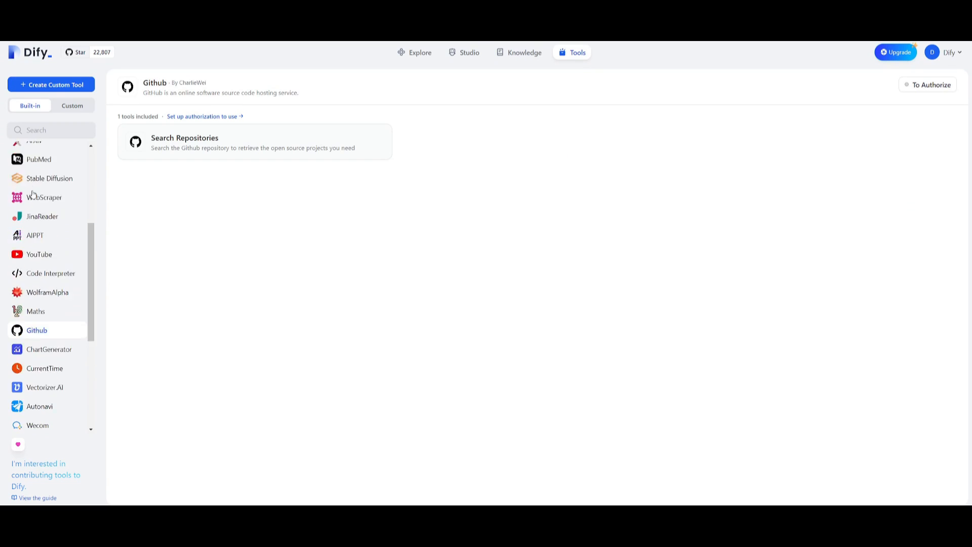
# View the YouTube tool's details, then move to the Knowledge page.
pyautogui.click(39, 255)
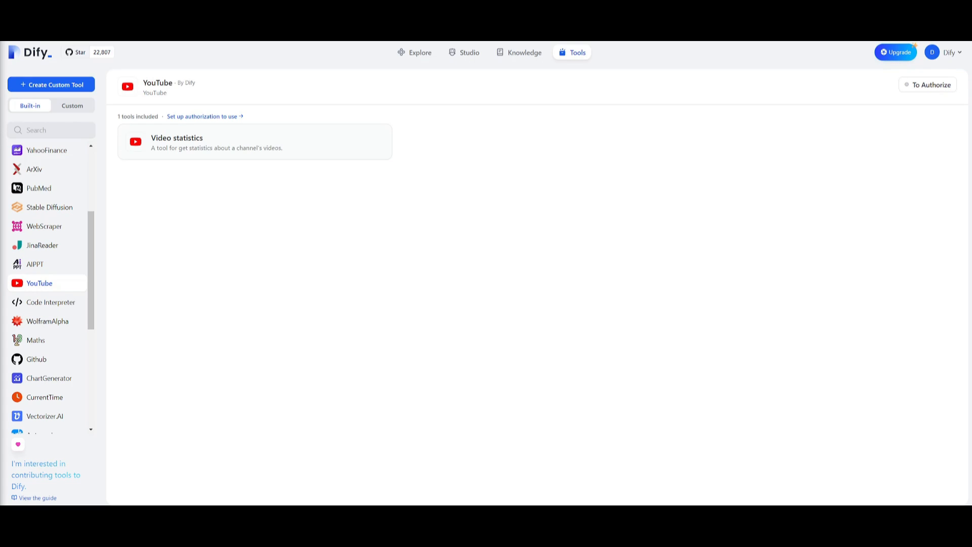
pyautogui.click(525, 50)
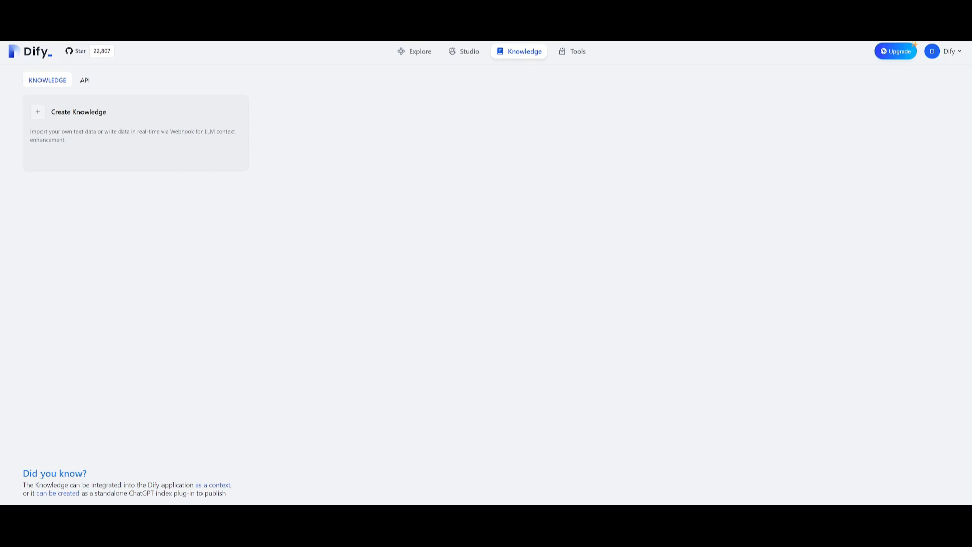
# Glance at the Knowledge API docs, then start creating a new knowledge base.
pyautogui.click(84, 80)
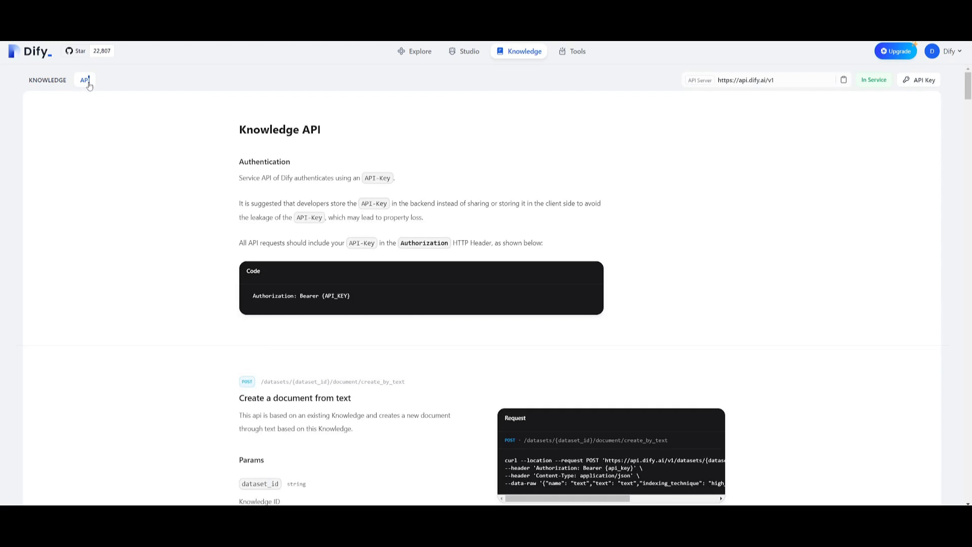
pyautogui.click(48, 79)
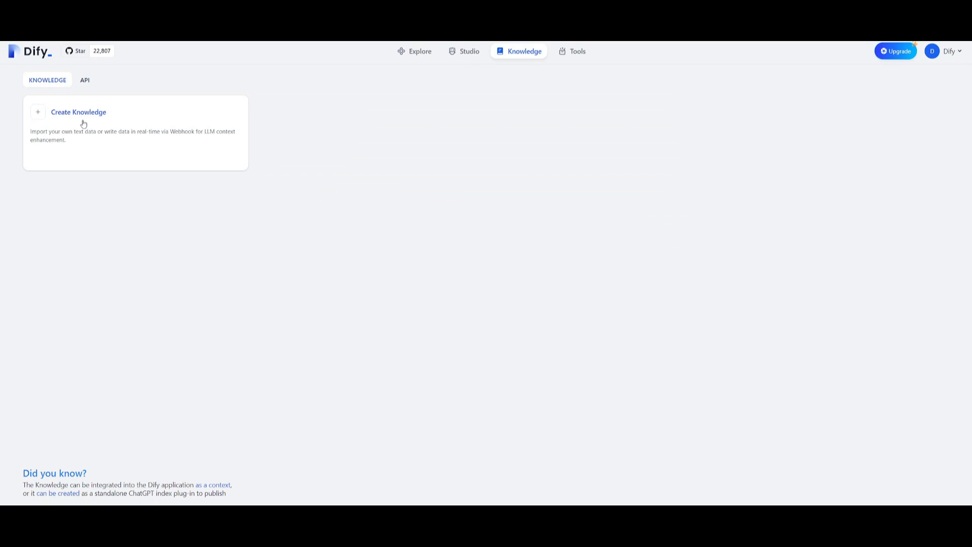
pyautogui.click(78, 113)
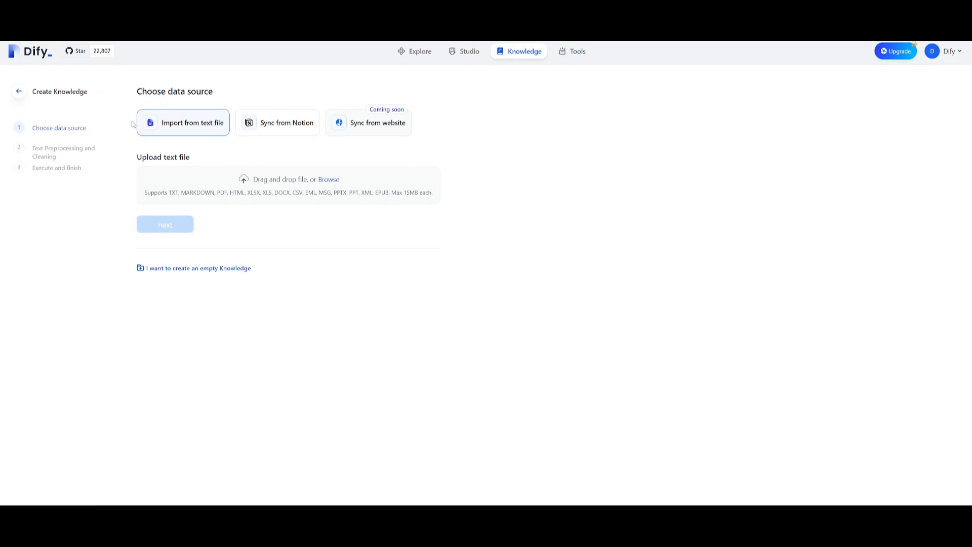
pyautogui.moveTo(268, 147)
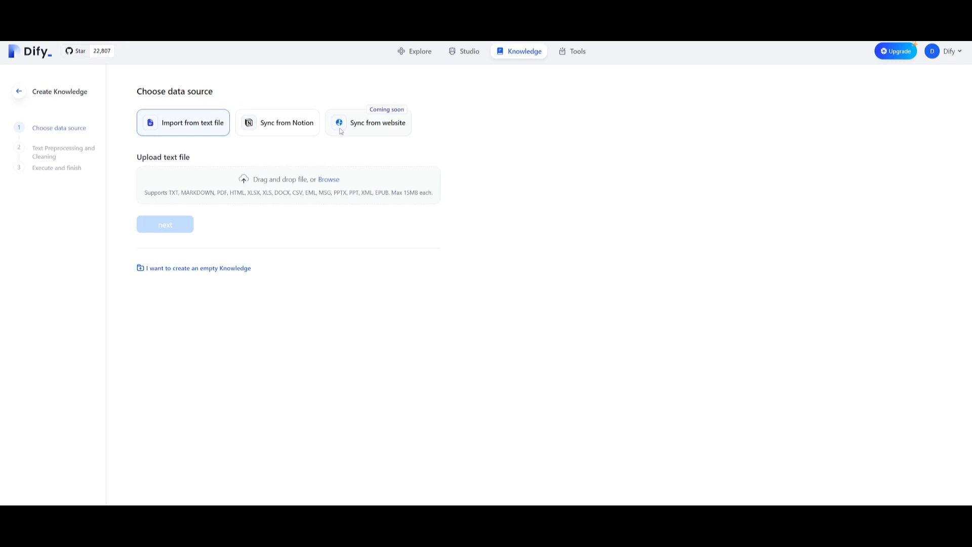
pyautogui.moveTo(219, 188)
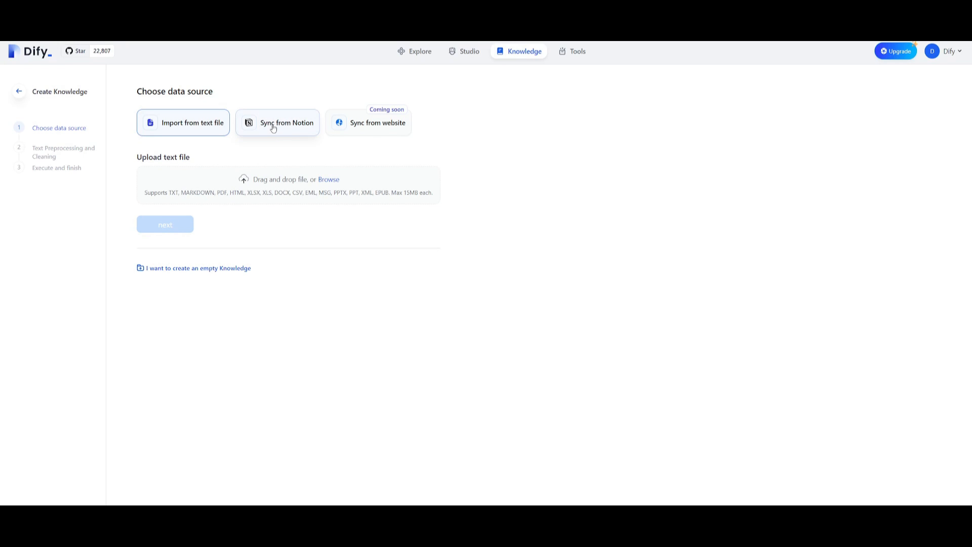
# Choose Import from text file, upload Invoice-6CED1CAB-0001.pdf and continue to preprocessing.
pyautogui.click(278, 122)
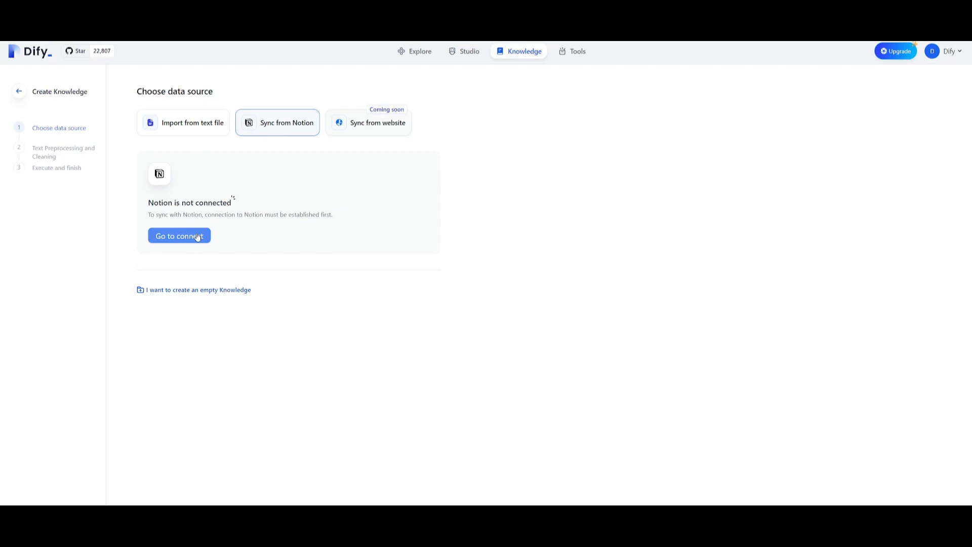
pyautogui.click(192, 122)
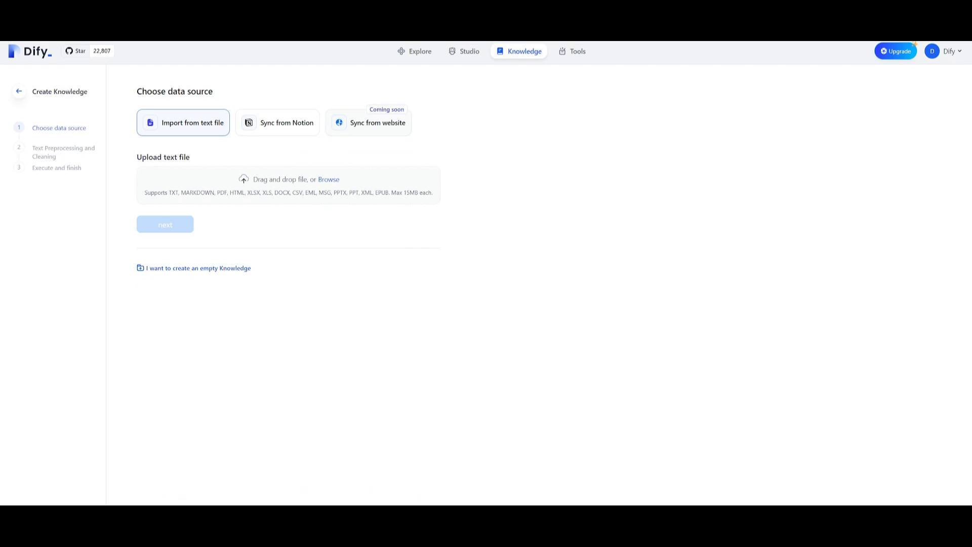
pyautogui.click(328, 180)
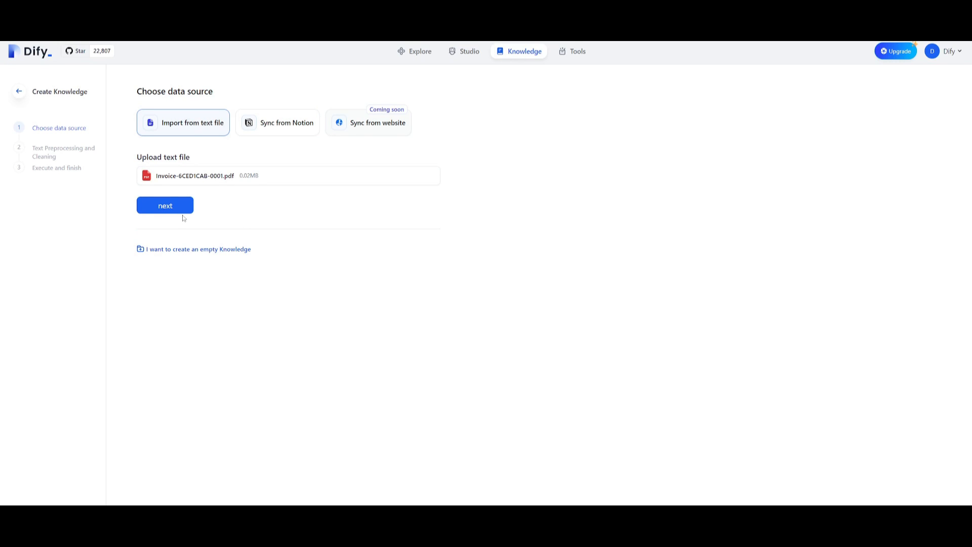
pyautogui.click(165, 205)
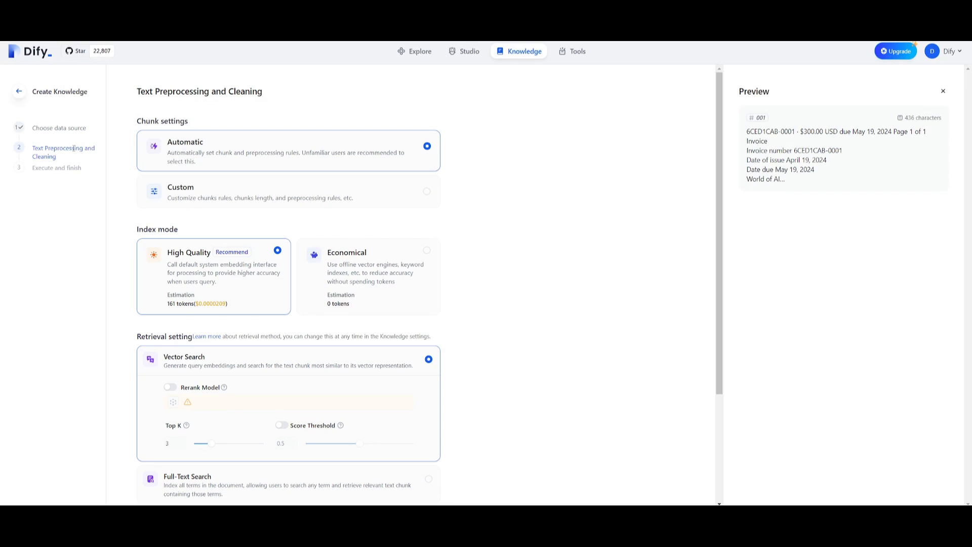
pyautogui.moveTo(251, 152)
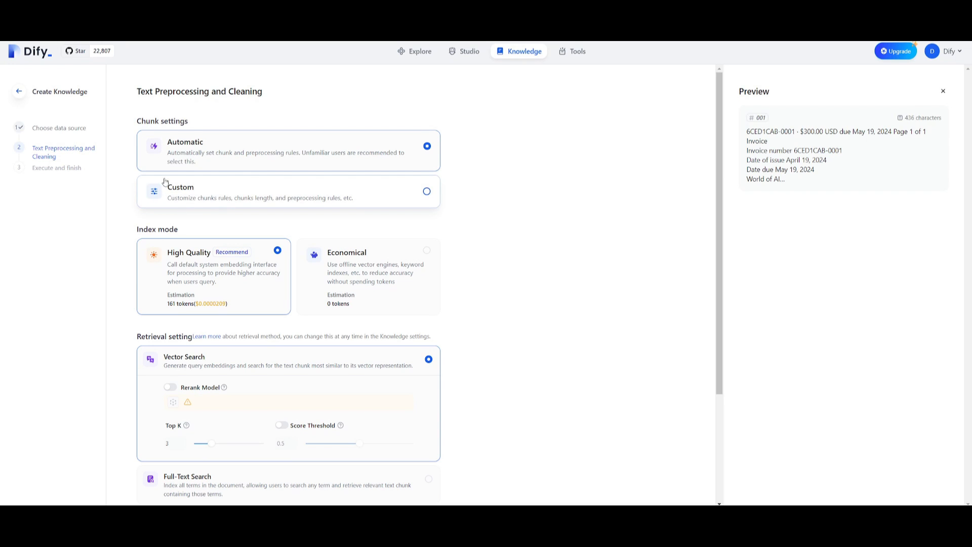
# Save & Process with Automatic chunking, High Quality and Vector Search, then view the invoice document list.
pyautogui.scroll(-3)
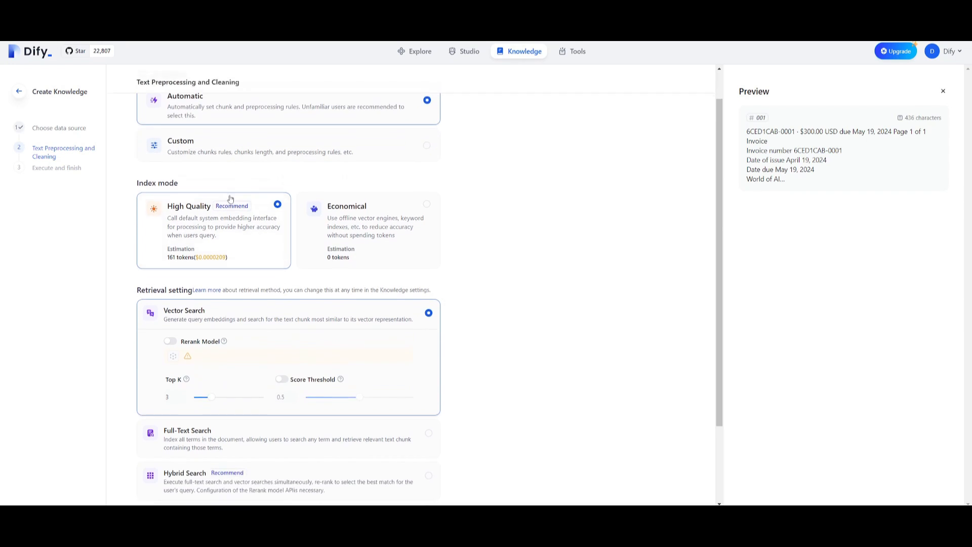
pyautogui.scroll(-3)
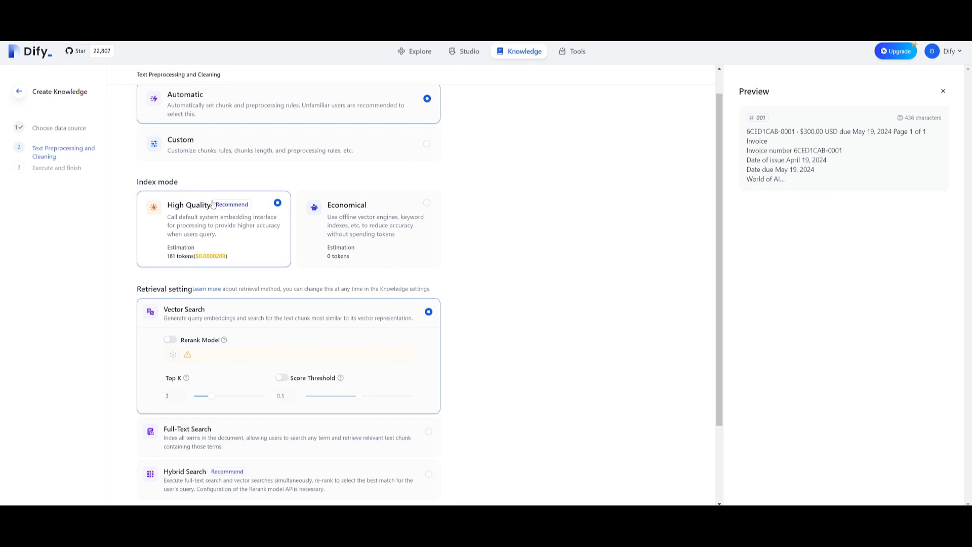
pyautogui.scroll(-3)
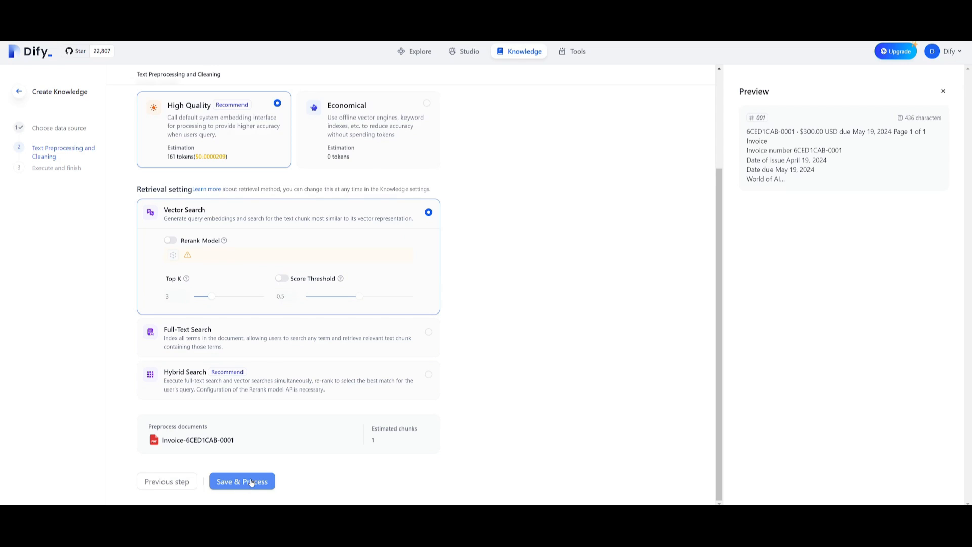
pyautogui.click(242, 481)
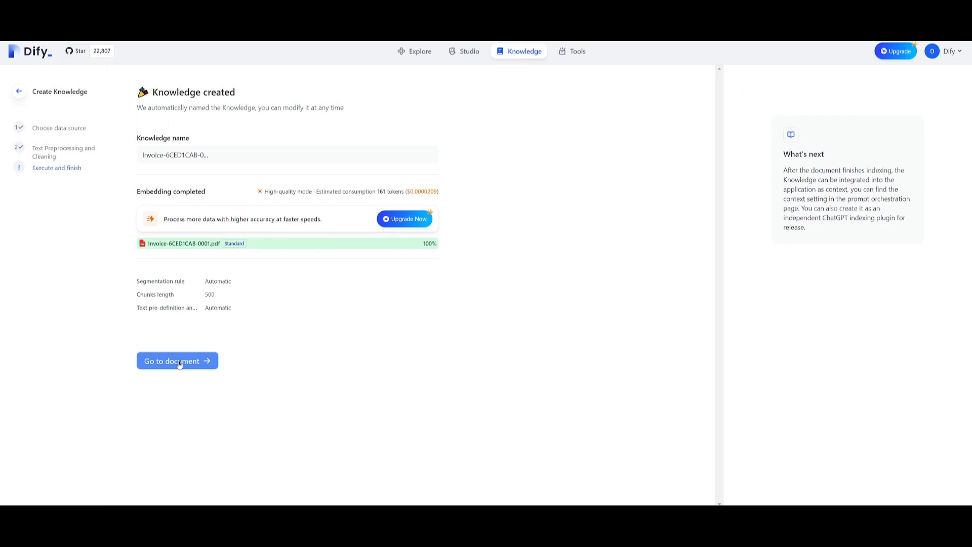
pyautogui.click(177, 361)
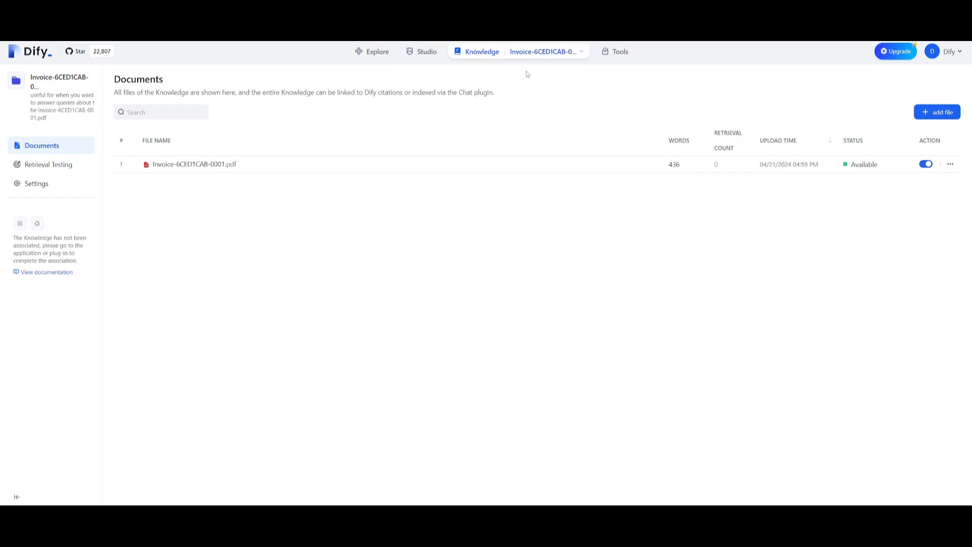
pyautogui.moveTo(427, 52)
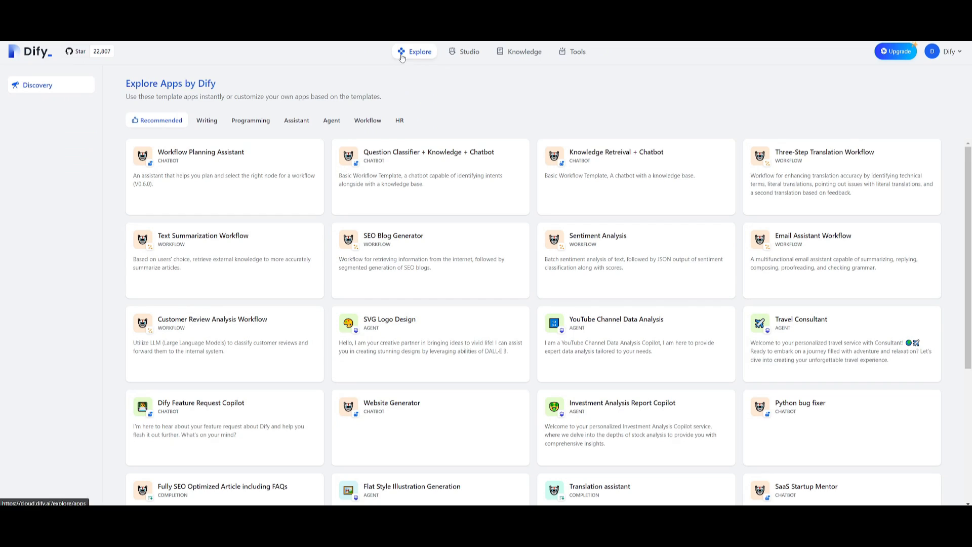
pyautogui.moveTo(360, 105)
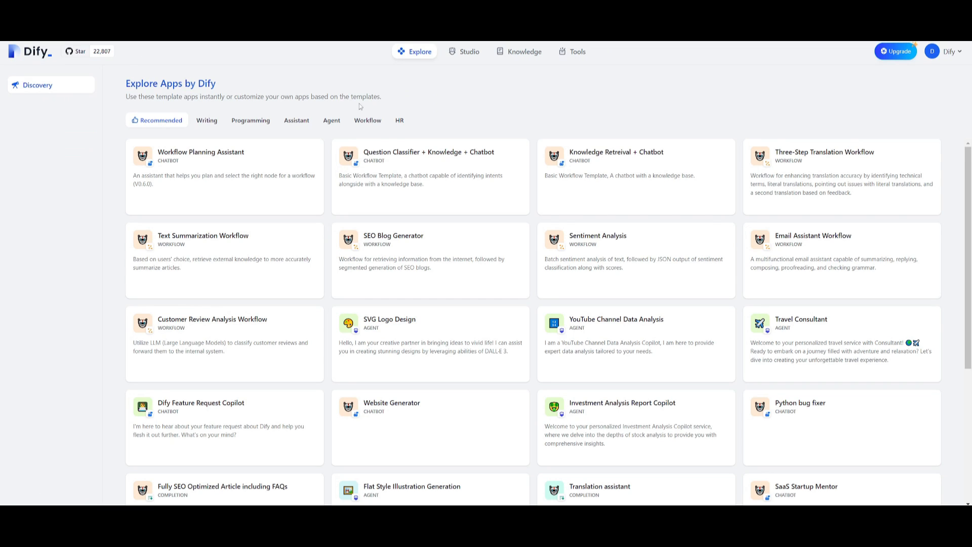
pyautogui.moveTo(60, 133)
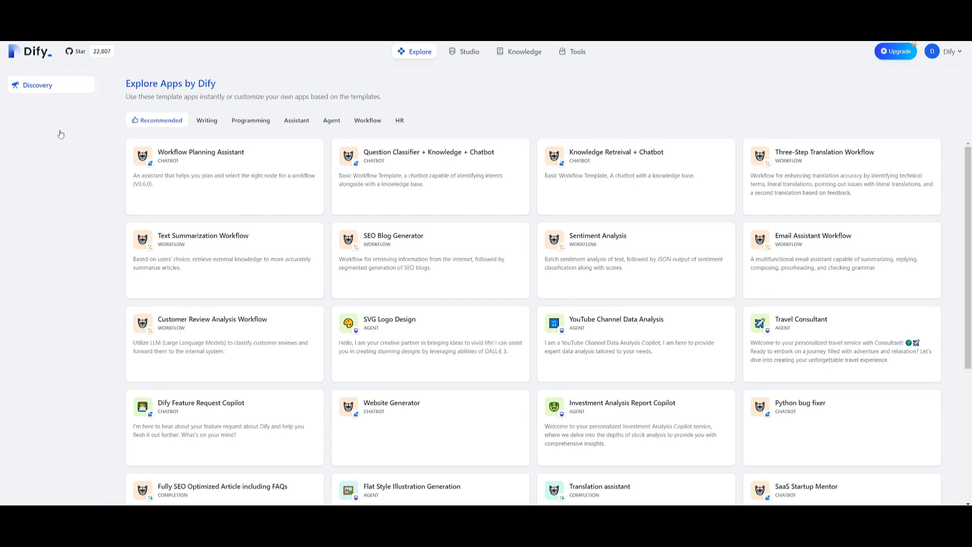
pyautogui.moveTo(88, 167)
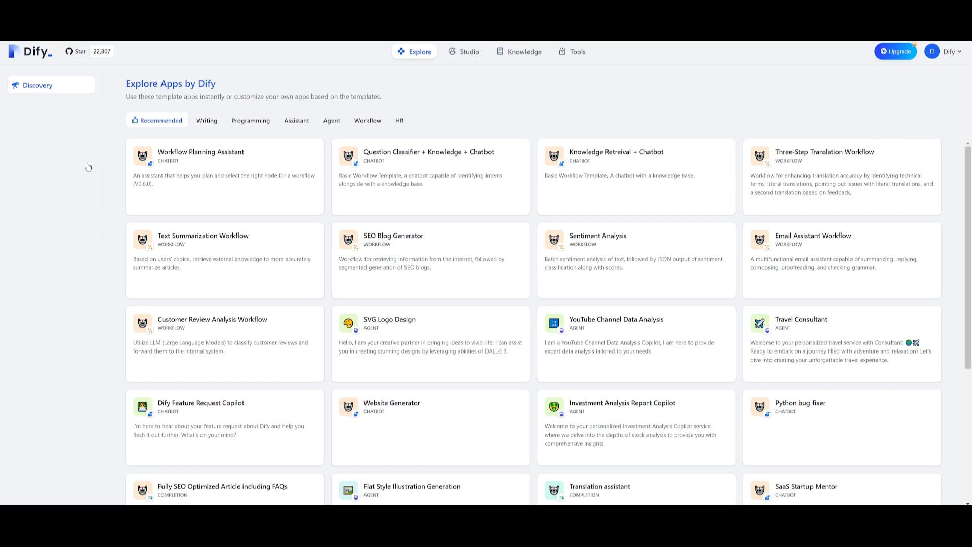
# Create a Website Generator chatbot app from the Explore template.
pyautogui.scroll(-3)
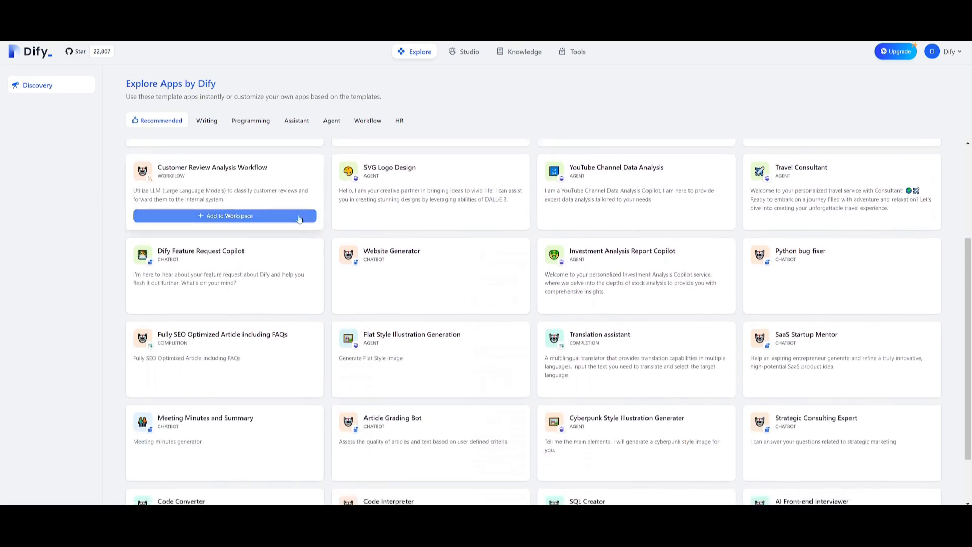
pyautogui.scroll(-3)
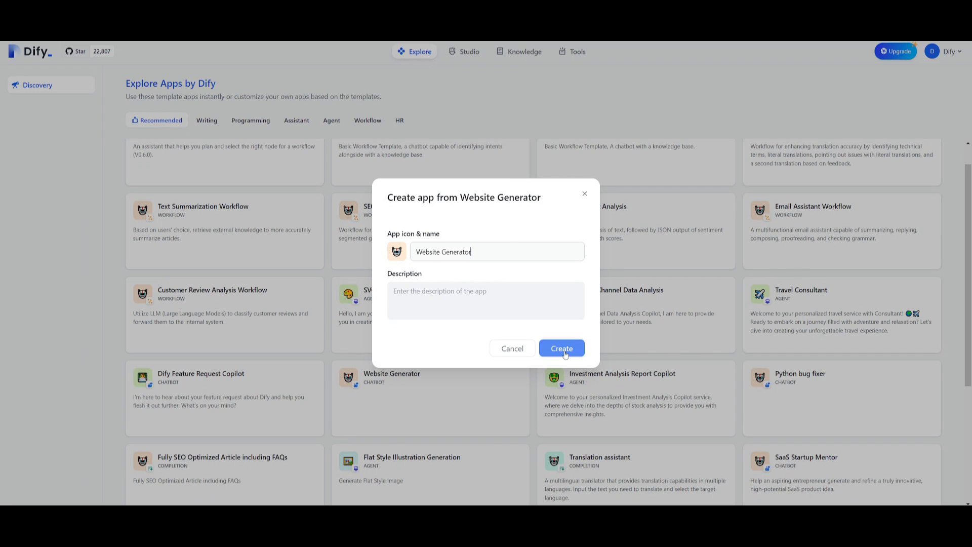
pyautogui.click(561, 348)
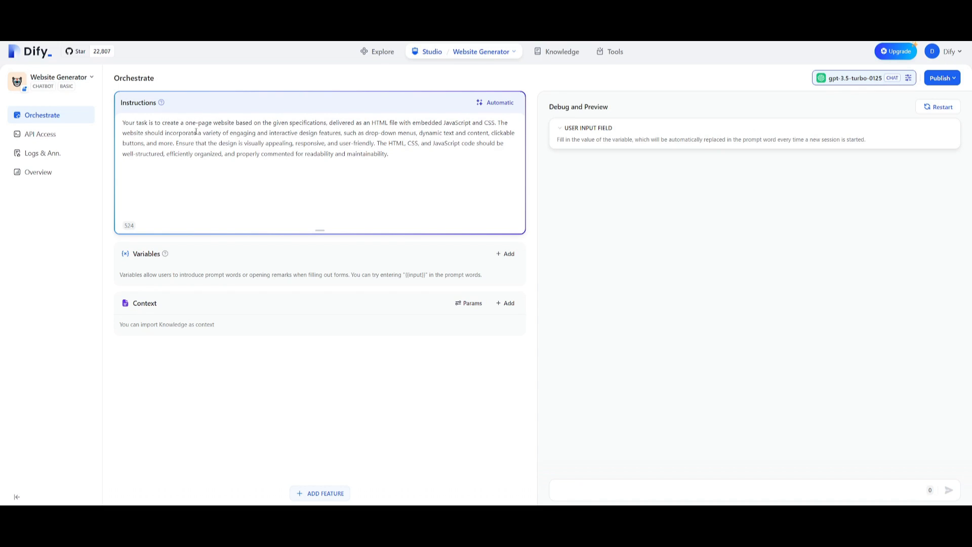
# From the app's Overview, launch the public web app preview in a new tab.
pyautogui.click(39, 171)
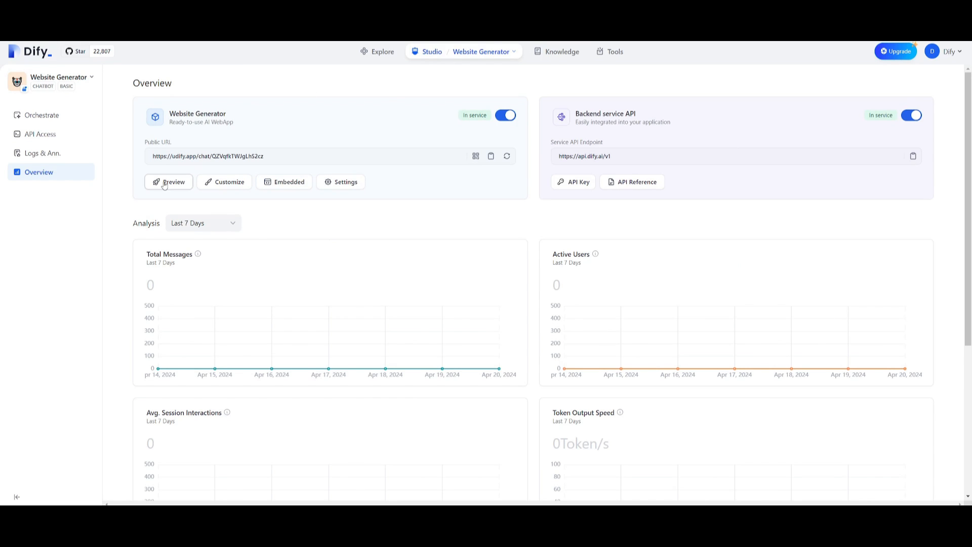
pyautogui.click(168, 182)
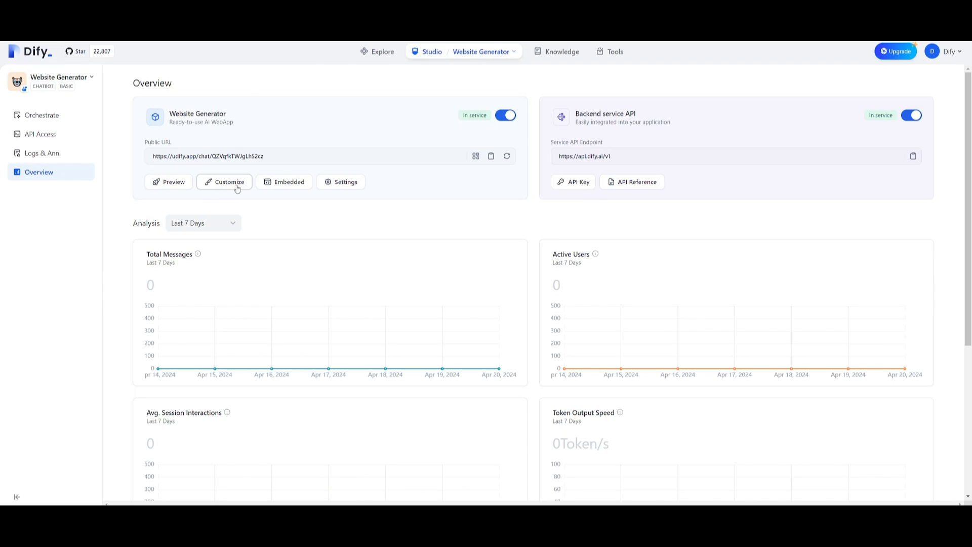
pyautogui.click(173, 182)
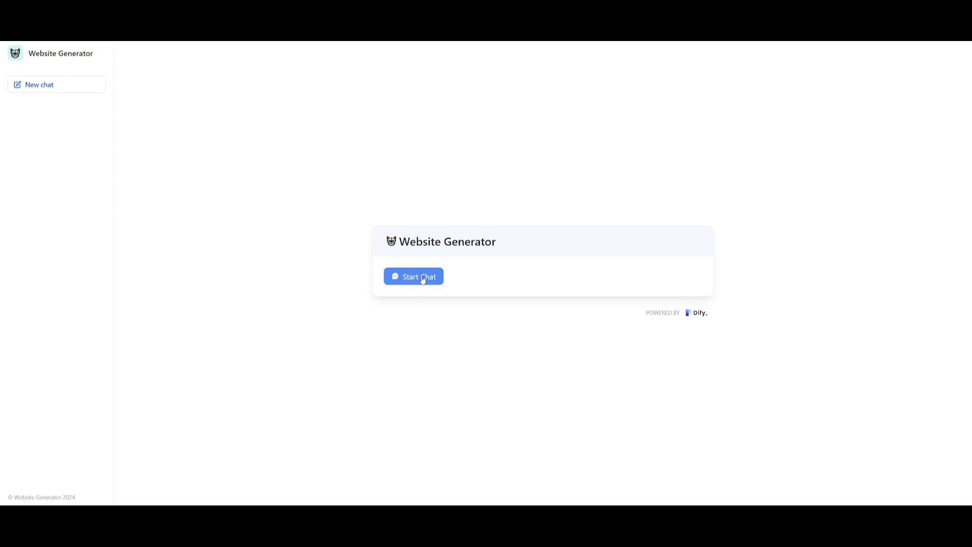
# Start a chat and ask 'hello create me a basic html', then return to the Overview.
pyautogui.click(414, 276)
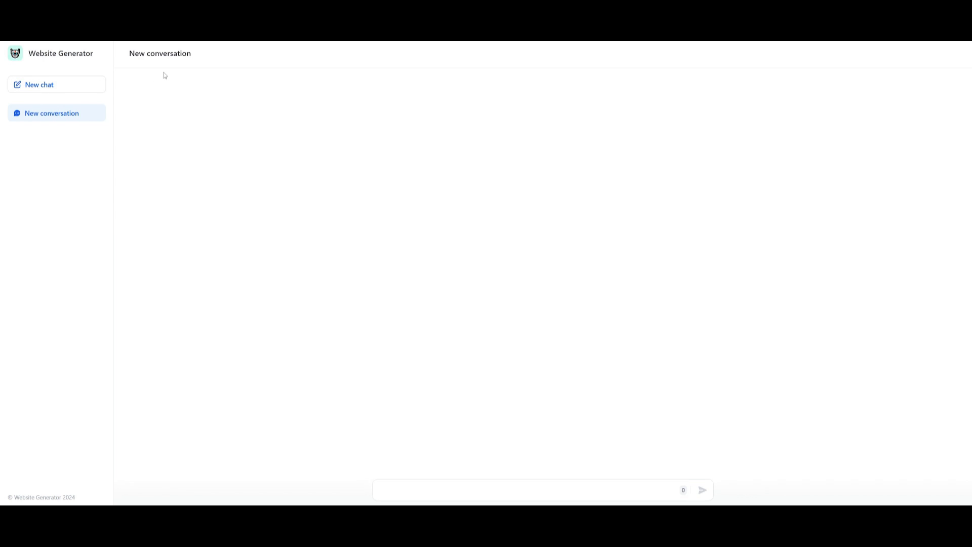
pyautogui.write('hello')
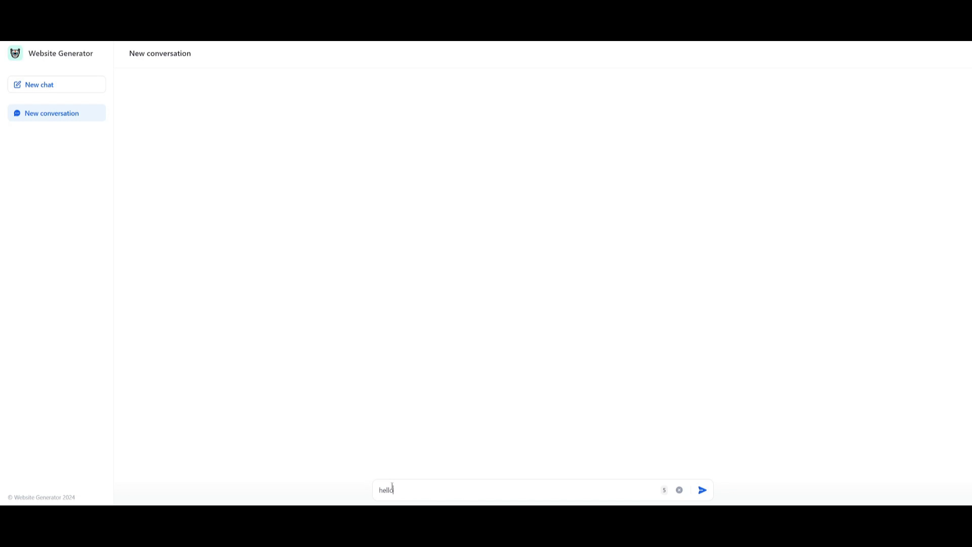
pyautogui.write('create me')
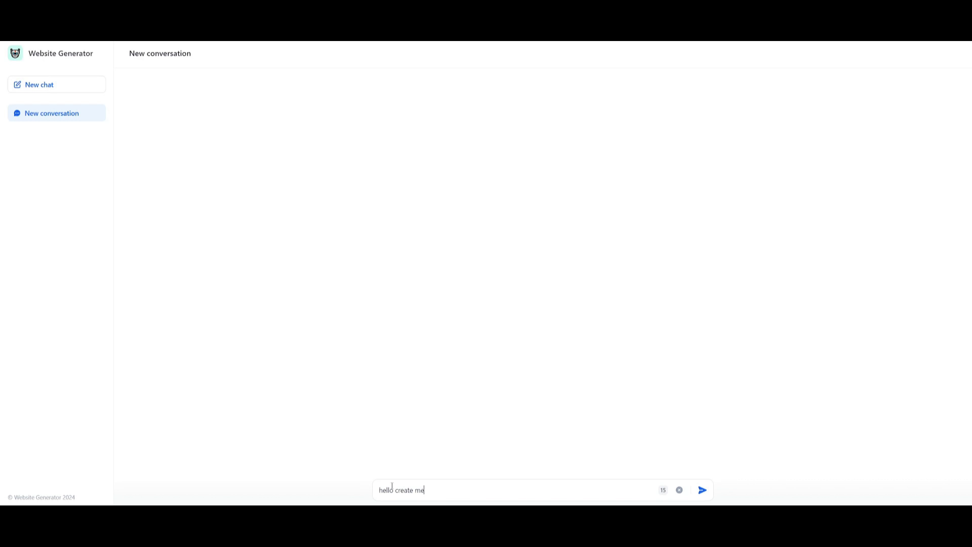
pyautogui.write('a basic html')
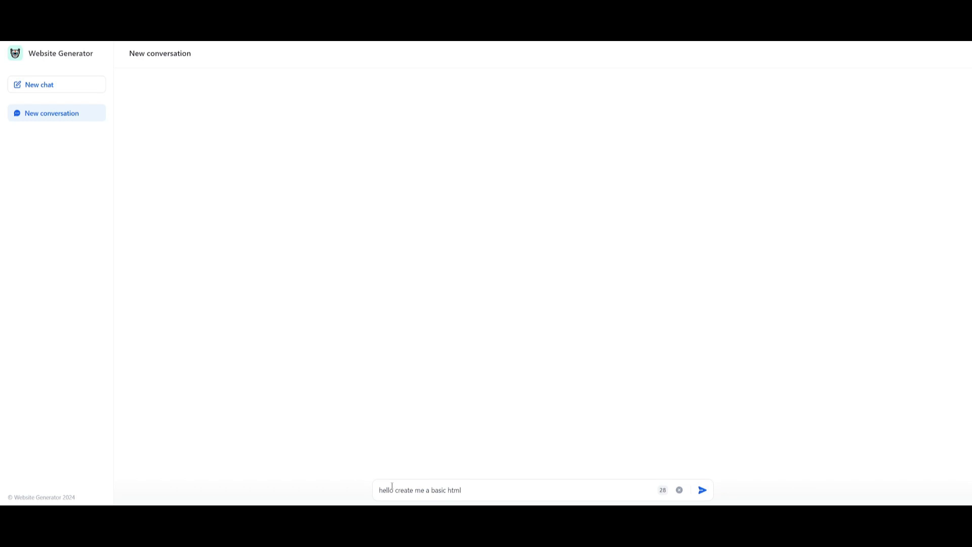
pyautogui.click(702, 490)
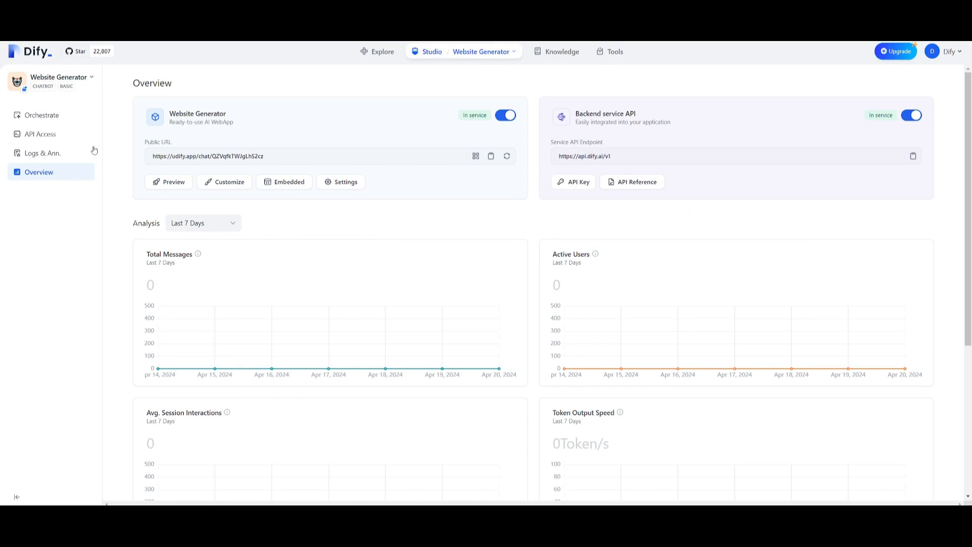
# Return to the Studio app list and filter it by Agent, then by Workflow apps.
pyautogui.click(41, 115)
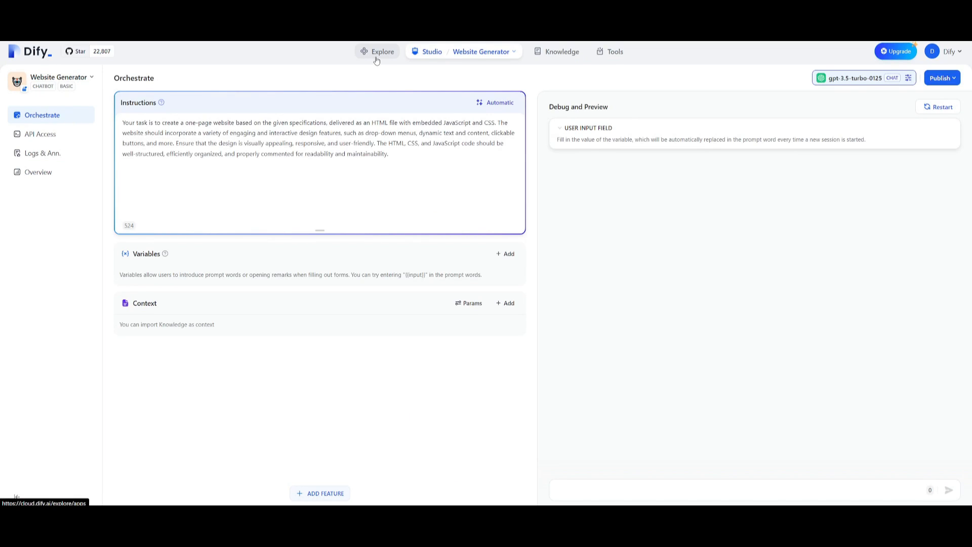
pyautogui.click(381, 51)
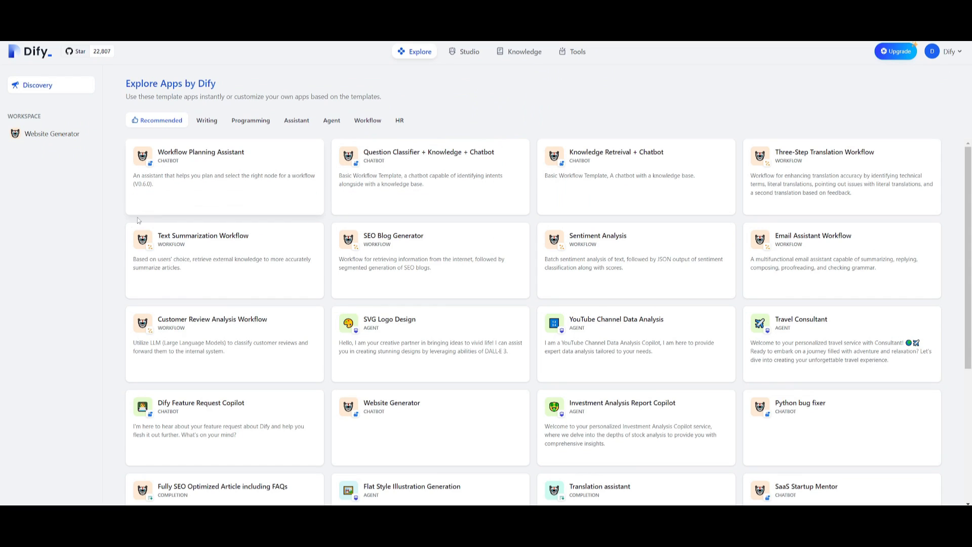
pyautogui.click(468, 52)
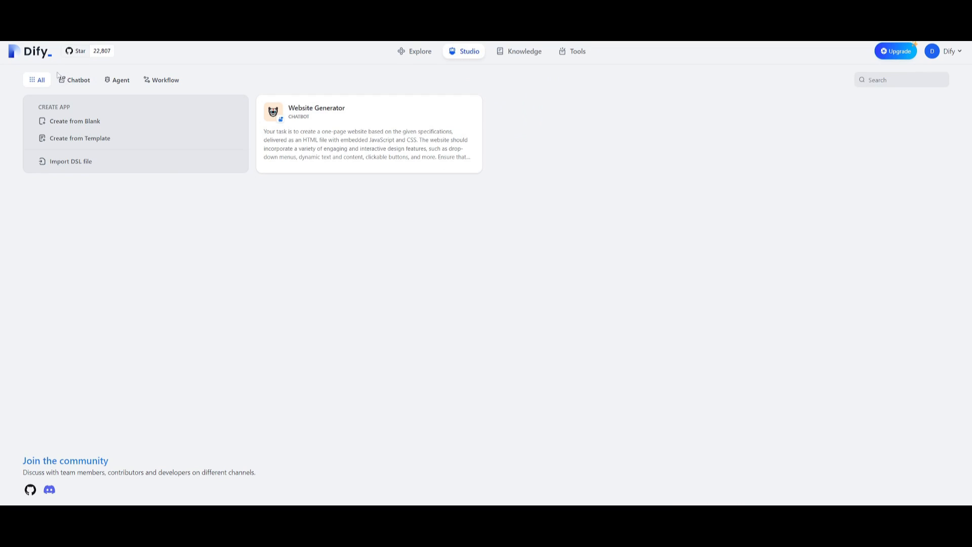
pyautogui.click(120, 80)
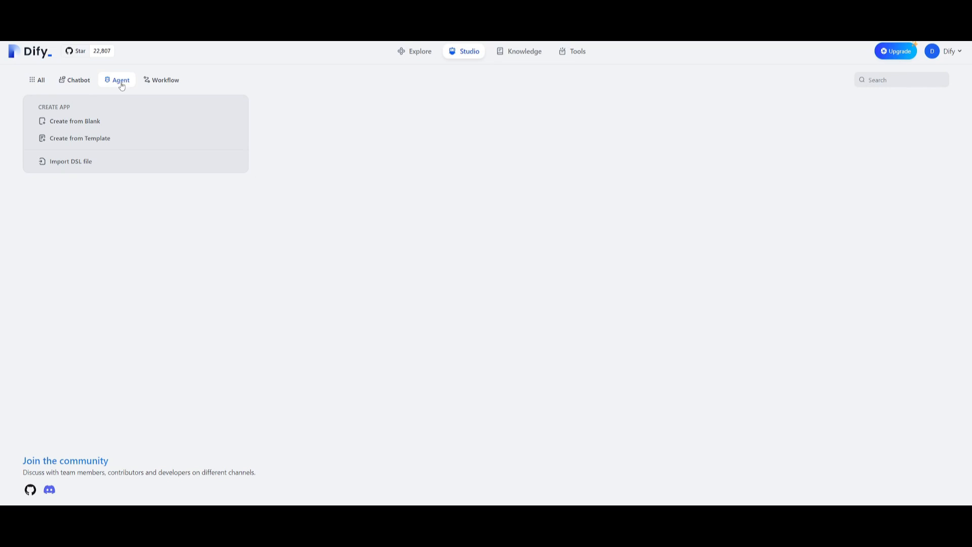
pyautogui.click(165, 80)
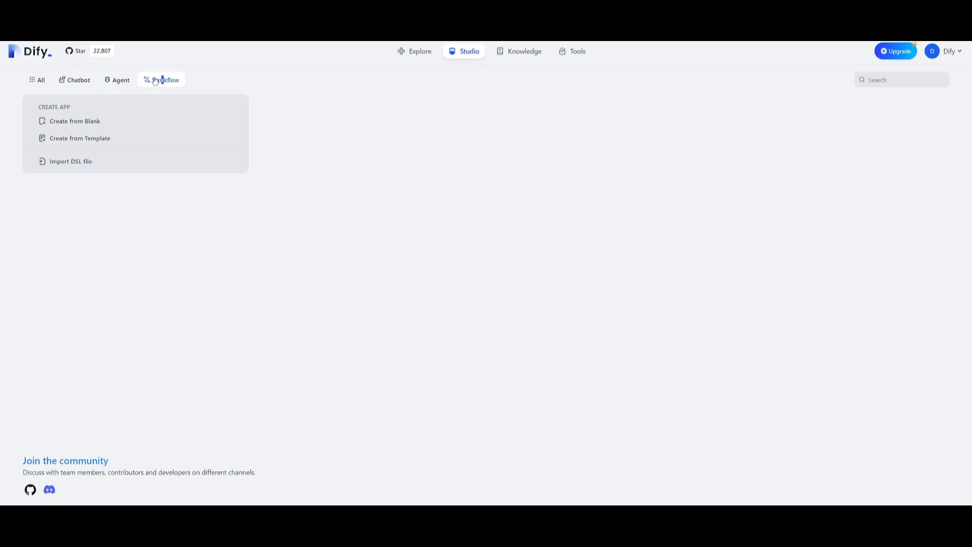
pyautogui.moveTo(141, 83)
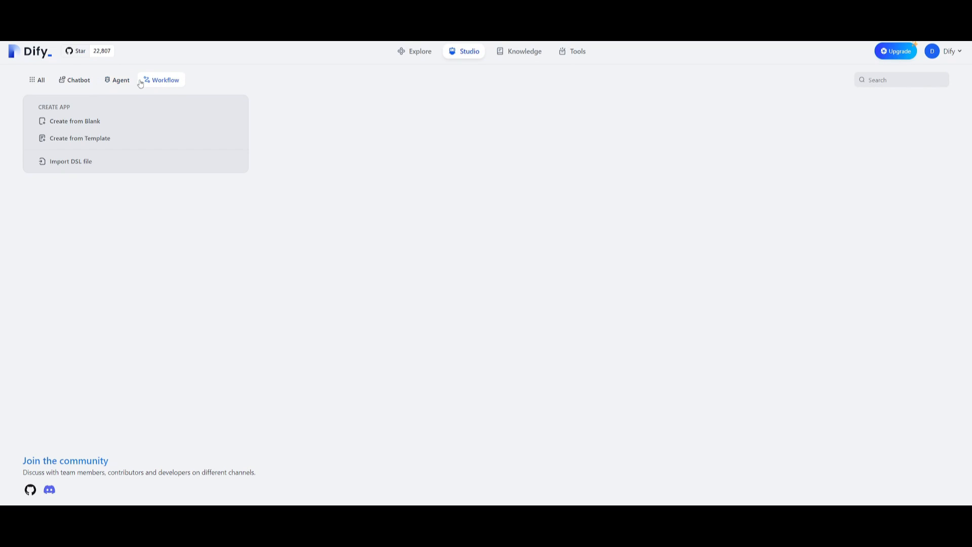
pyautogui.moveTo(75, 121)
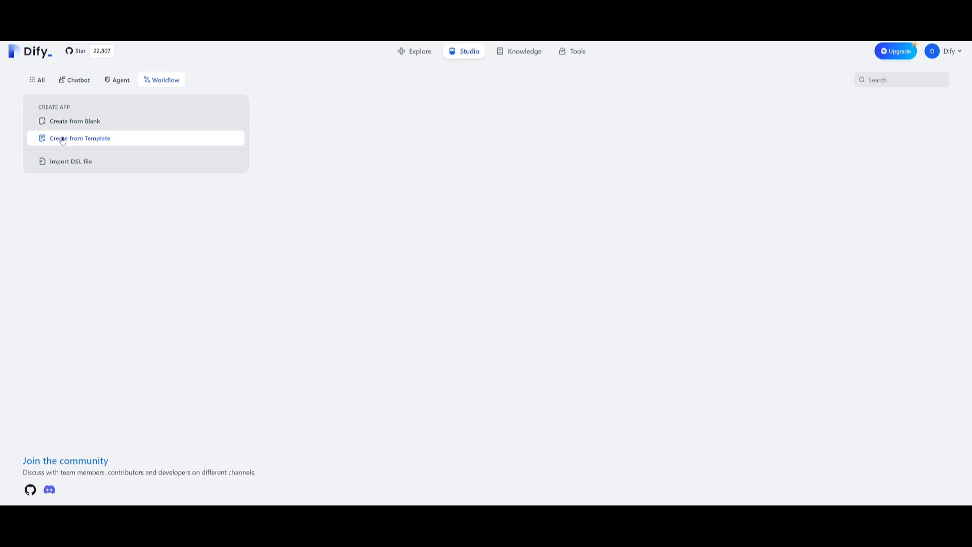
# Create a Sentiment Analysis app from the Workflow template of that name.
pyautogui.click(81, 138)
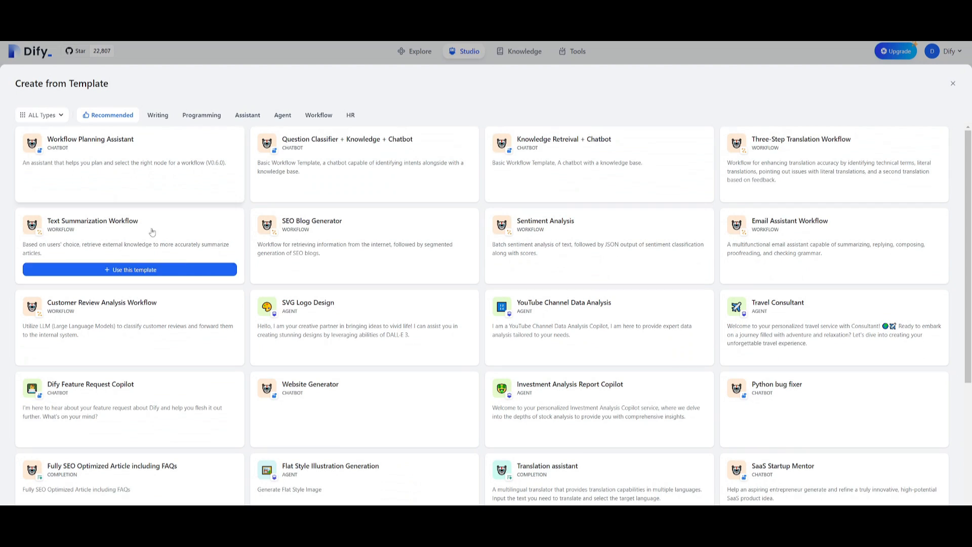
pyautogui.click(318, 115)
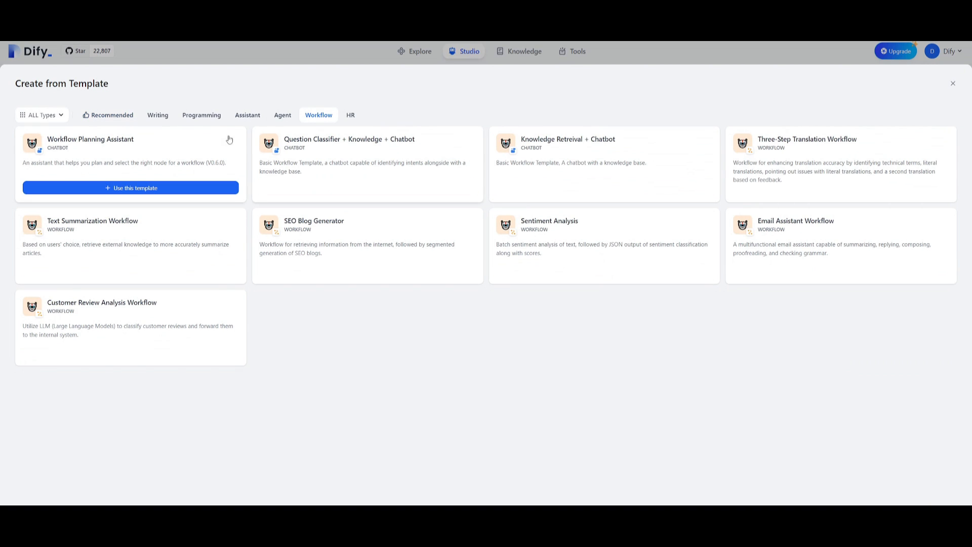
pyautogui.moveTo(83, 155)
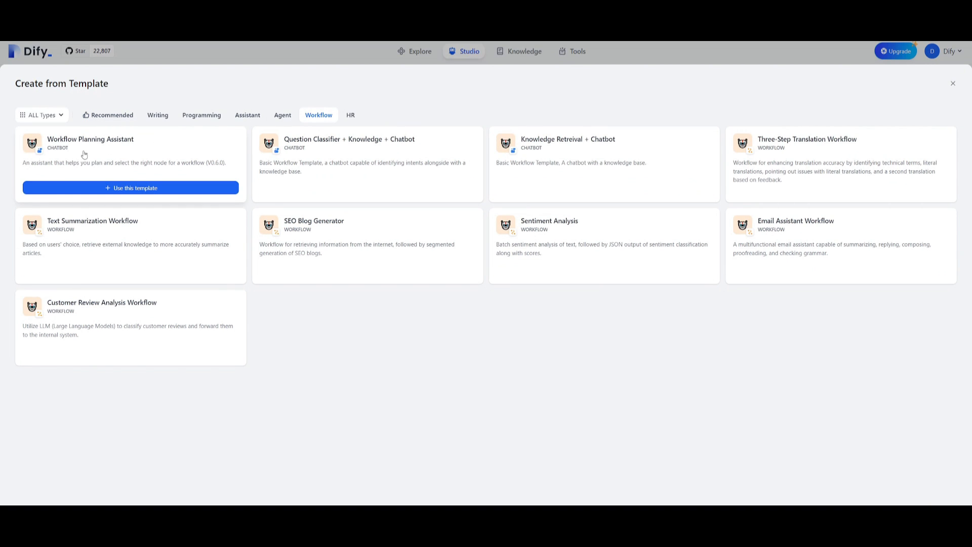
pyautogui.moveTo(123, 232)
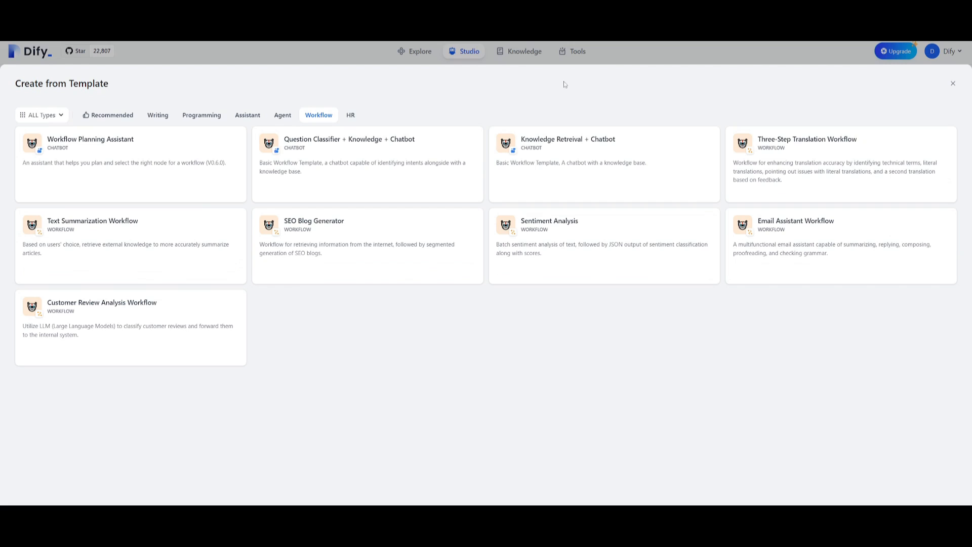
pyautogui.moveTo(554, 234)
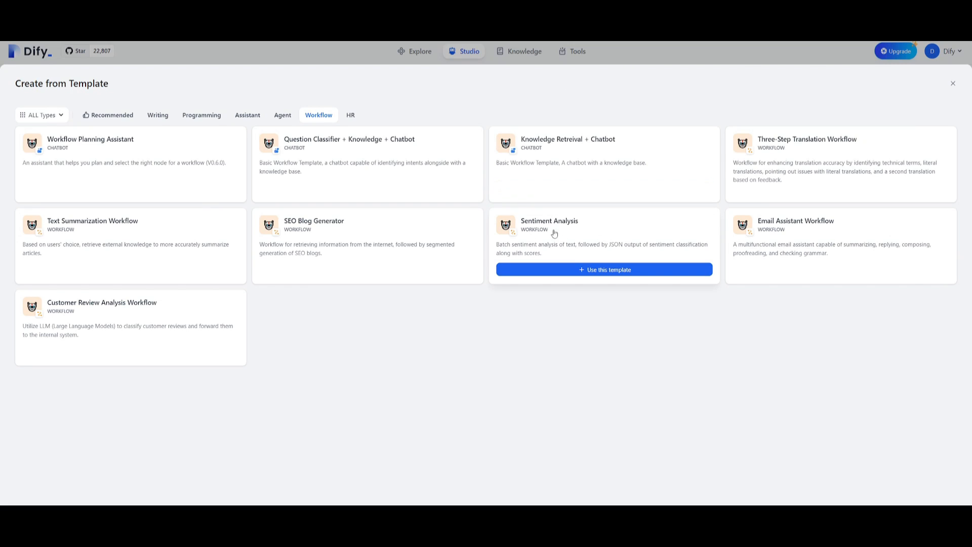
pyautogui.moveTo(541, 253)
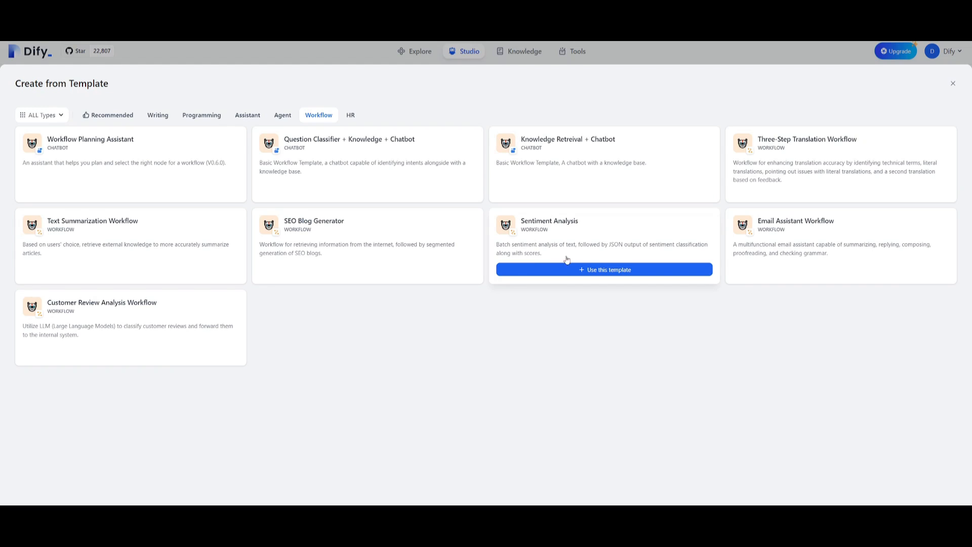
pyautogui.moveTo(643, 257)
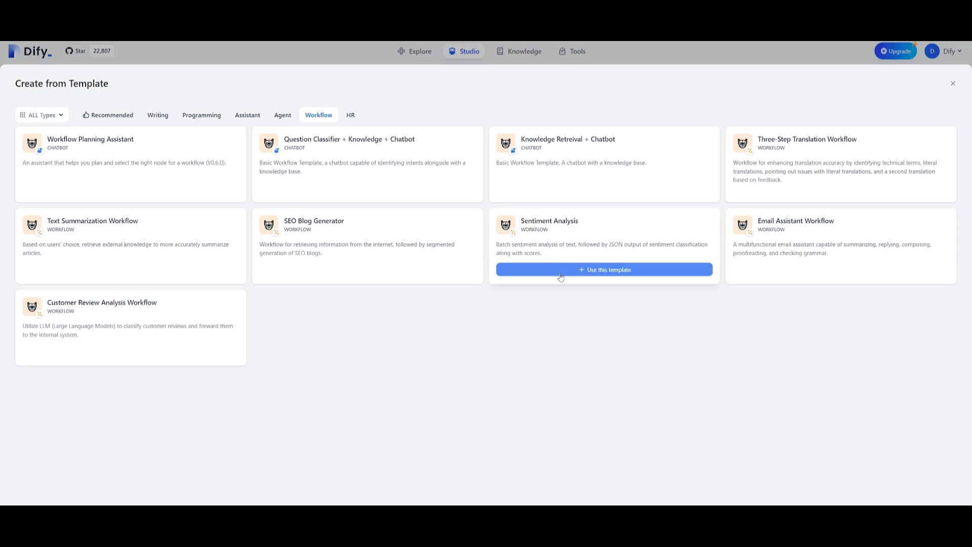
pyautogui.click(603, 269)
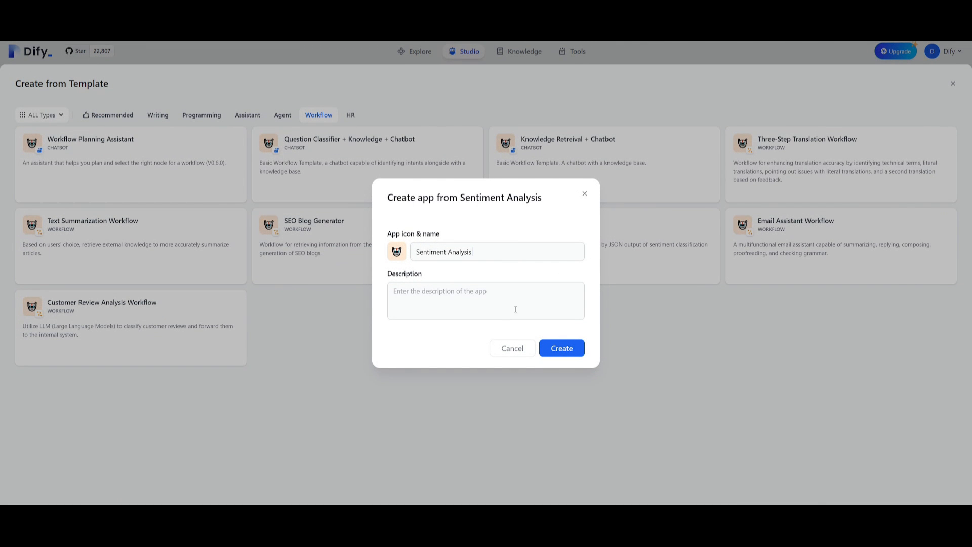
pyautogui.click(561, 348)
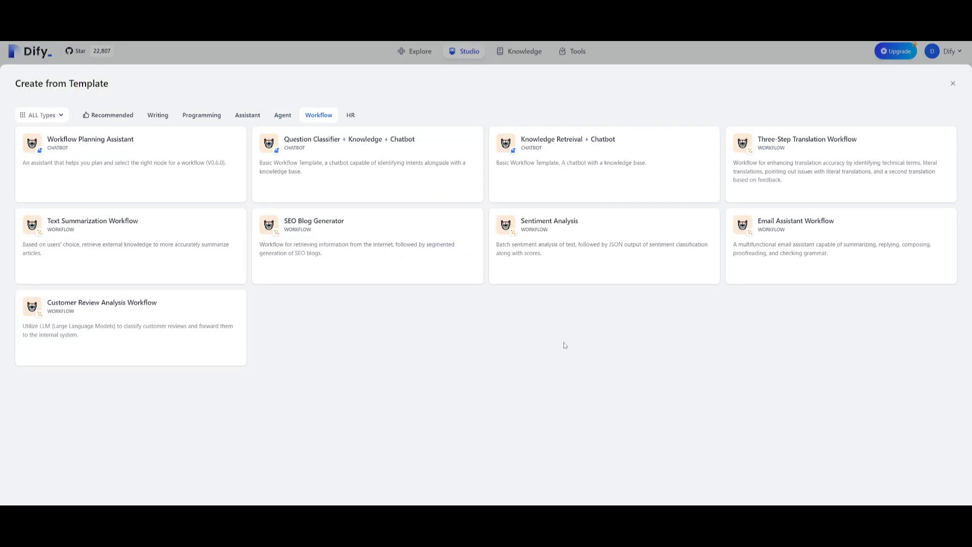
# Check the Sentiment Analysis canvas's Publish options and return to the Studio app list.
pyautogui.click(548, 238)
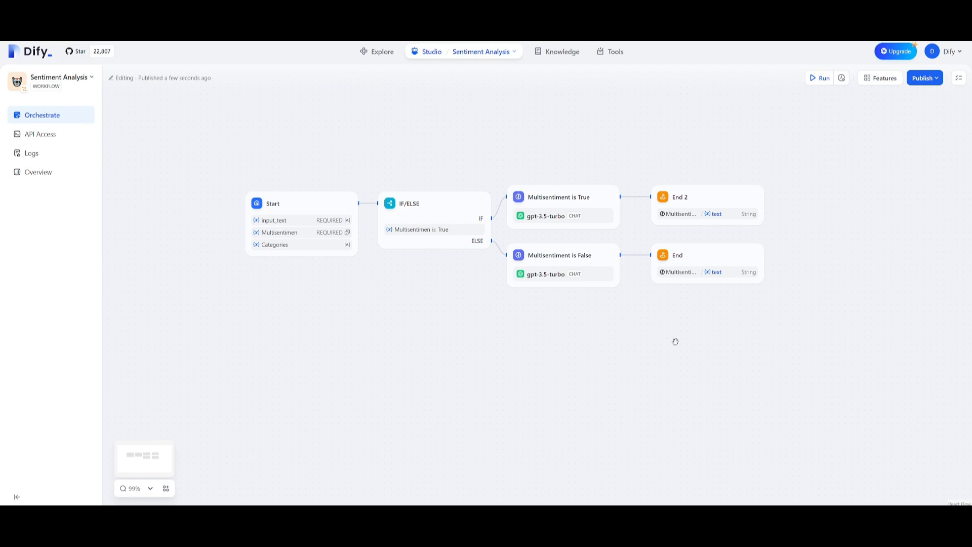
pyautogui.moveTo(425, 284)
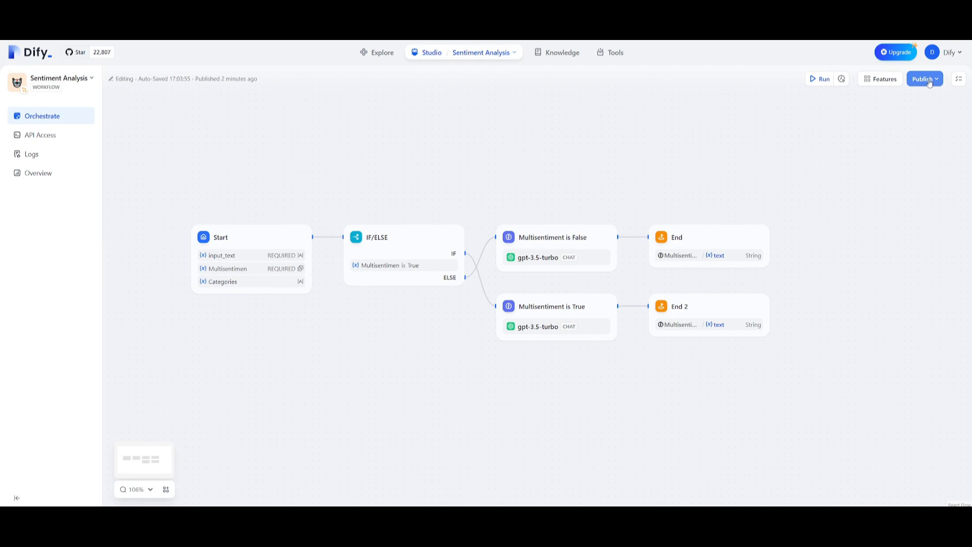
pyautogui.click(924, 79)
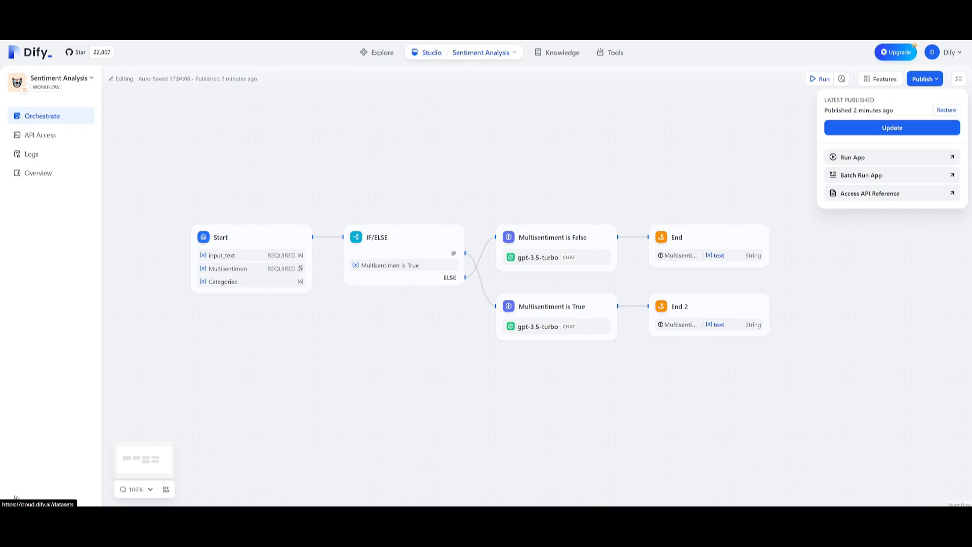
pyautogui.click(430, 52)
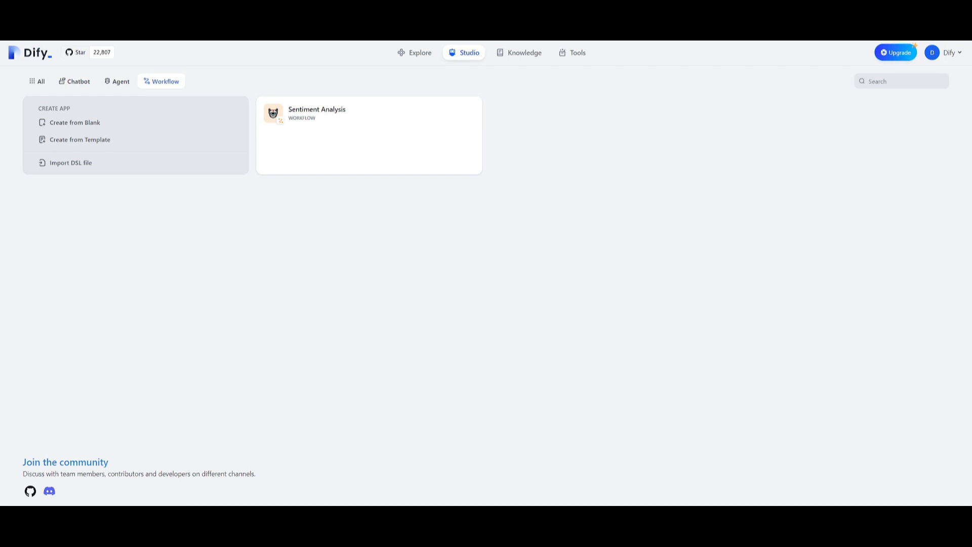
pyautogui.moveTo(157, 81)
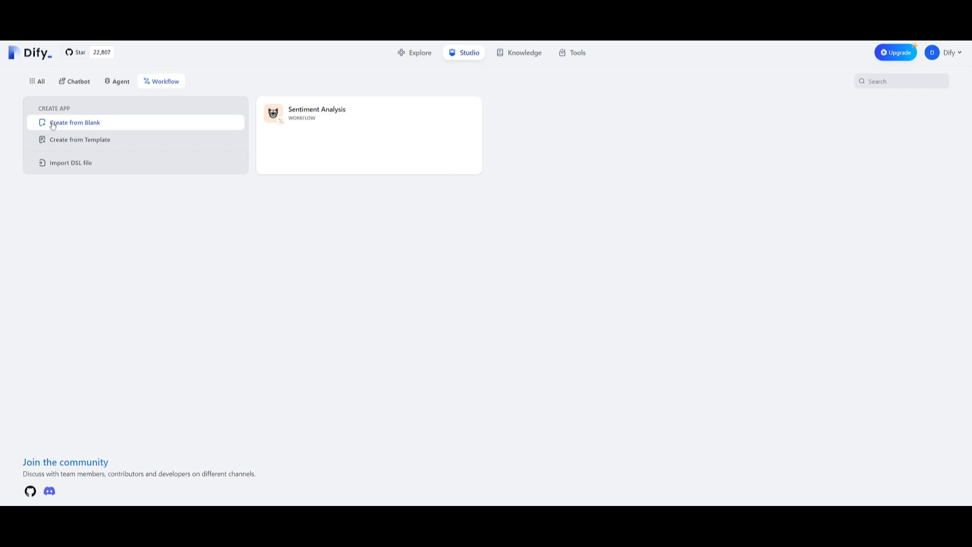
# Start a new app from blank with Workflow as its type.
pyautogui.click(75, 122)
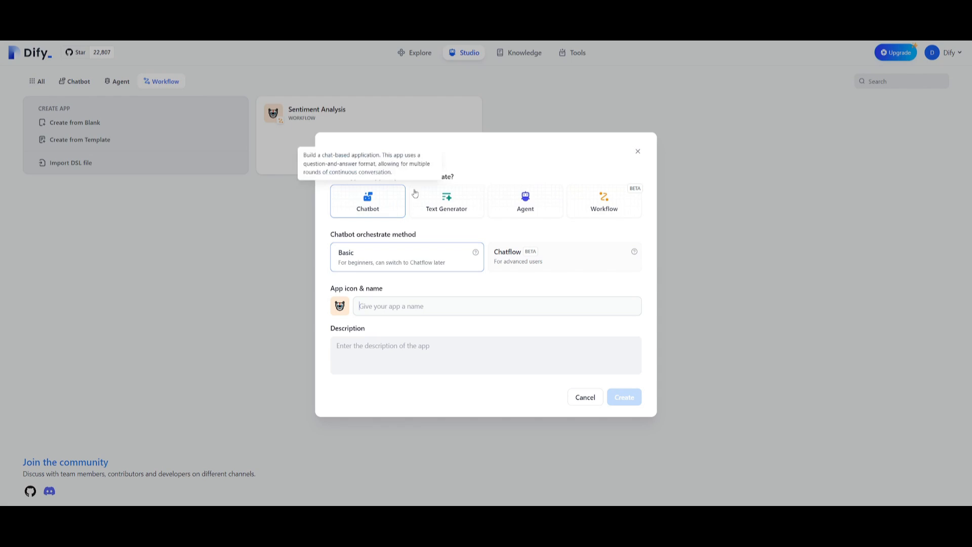
pyautogui.moveTo(387, 196)
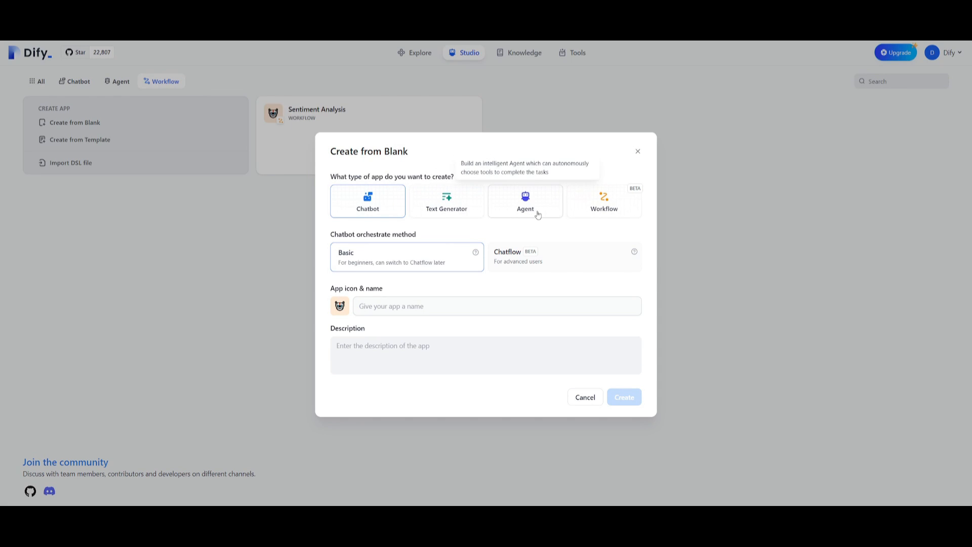
pyautogui.moveTo(604, 208)
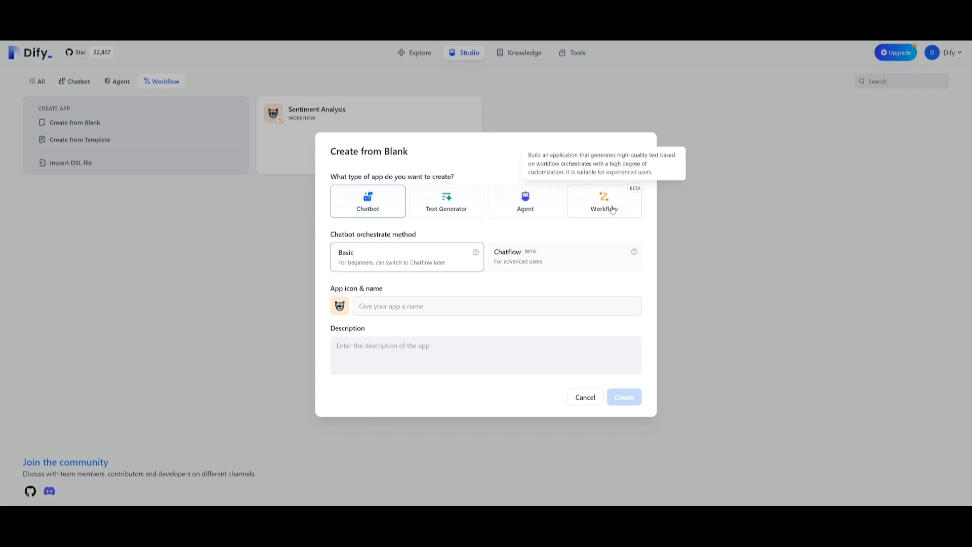
pyautogui.click(605, 201)
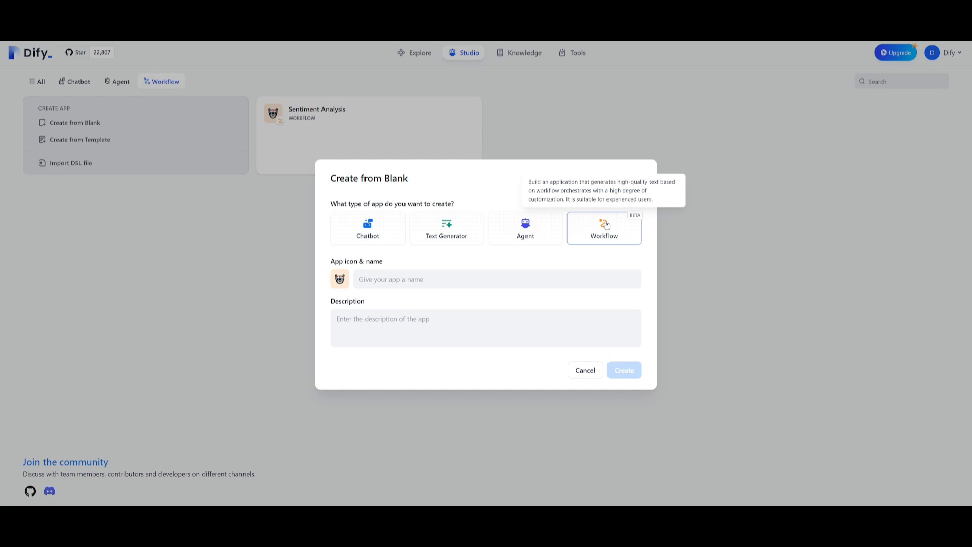
pyautogui.moveTo(605, 226)
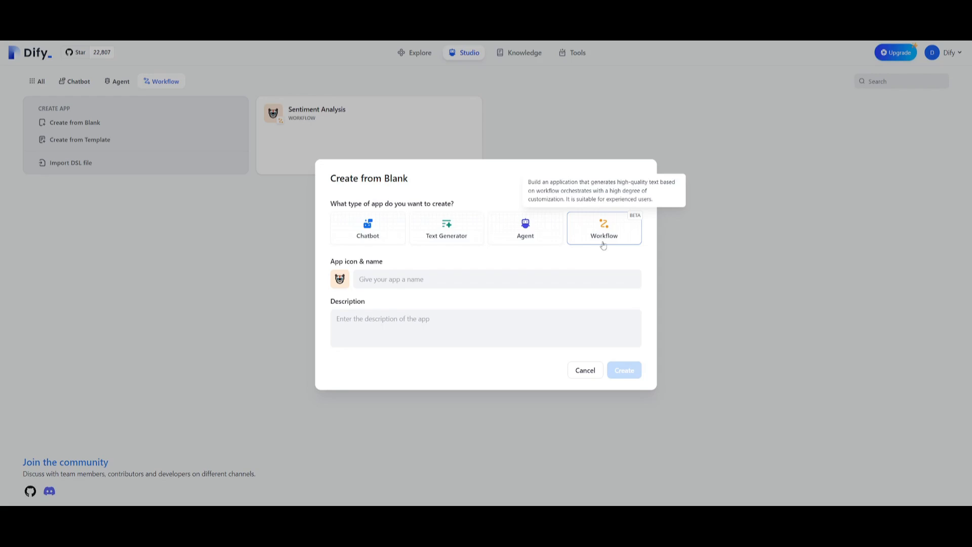
pyautogui.moveTo(540, 301)
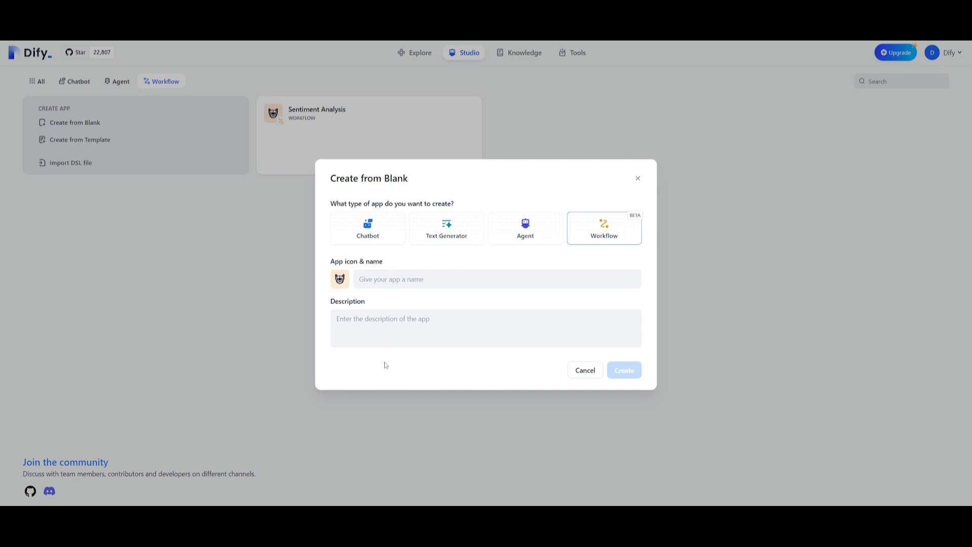
pyautogui.moveTo(248, 365)
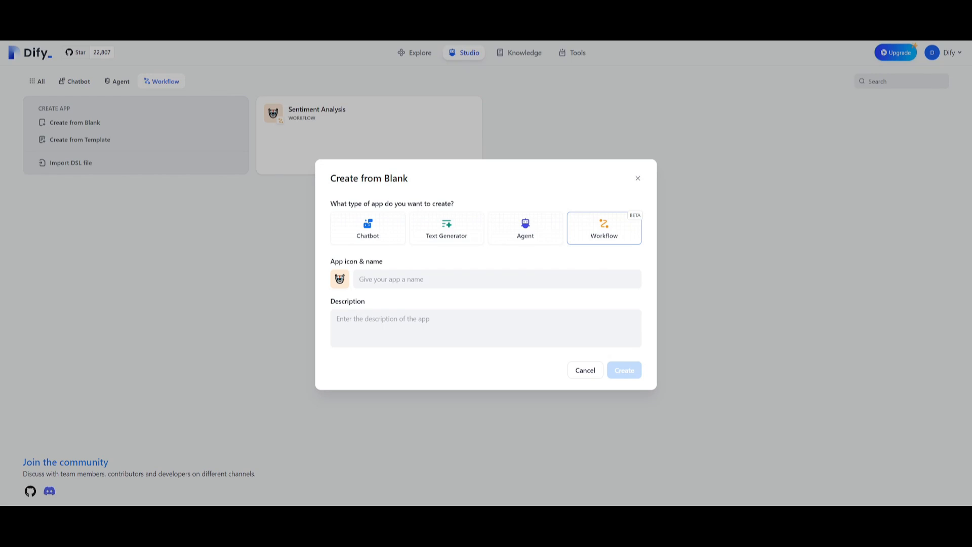
pyautogui.moveTo(461, 264)
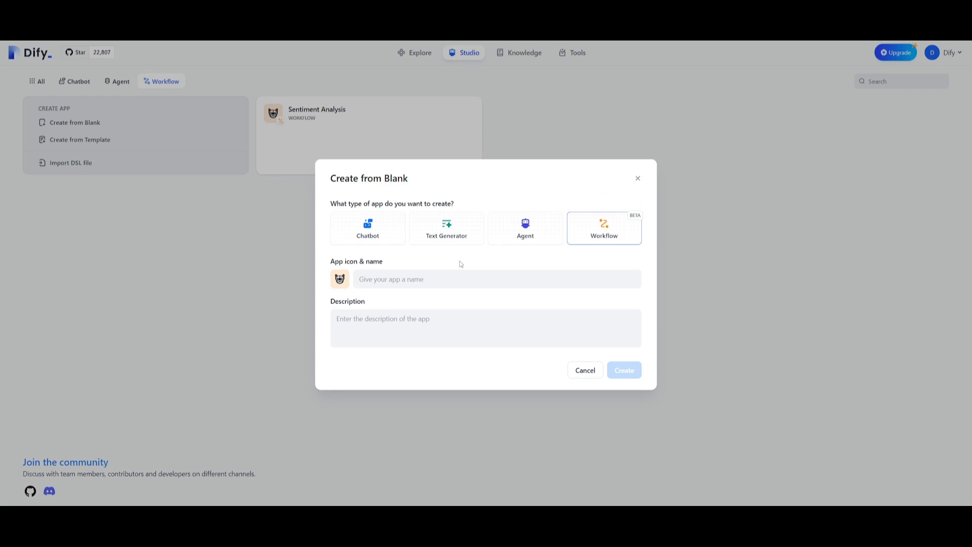
# Create the workflow app 'RAG Chatbot' described as 'Knowledge retrival chatbot'.
pyautogui.write('RAG')
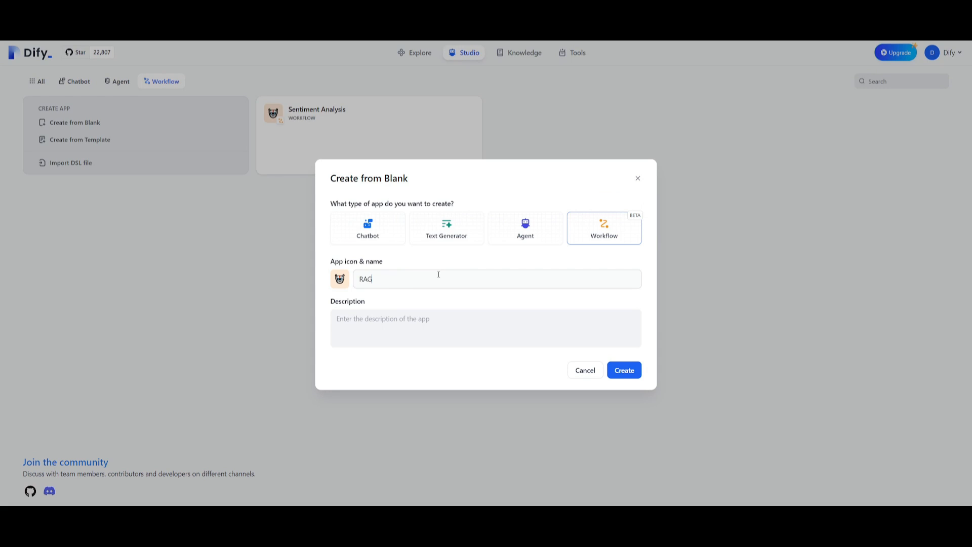
pyautogui.write('Chatbot')
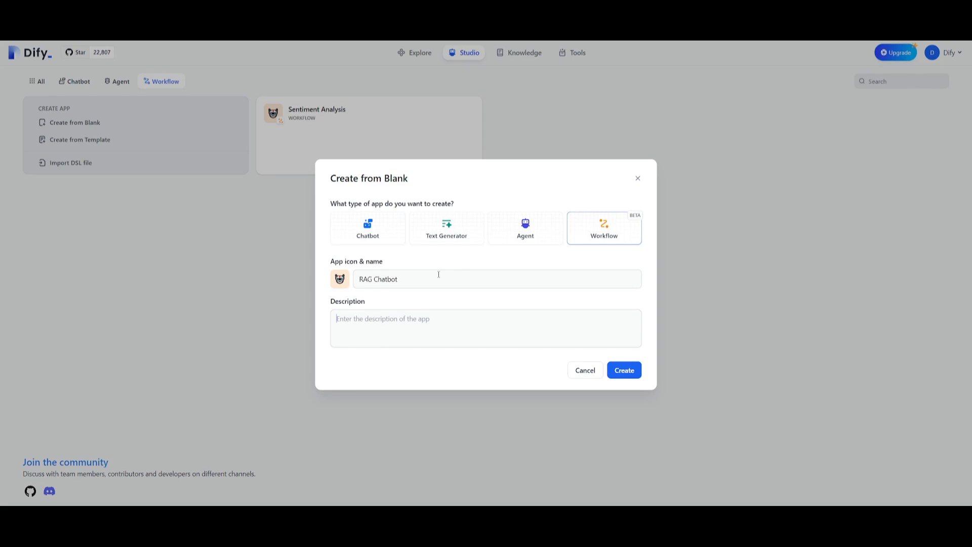
pyautogui.write('Knowledge retrival chatbot')
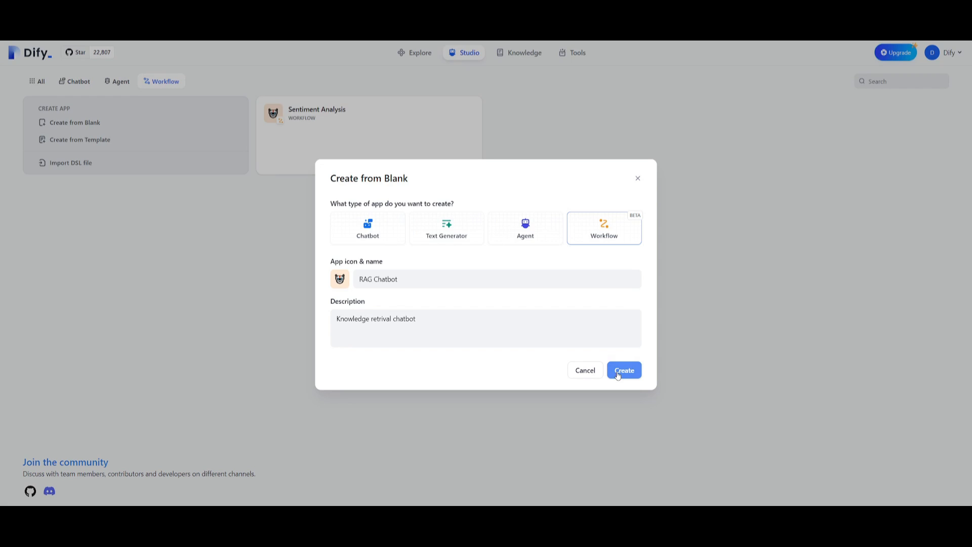
pyautogui.click(624, 371)
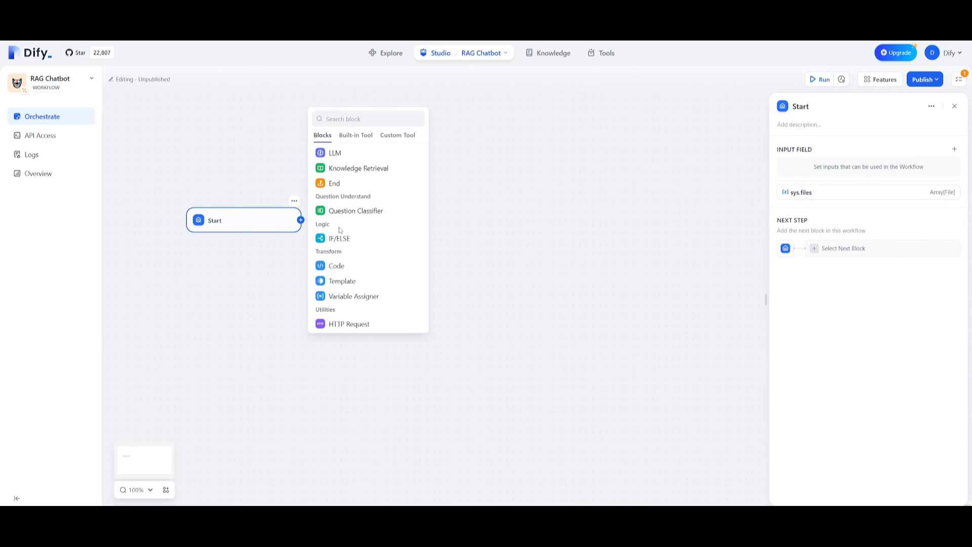
pyautogui.moveTo(356, 211)
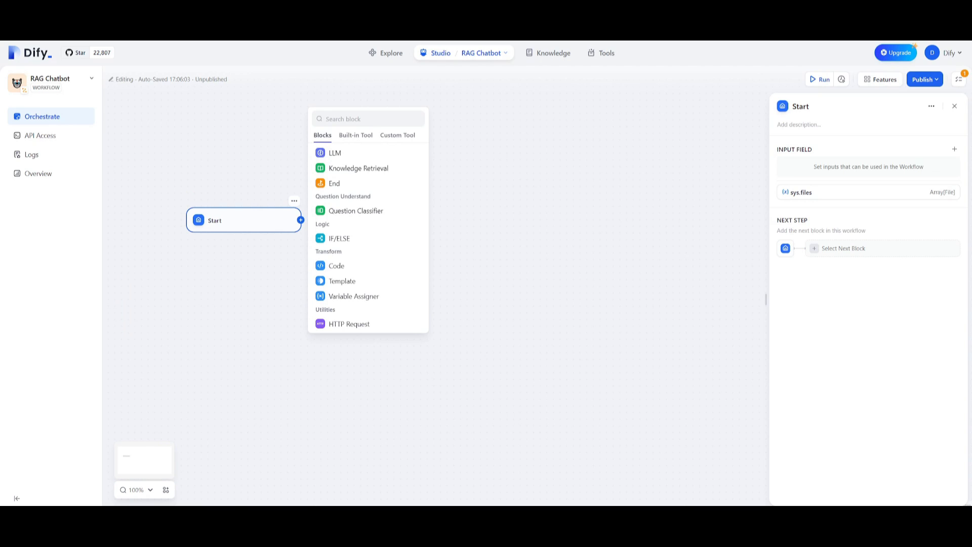
pyautogui.moveTo(356, 210)
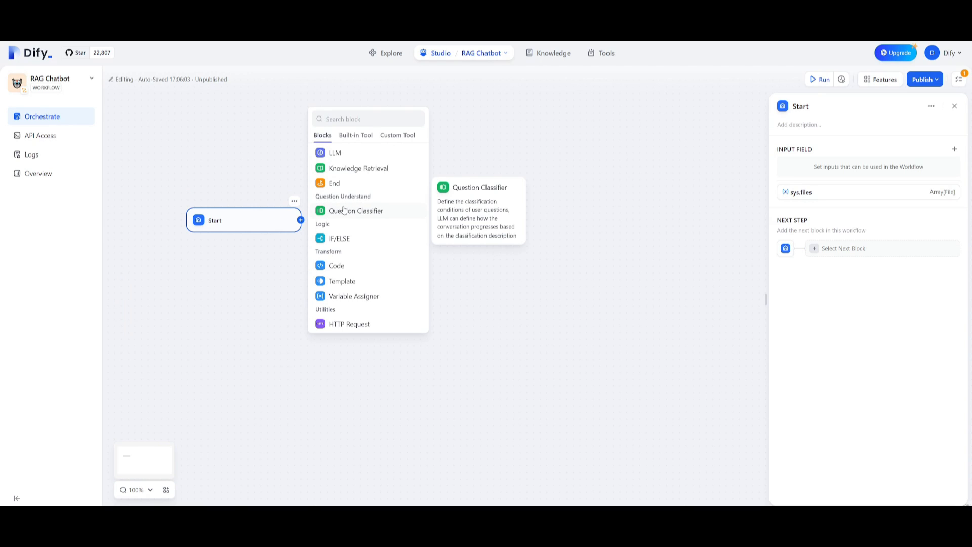
pyautogui.moveTo(334, 153)
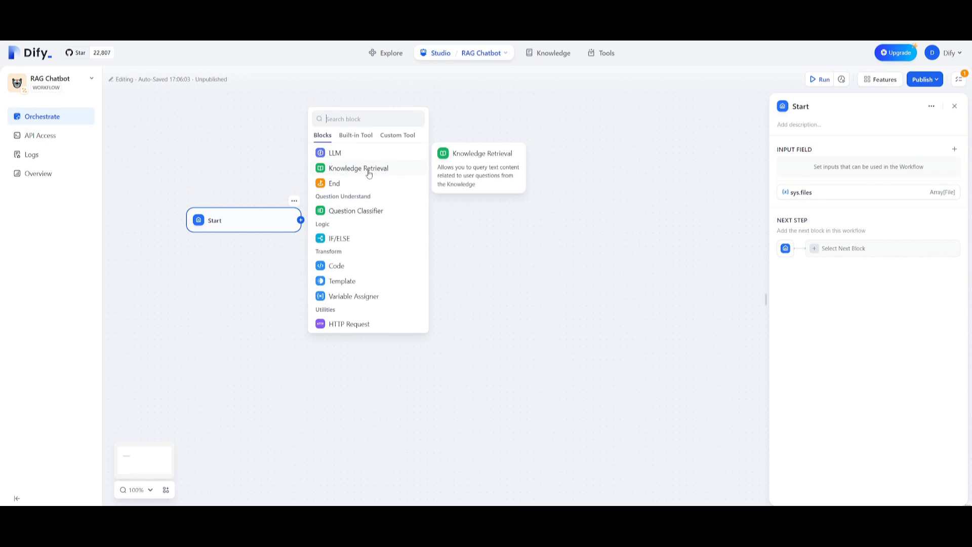
pyautogui.moveTo(334, 183)
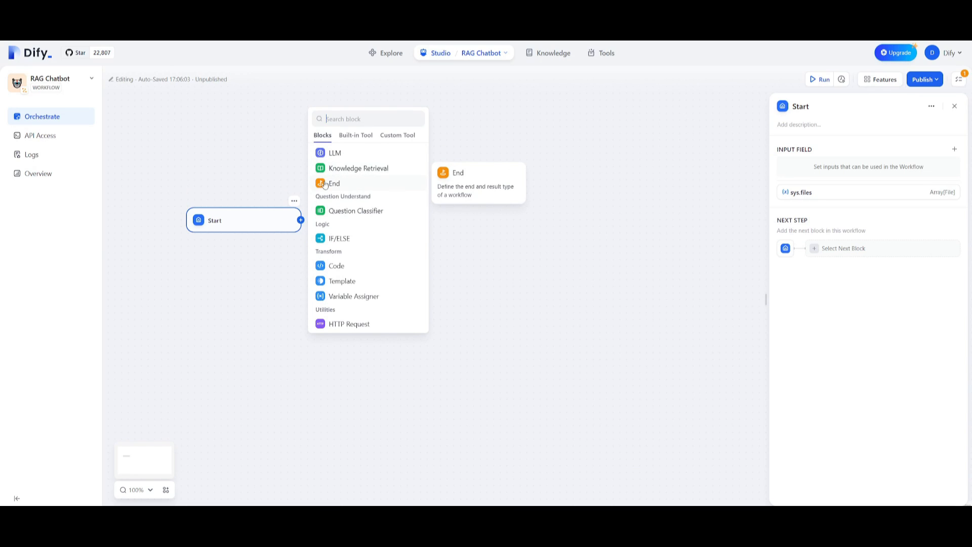
# Append an End block after the Start node on the RAG Chatbot canvas.
pyautogui.click(334, 182)
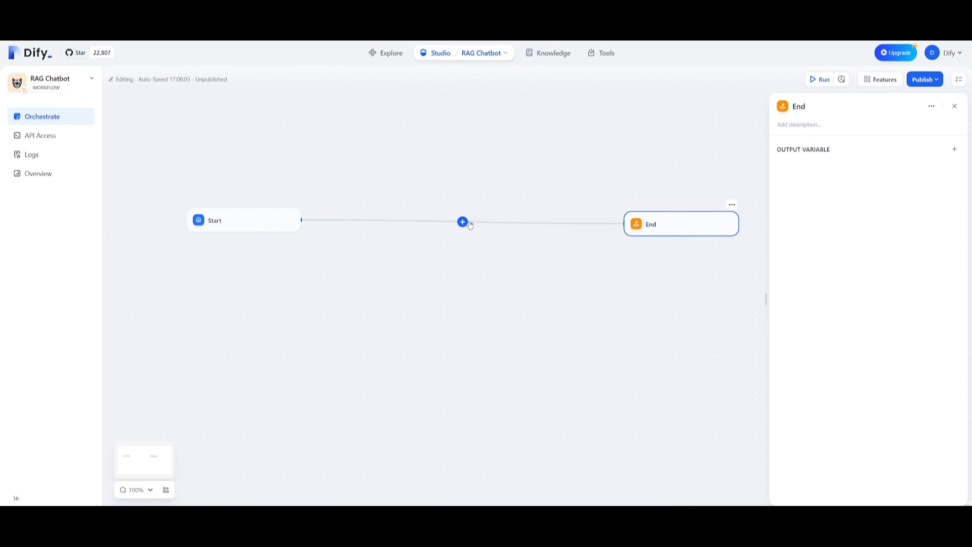
# Show the prepared Rag Chatbot chatflow with Start, Knowledge Retrieval, LLM and Answer nodes.
pyautogui.click(462, 222)
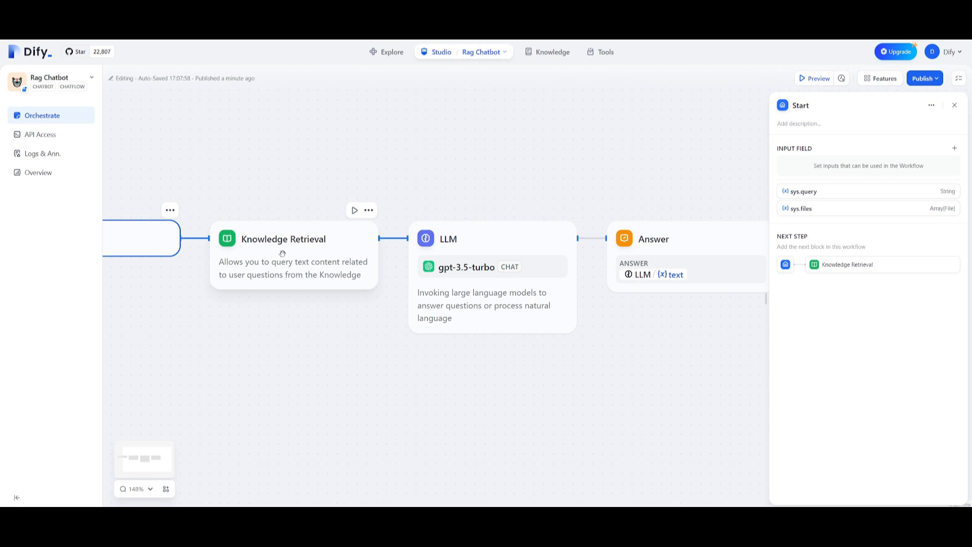
pyautogui.moveTo(547, 284)
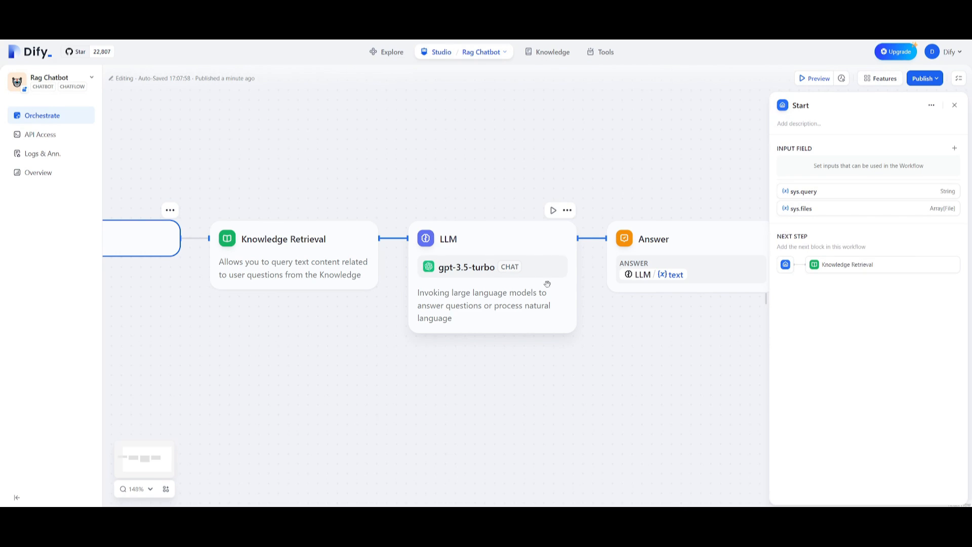
pyautogui.moveTo(472, 292)
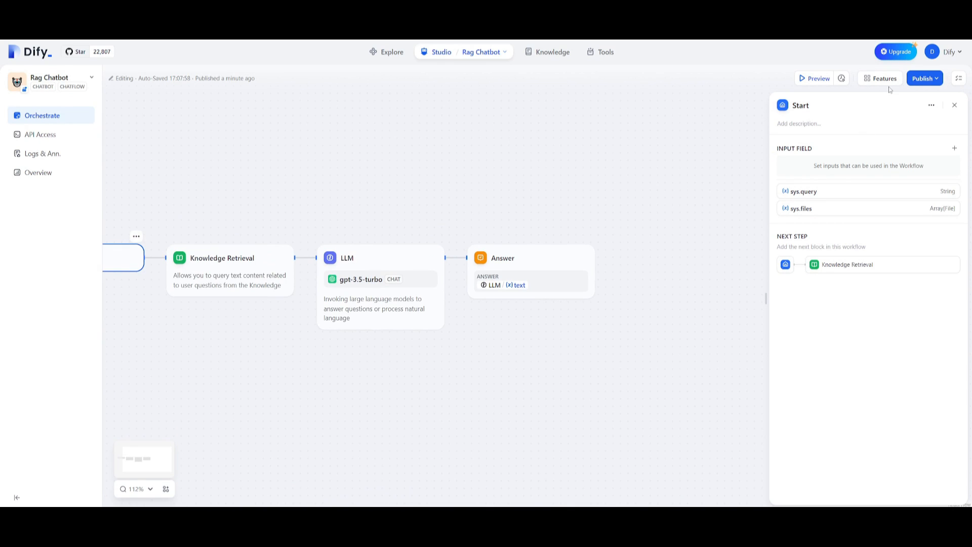
pyautogui.click(814, 78)
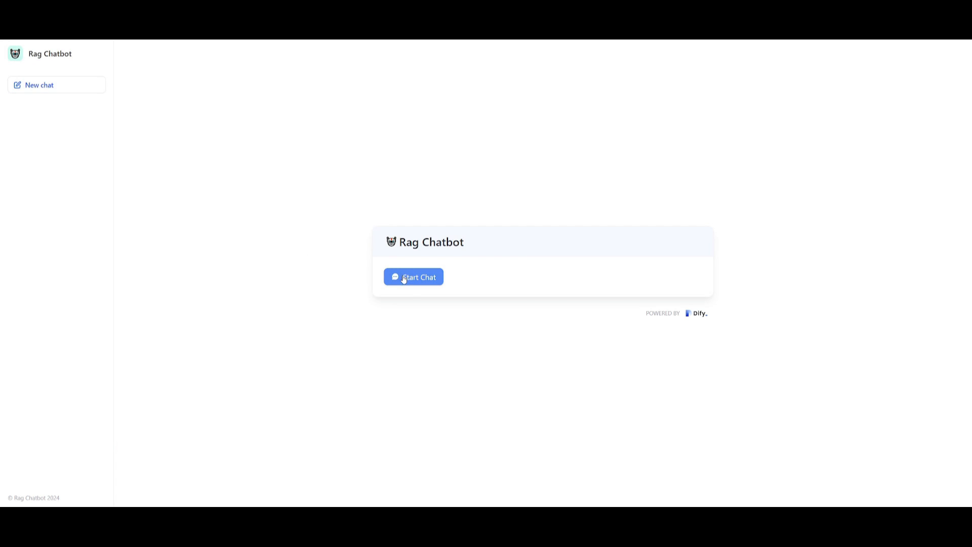
pyautogui.click(413, 277)
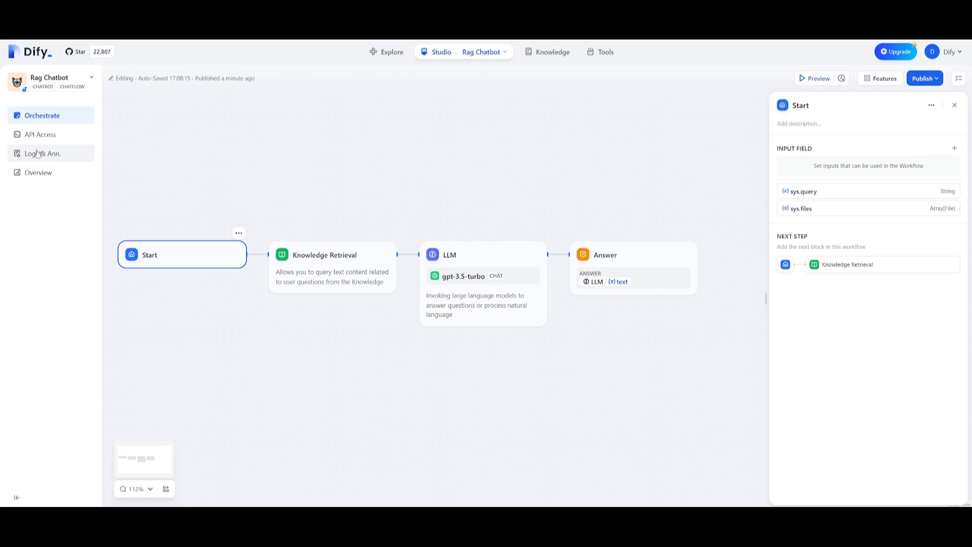
# Review the Rag Chatbot's API Access docs, empty Logs and Overview with its URLs.
pyautogui.click(39, 134)
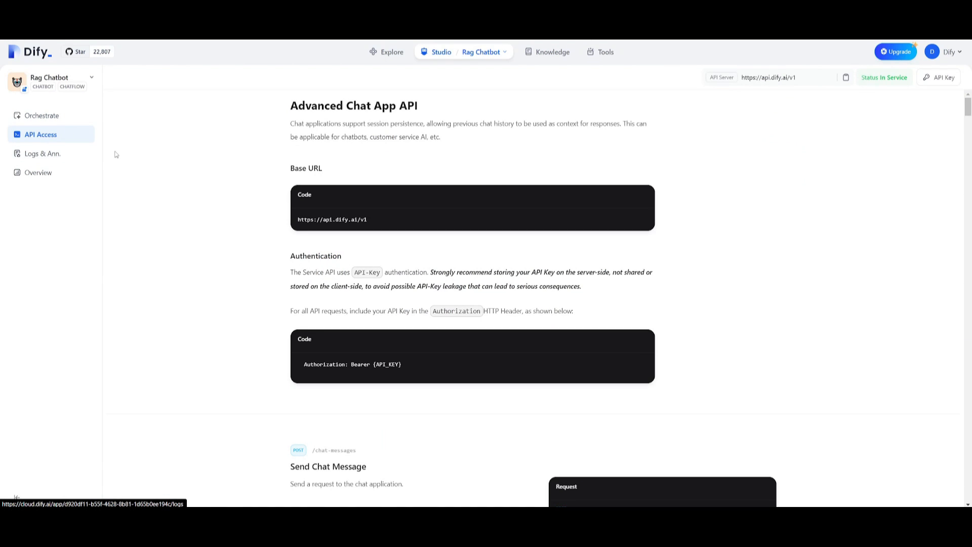
pyautogui.scroll(-3)
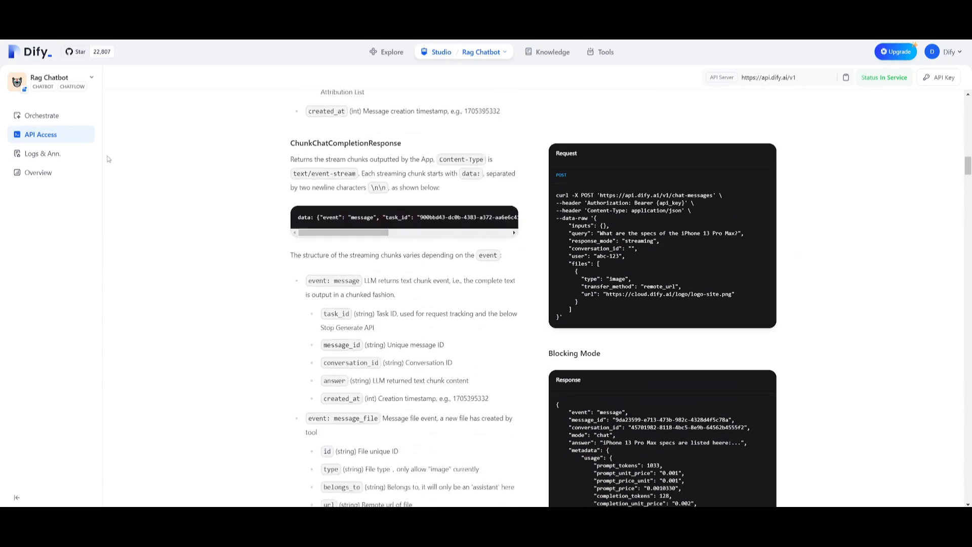
pyautogui.click(42, 153)
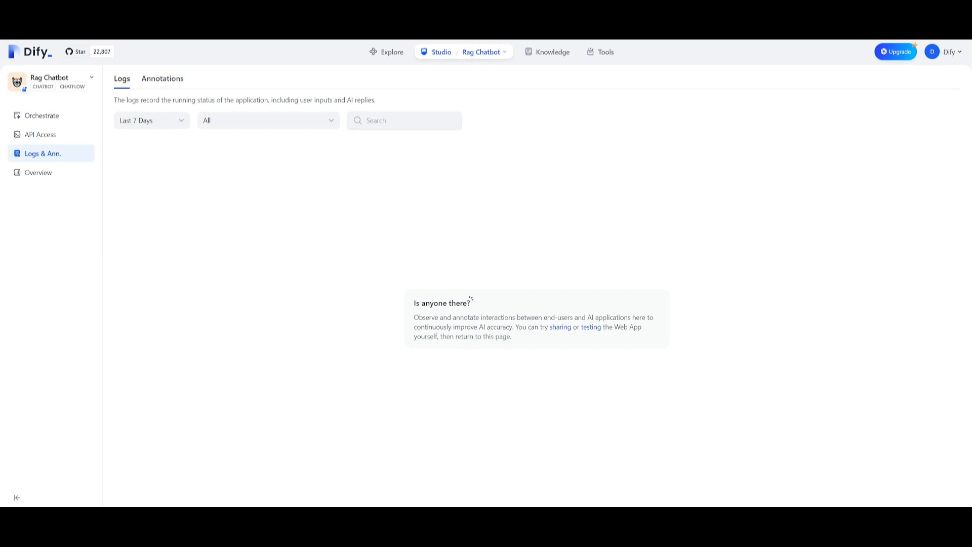
pyautogui.click(38, 172)
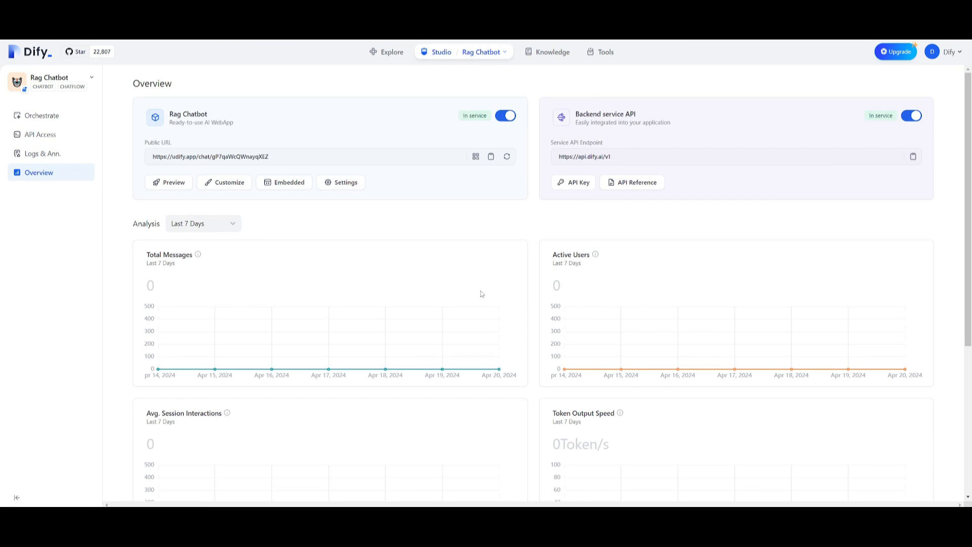
pyautogui.scroll(-3)
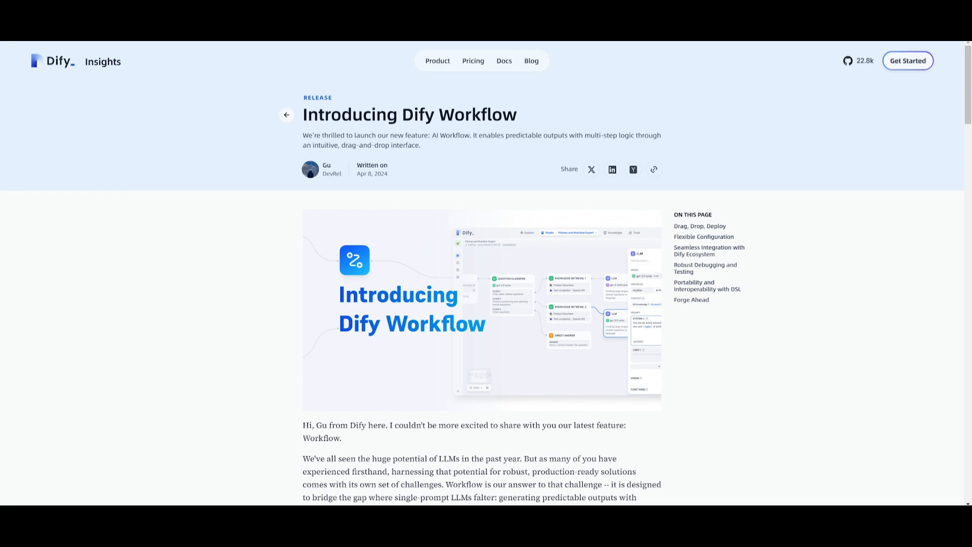
# Scroll through the Introducing Dify Workflow blog post before the GitHub README.
pyautogui.scroll(-3)
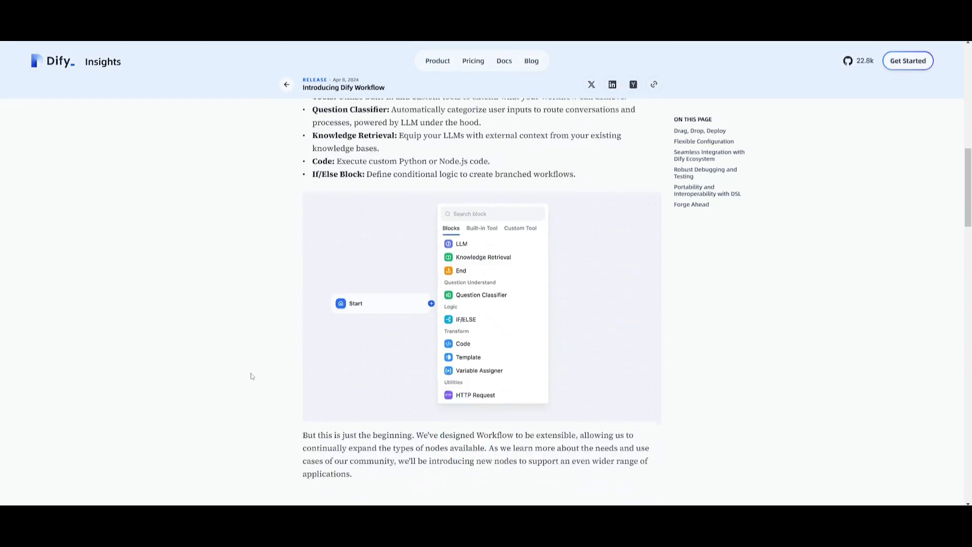
pyautogui.scroll(-3)
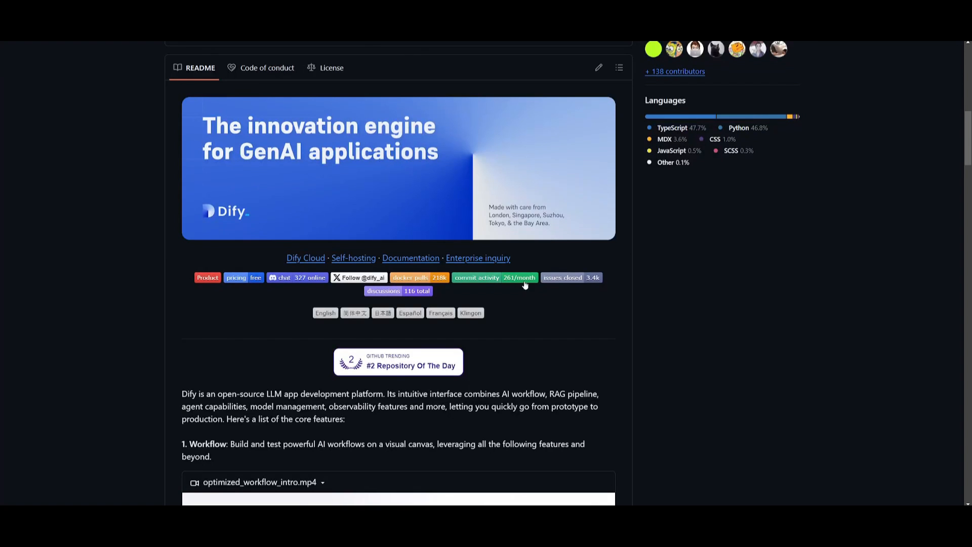
pyautogui.moveTo(564, 61)
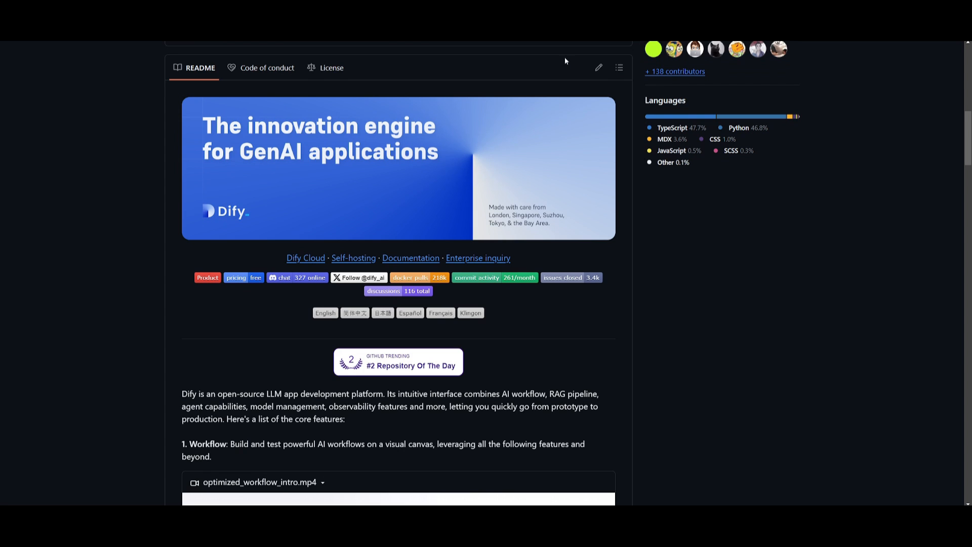
pyautogui.moveTo(318, 229)
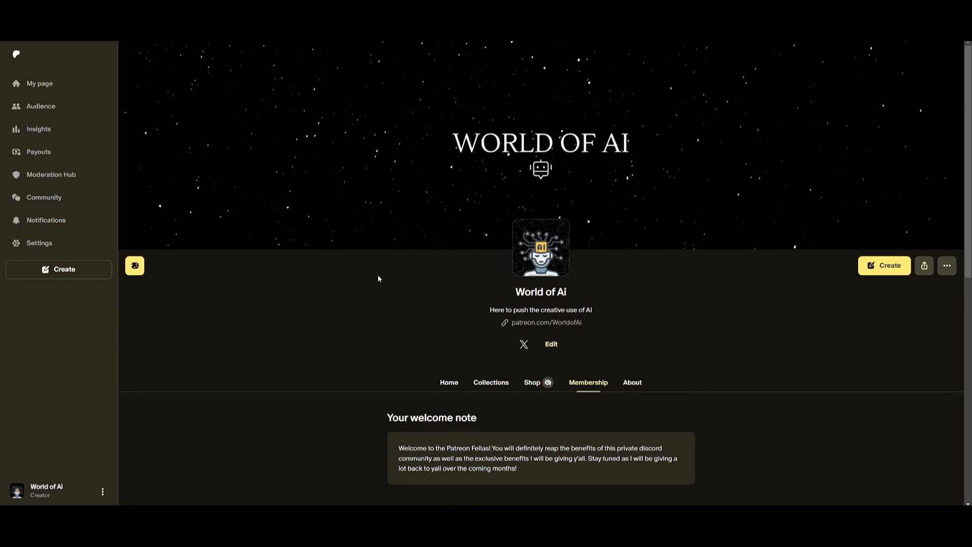
# Scroll the Patreon and X pages, then browse down the YouTube channel's Videos list.
pyautogui.scroll(-3)
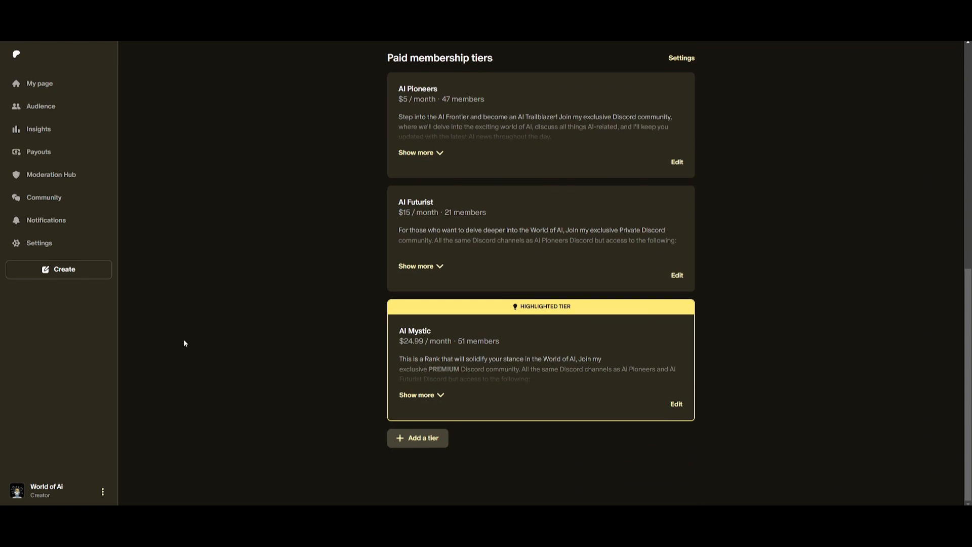
pyautogui.moveTo(197, 93)
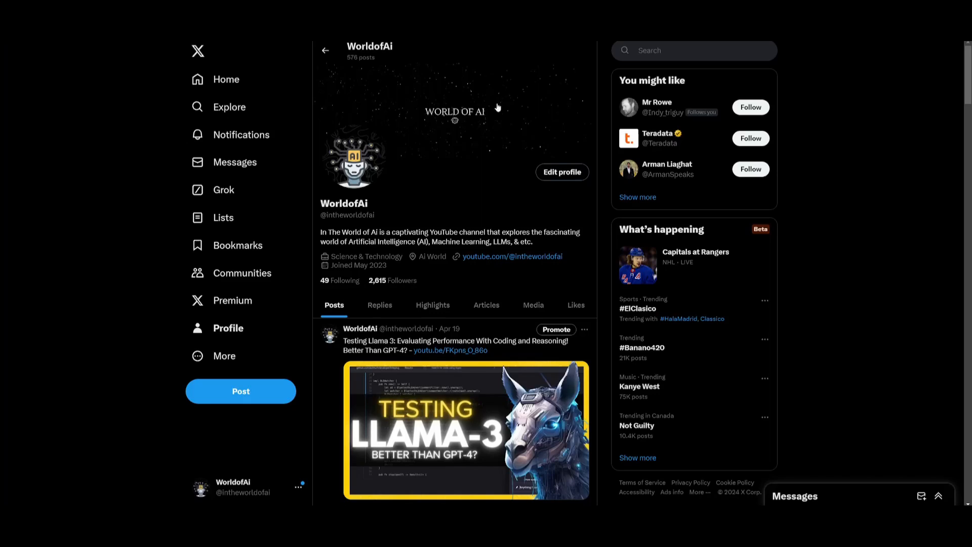
pyautogui.scroll(-3)
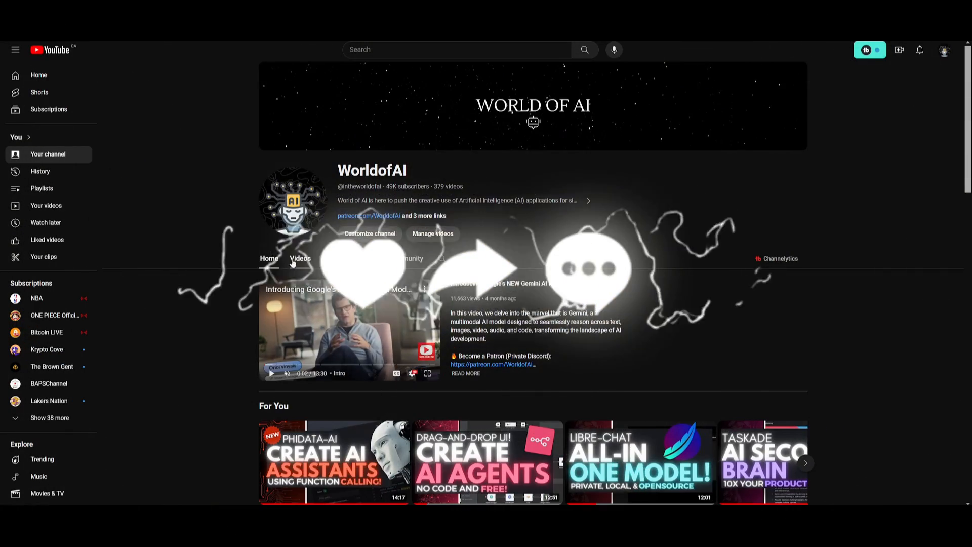
pyautogui.click(300, 259)
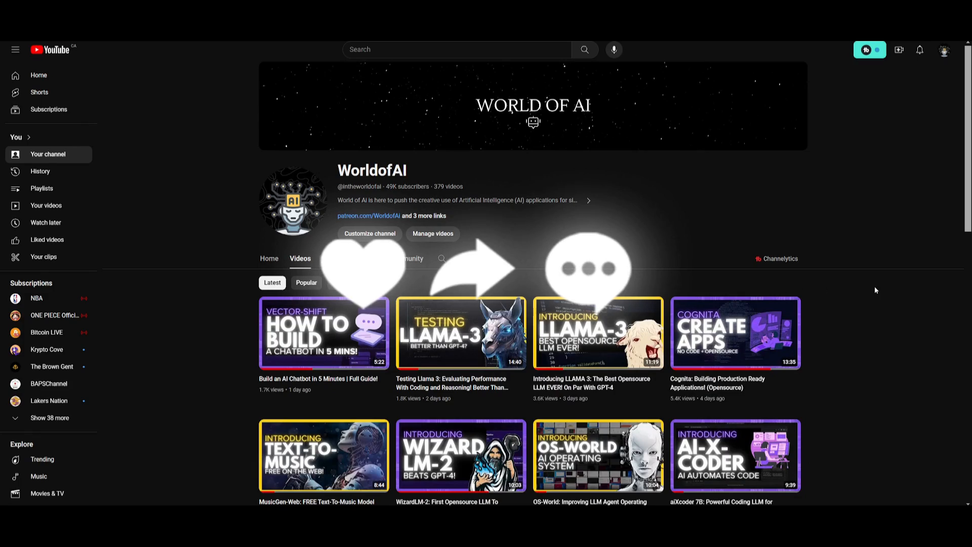
pyautogui.scroll(-3)
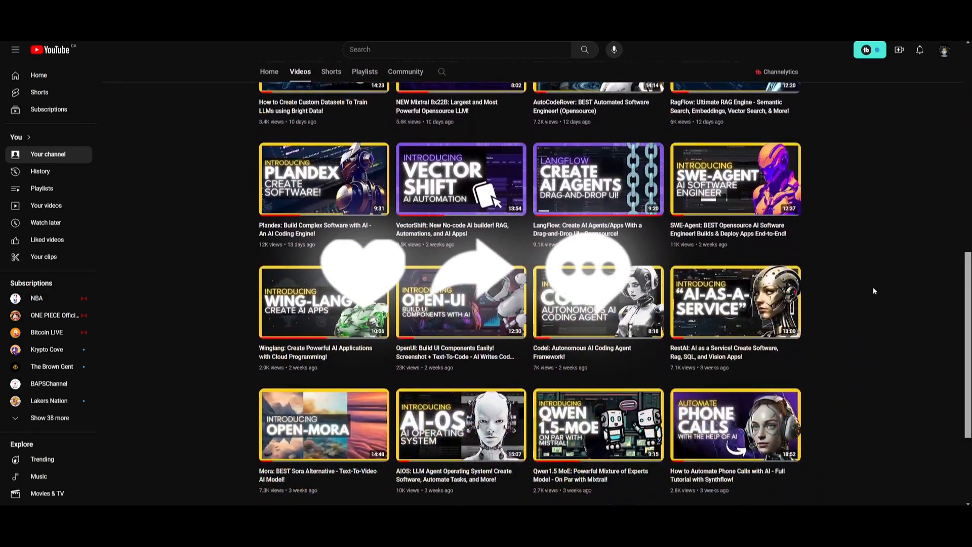
pyautogui.scroll(-3)
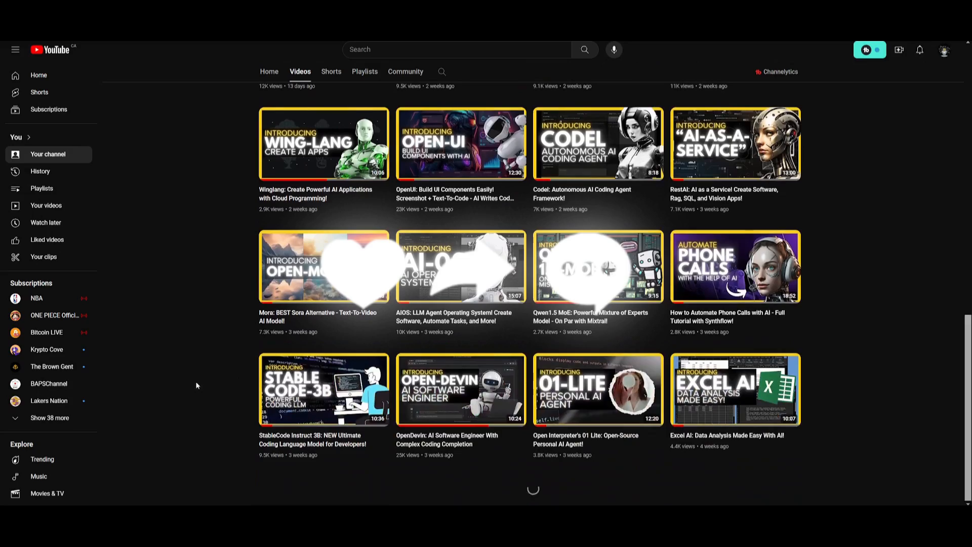
pyautogui.scroll(-3)
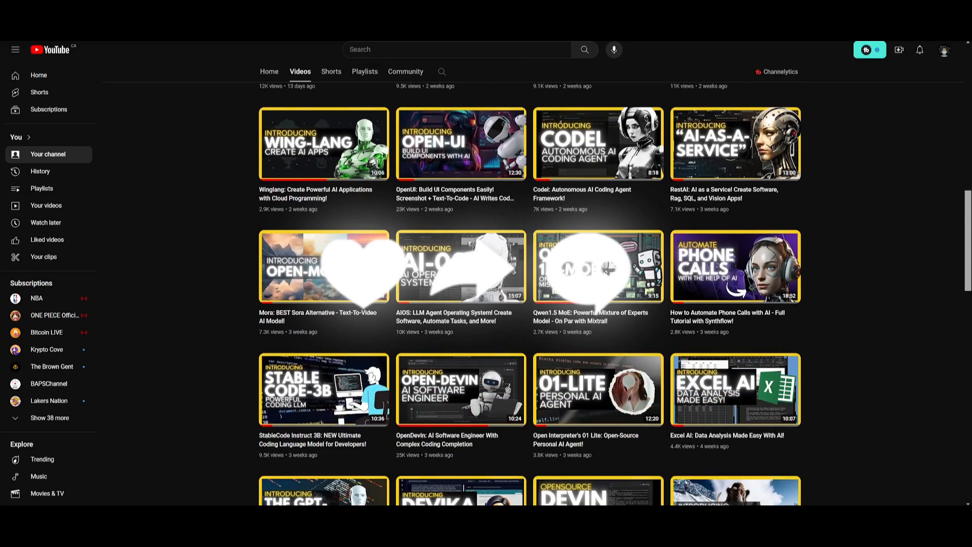